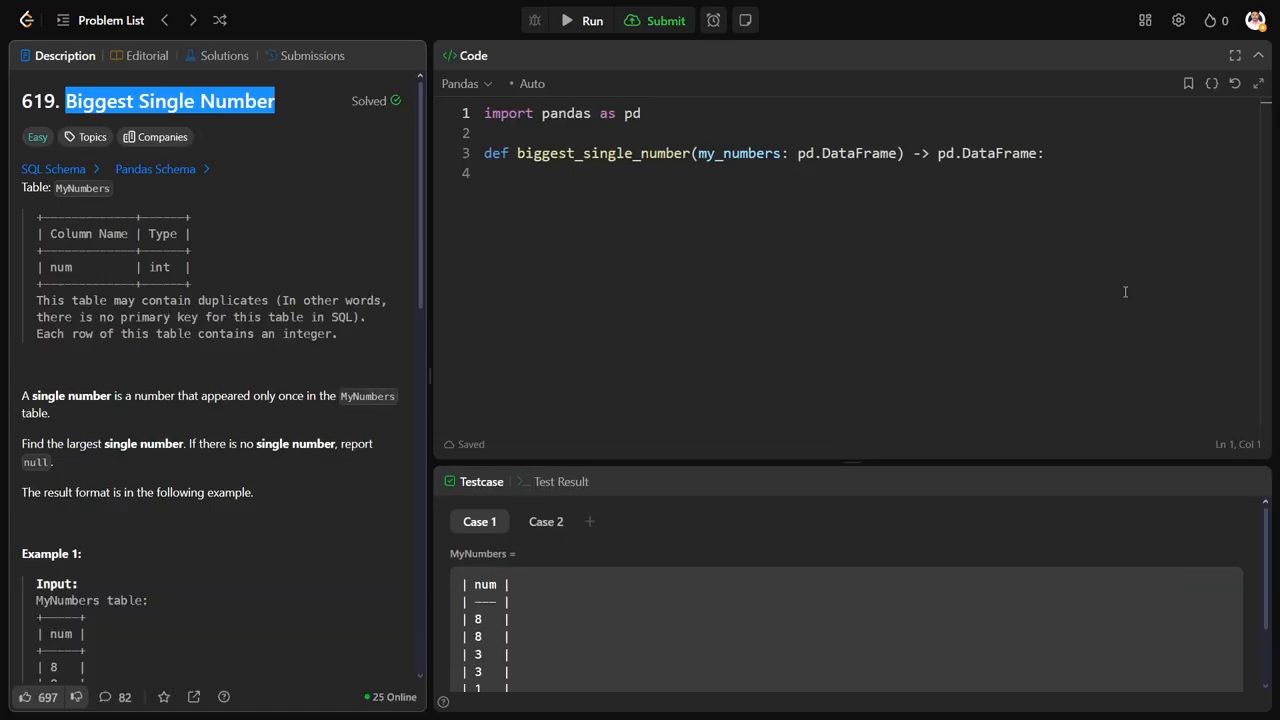
Step: Highlight the single-number definition, the largest-single-number task and the null case
{"action": "scroll", "scroll_direction": "down", "scroll_amount": 3}
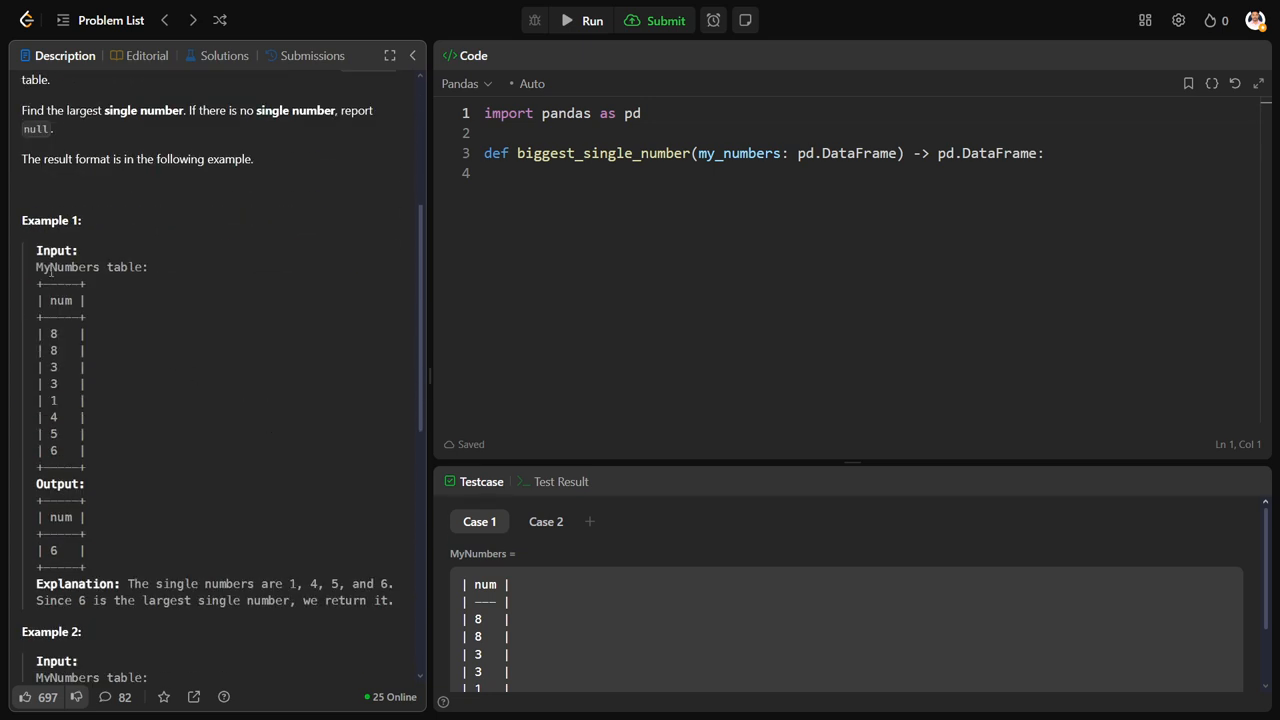
{"action": "double_click", "coordinate": [63, 267]}
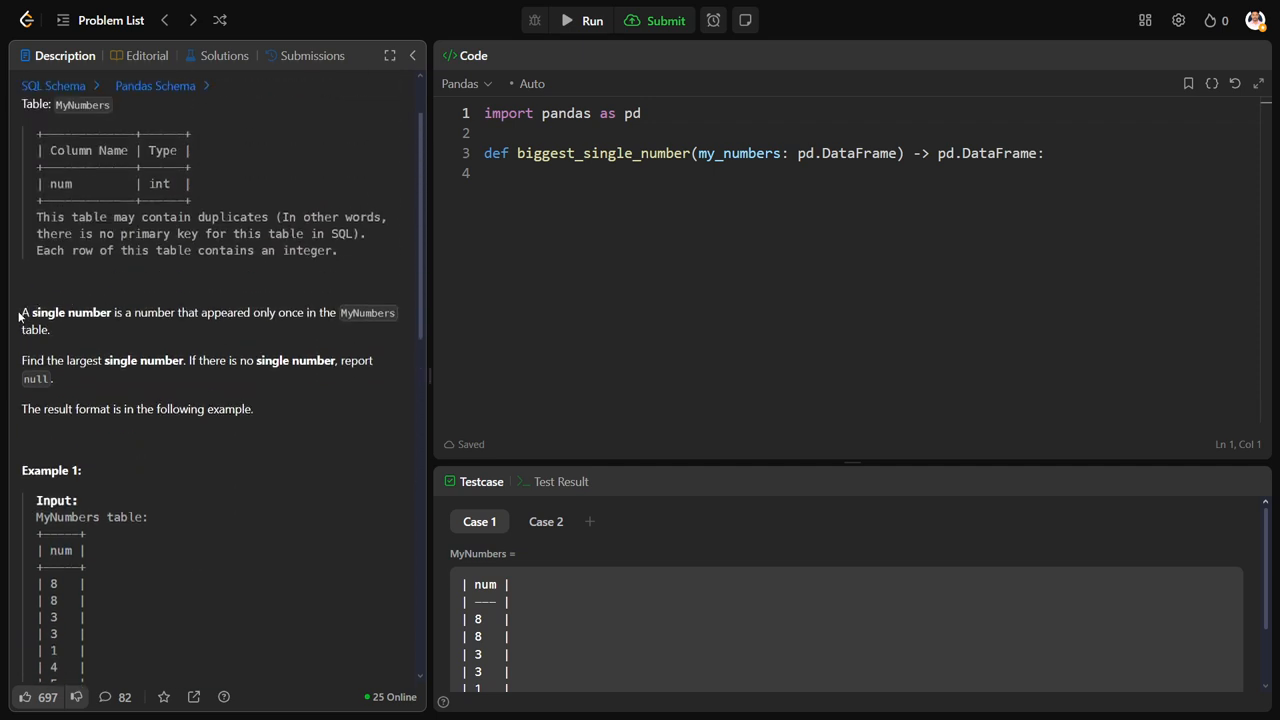
{"action": "left_click_drag", "start_coordinate": [22, 312], "coordinate": [200, 312]}
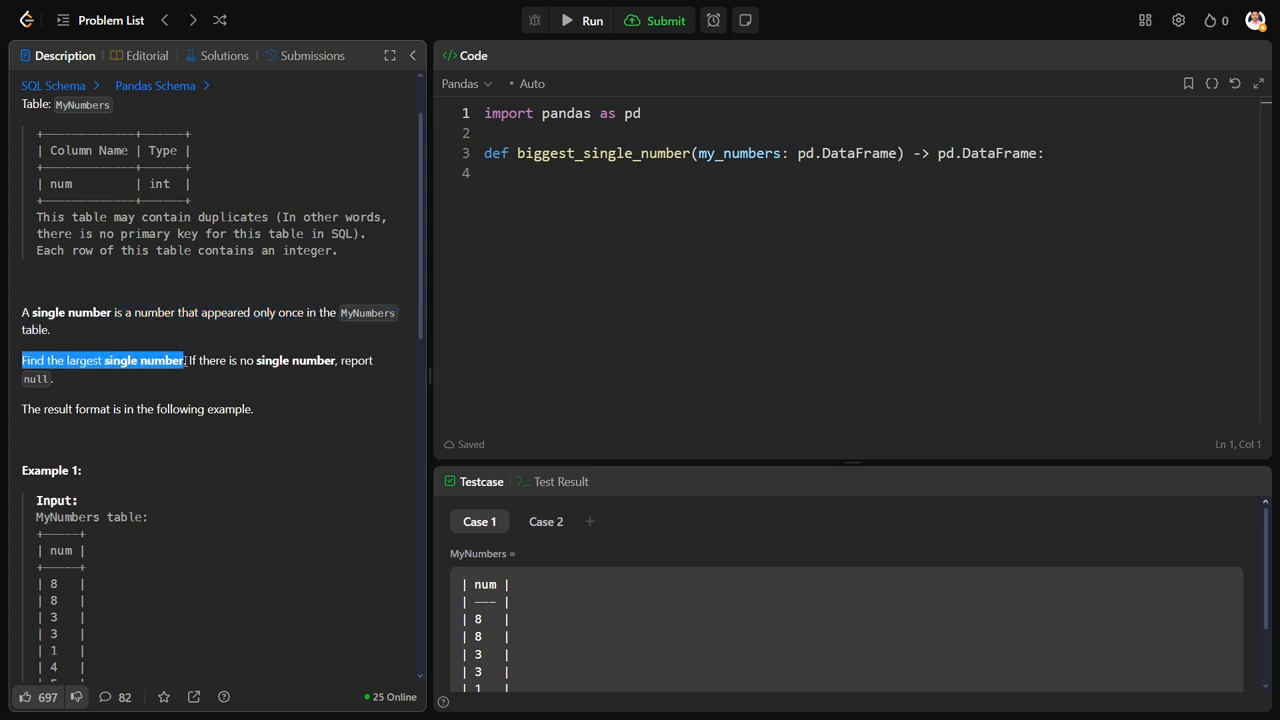
{"action": "left_click_drag", "start_coordinate": [184, 360], "coordinate": [300, 360]}
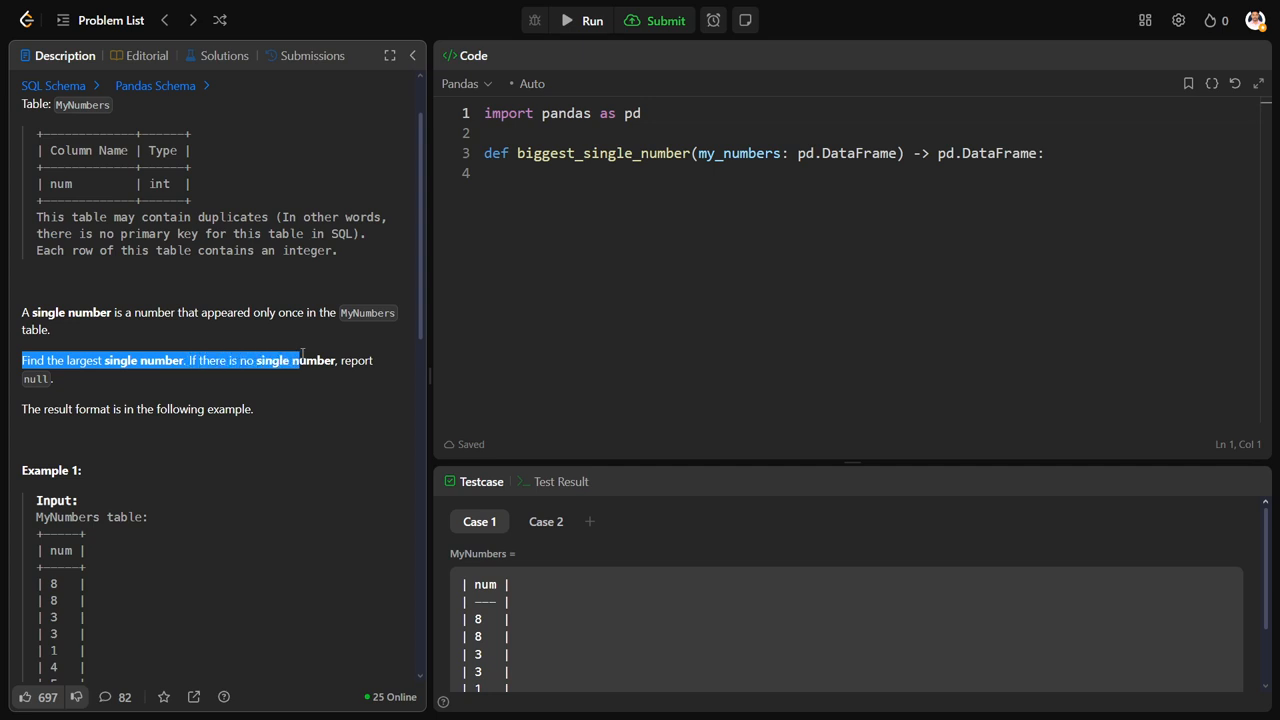
{"action": "left_click_drag", "start_coordinate": [300, 360], "coordinate": [290, 378]}
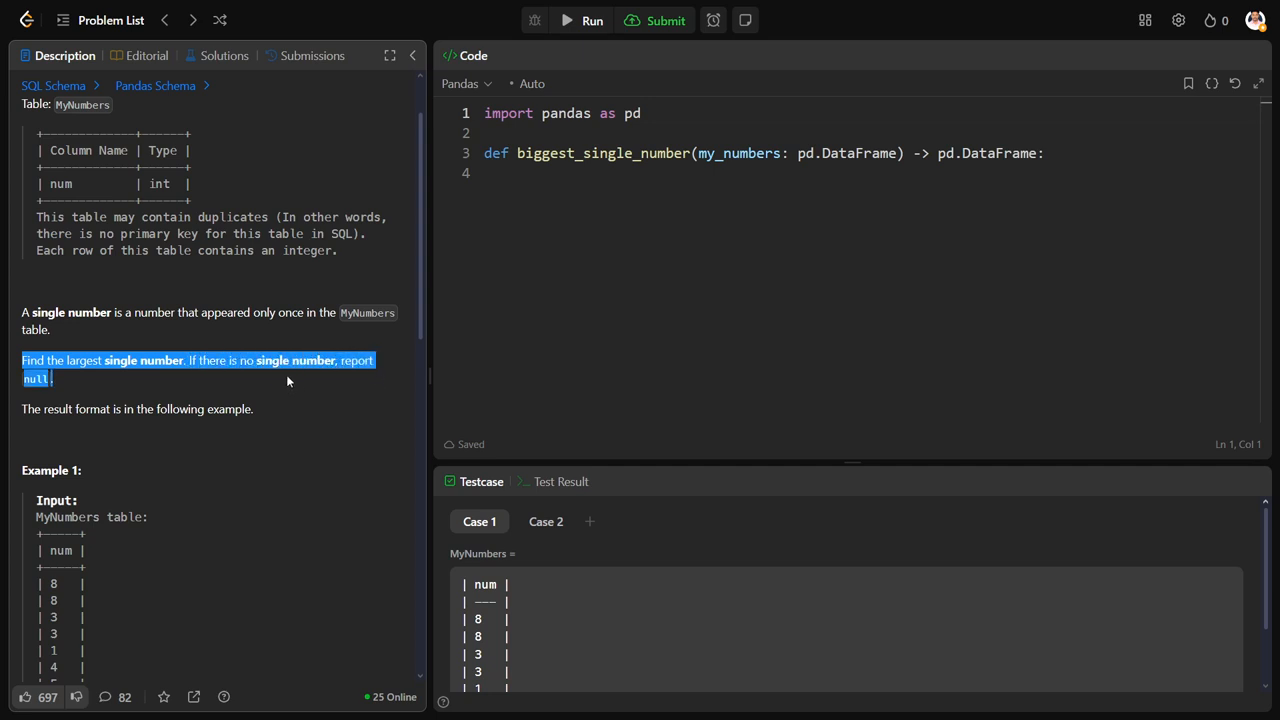
{"action": "mouse_move", "coordinate": [119, 374]}
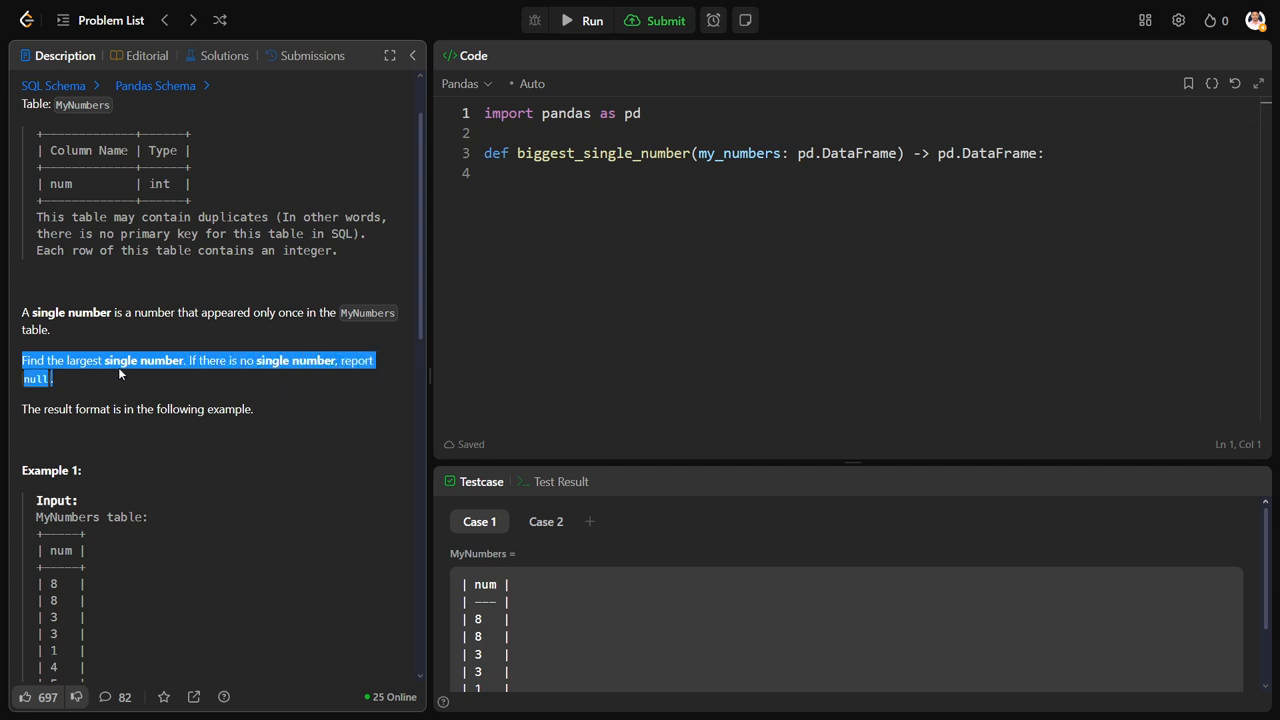
{"action": "mouse_move", "coordinate": [94, 380]}
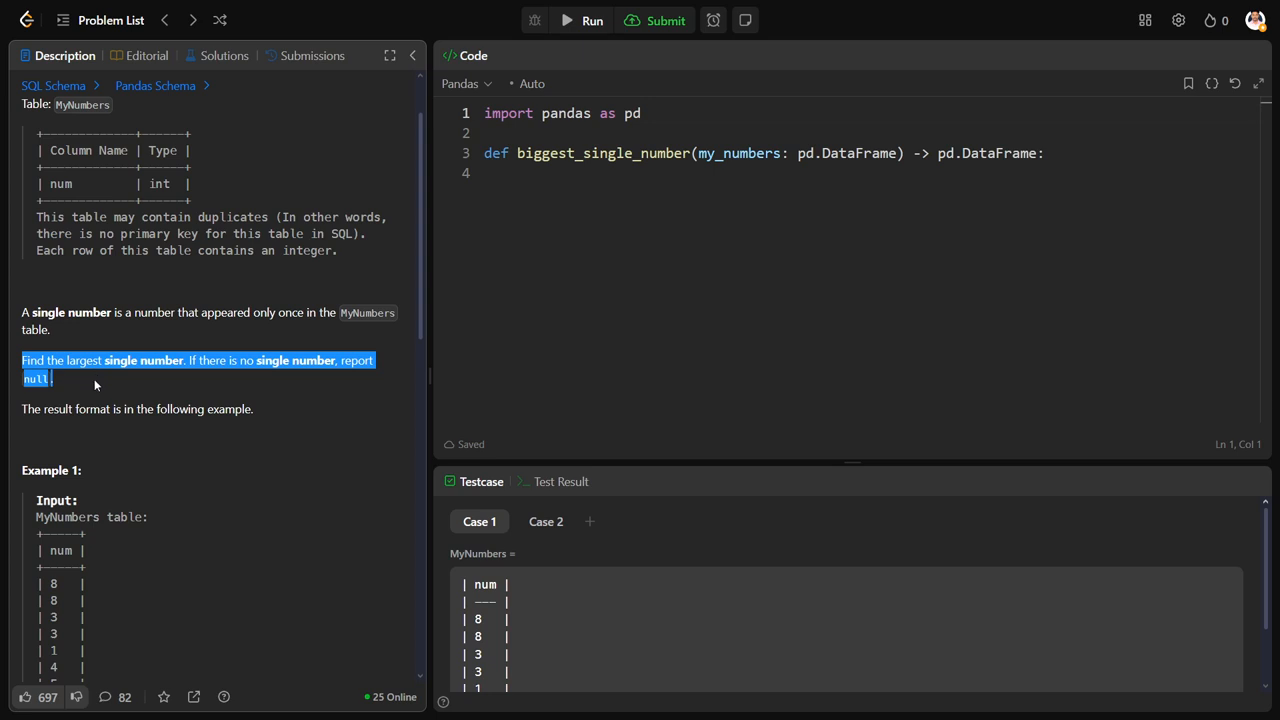
Step: Enlarge the first example table and bold the second example table
{"action": "scroll", "scroll_direction": "down", "scroll_amount": 3}
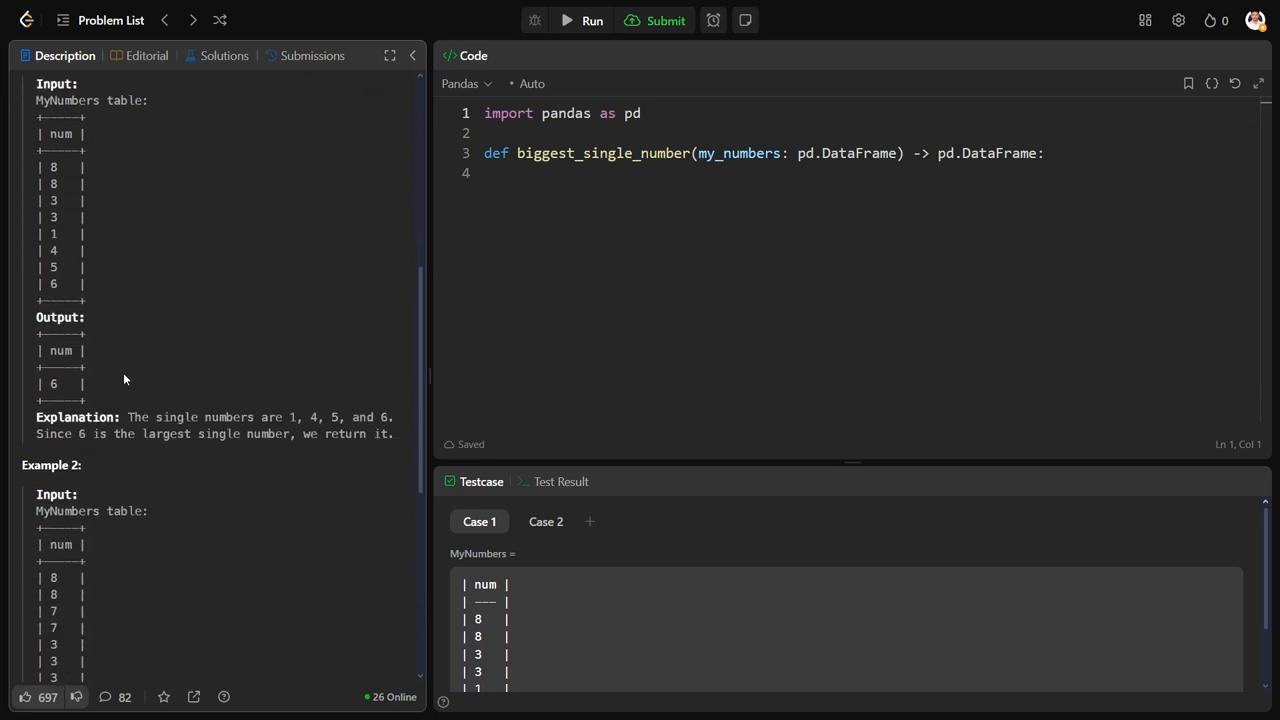
{"action": "scroll", "scroll_direction": "down", "scroll_amount": 3}
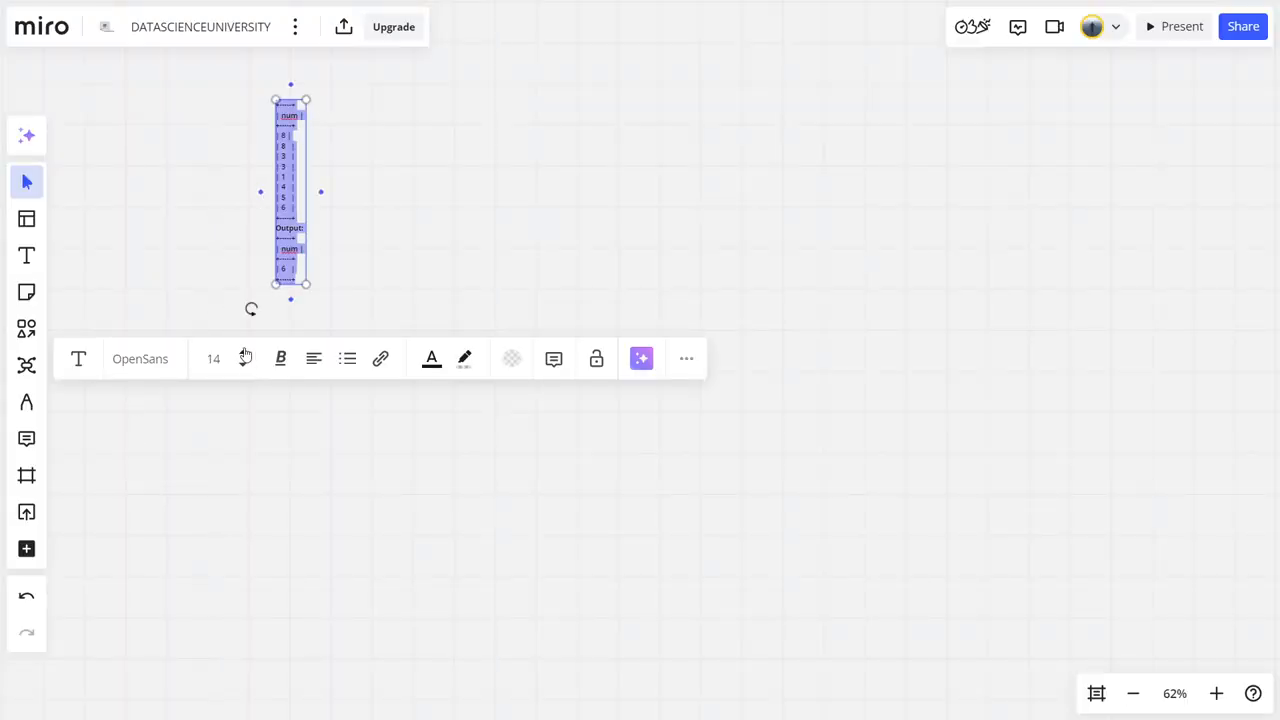
{"action": "left_click", "coordinate": [620, 242]}
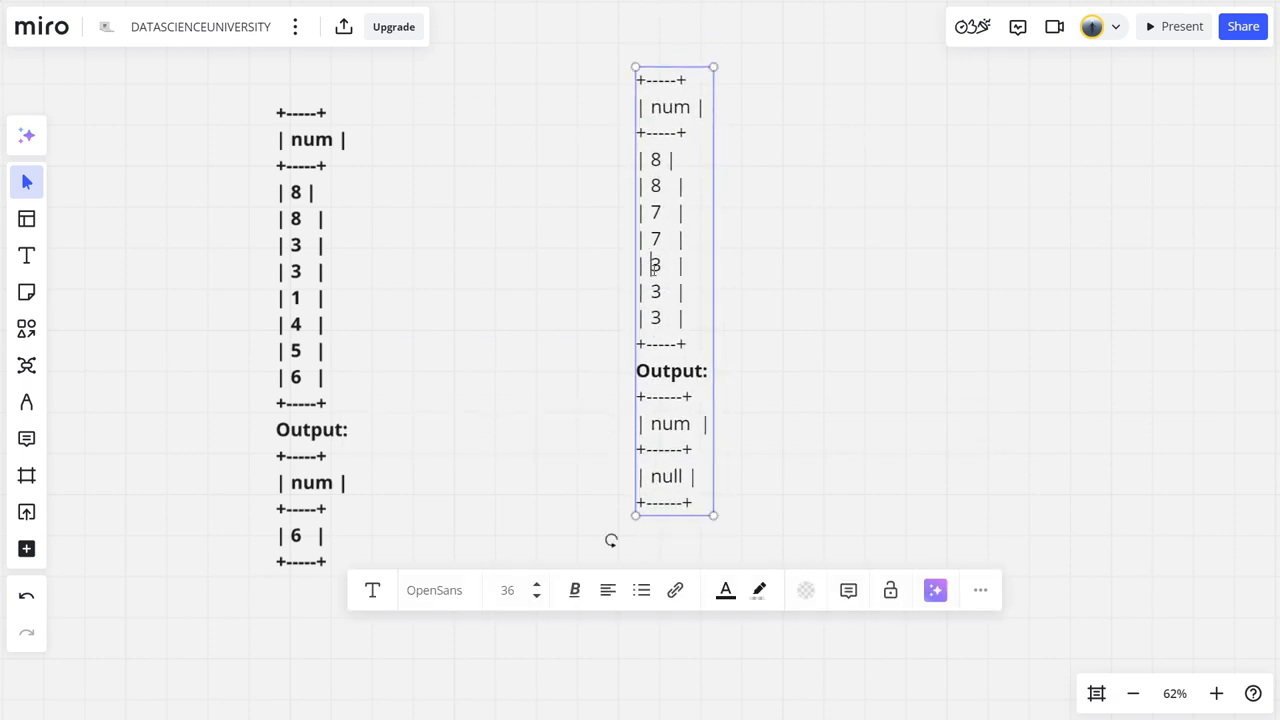
{"action": "left_click", "coordinate": [816, 203]}
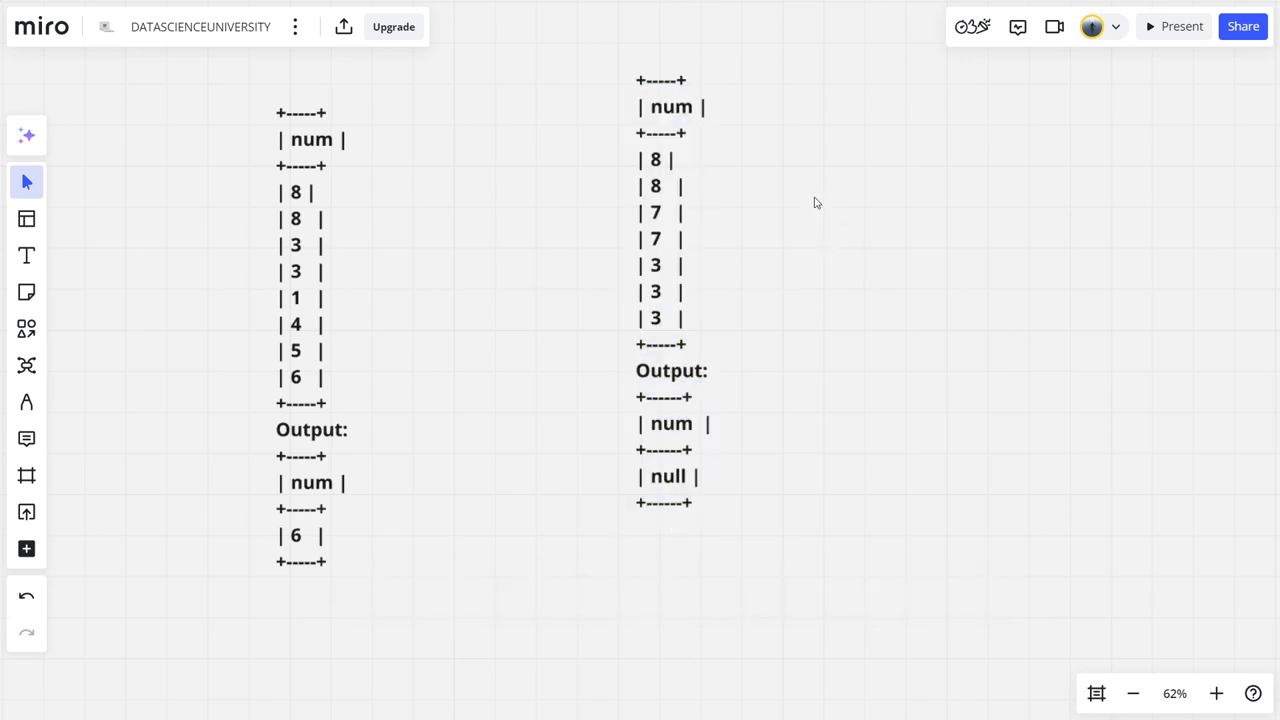
{"action": "mouse_move", "coordinate": [26, 291]}
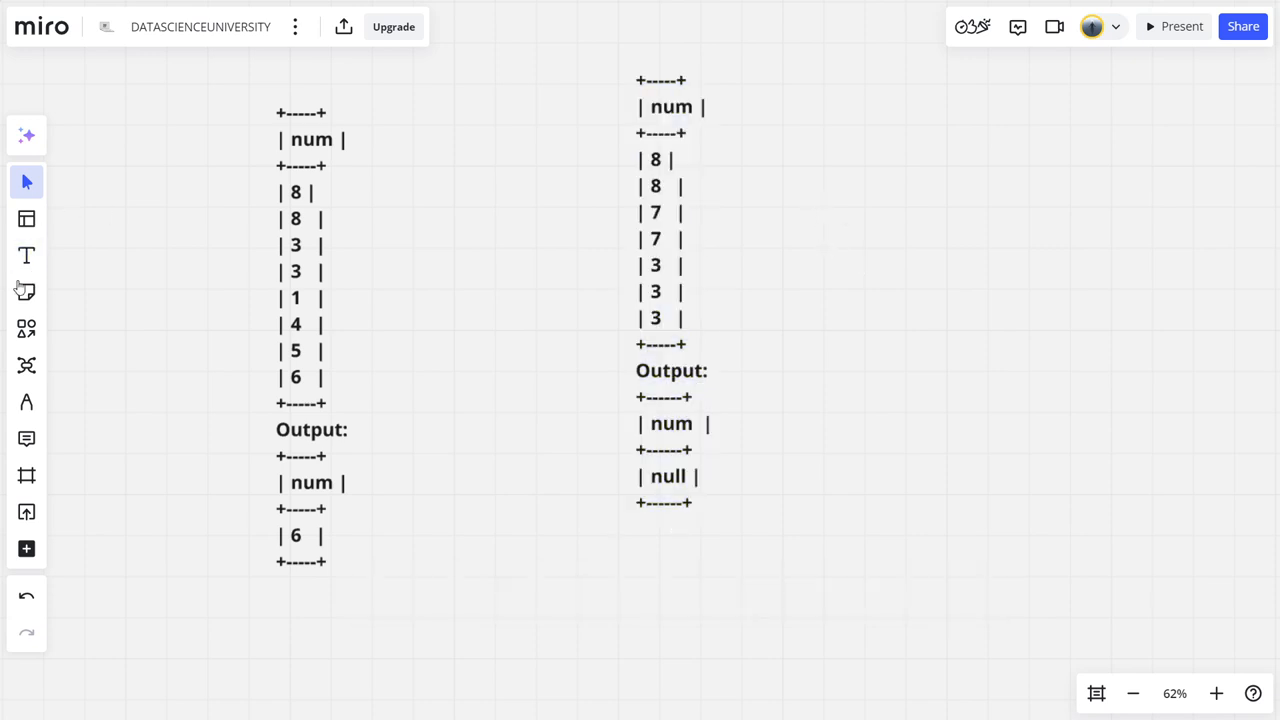
Step: With the pen, tick and cross out the duplicate 8s and 3s in the first example
{"action": "left_click", "coordinate": [27, 401]}
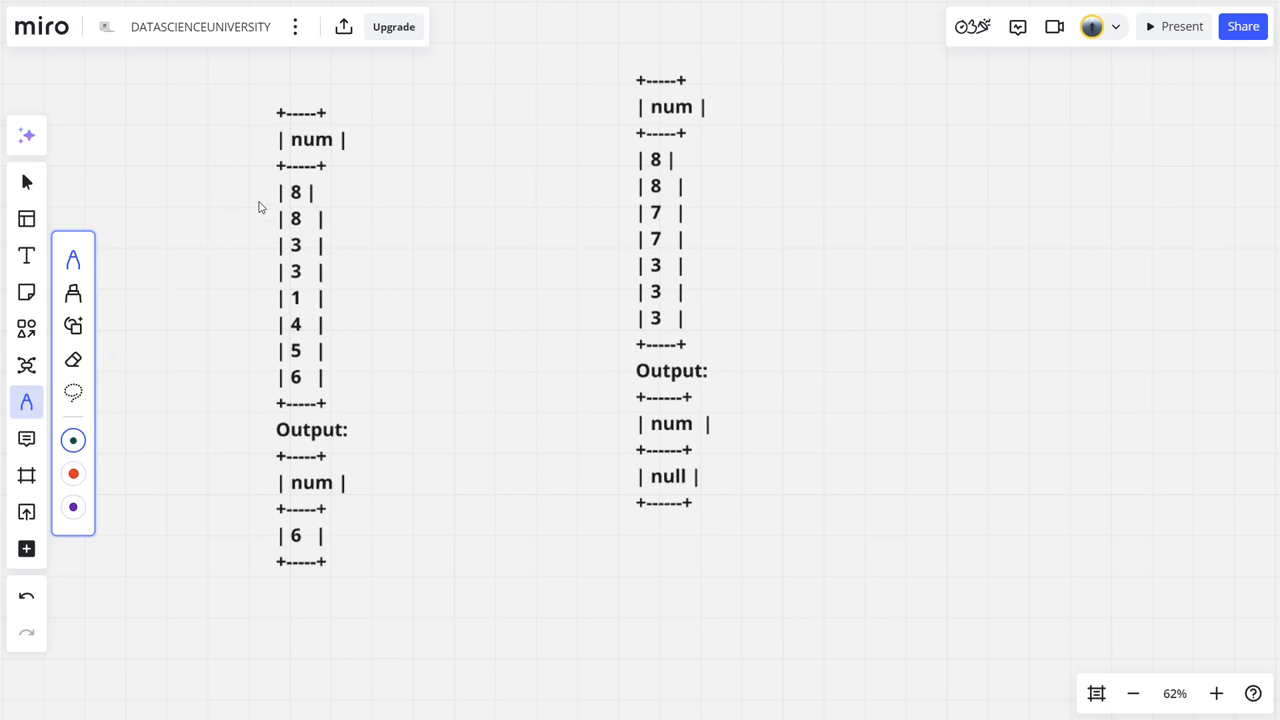
{"action": "left_click_drag", "start_coordinate": [240, 205], "coordinate": [270, 185]}
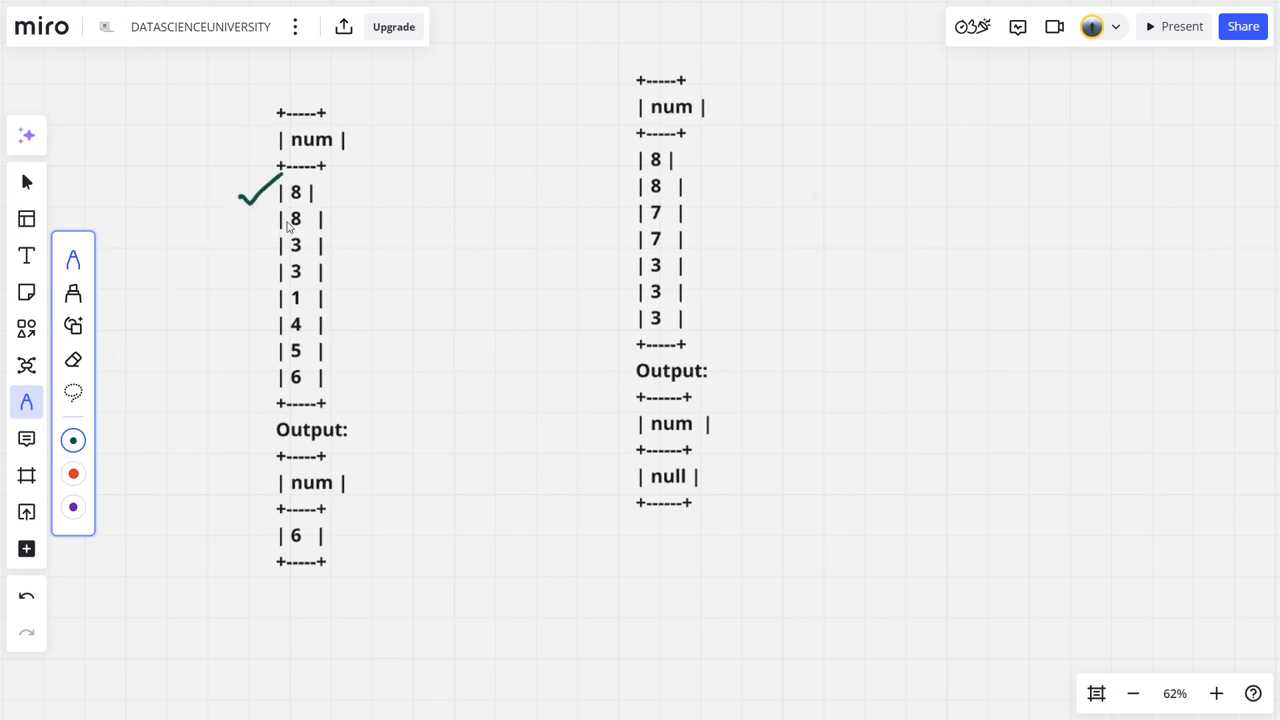
{"action": "left_click_drag", "start_coordinate": [315, 200], "coordinate": [345, 188]}
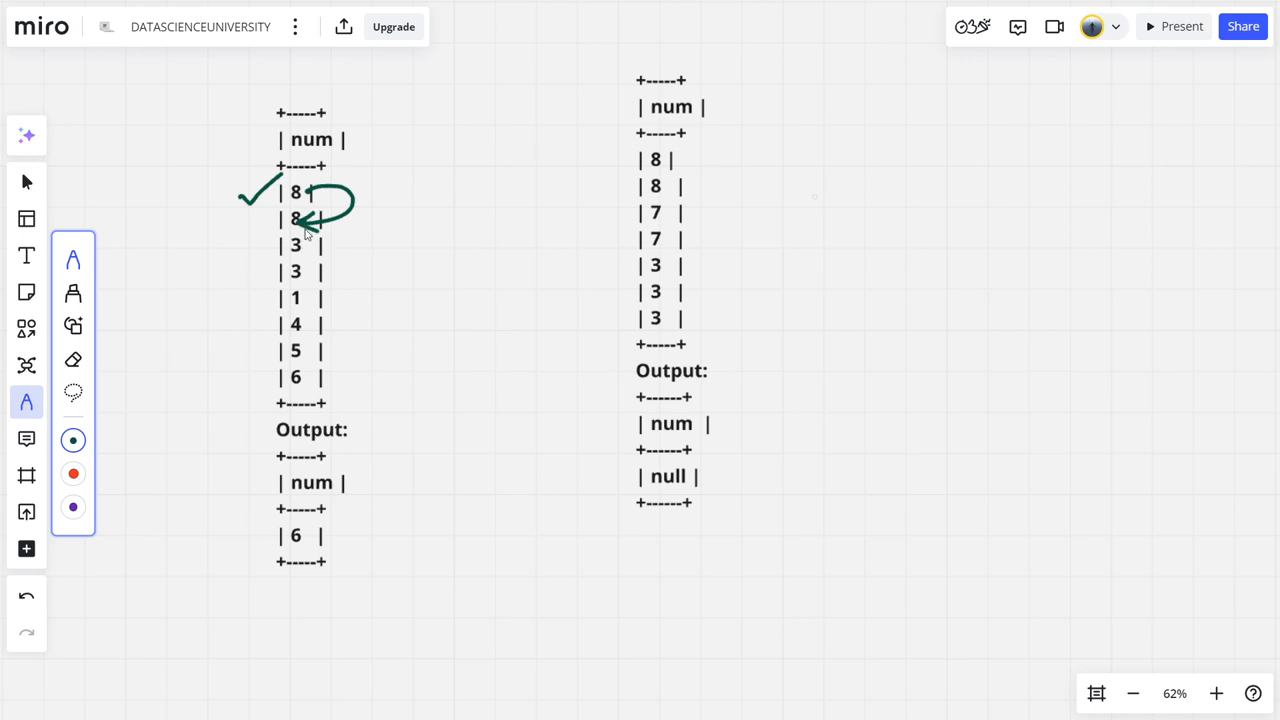
{"action": "left_click_drag", "start_coordinate": [285, 193], "coordinate": [315, 193]}
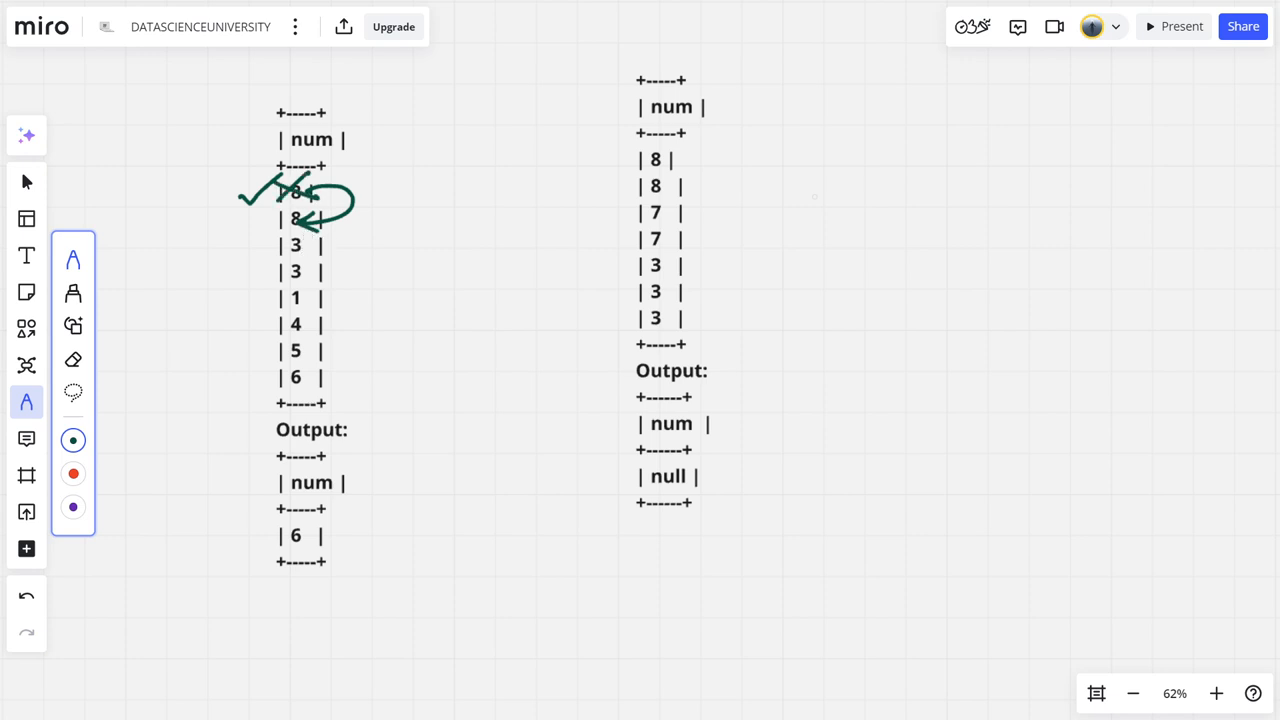
{"action": "left_click_drag", "start_coordinate": [280, 210], "coordinate": [325, 225]}
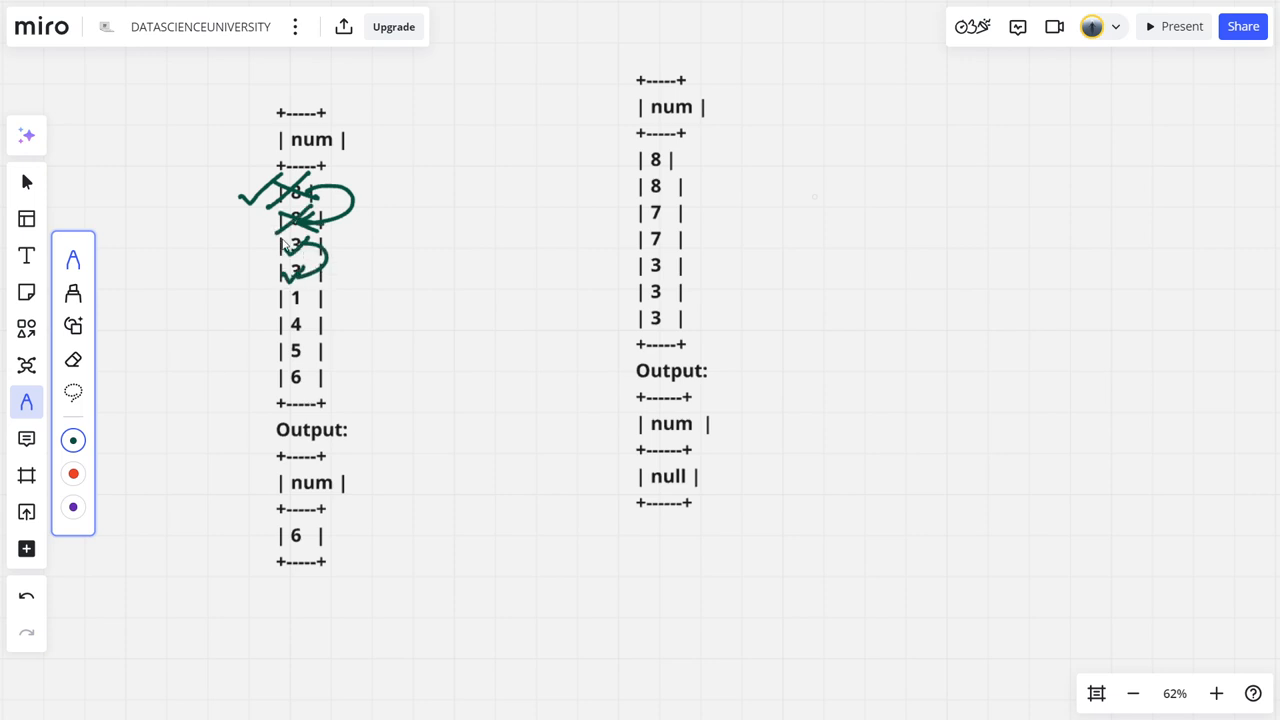
{"action": "left_click_drag", "start_coordinate": [280, 245], "coordinate": [315, 250]}
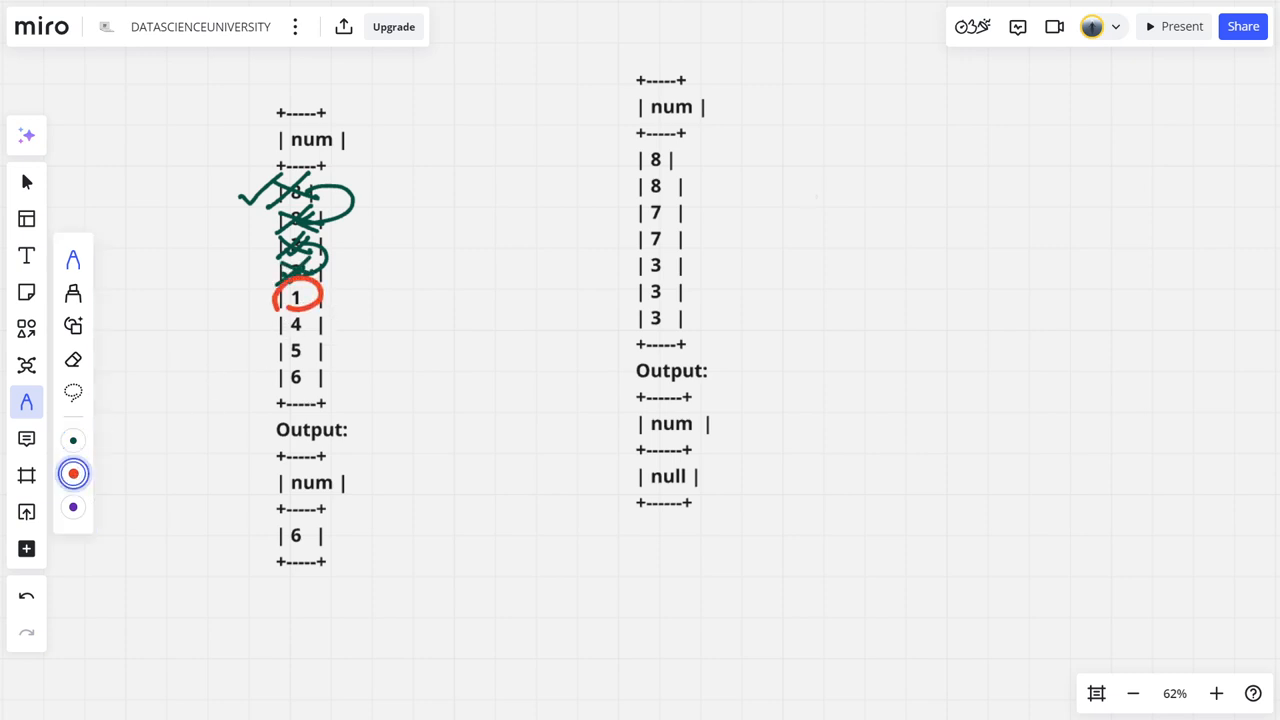
Step: In red, circle the single numbers 4, 5 and 6 and group them
{"action": "left_click", "coordinate": [73, 473]}
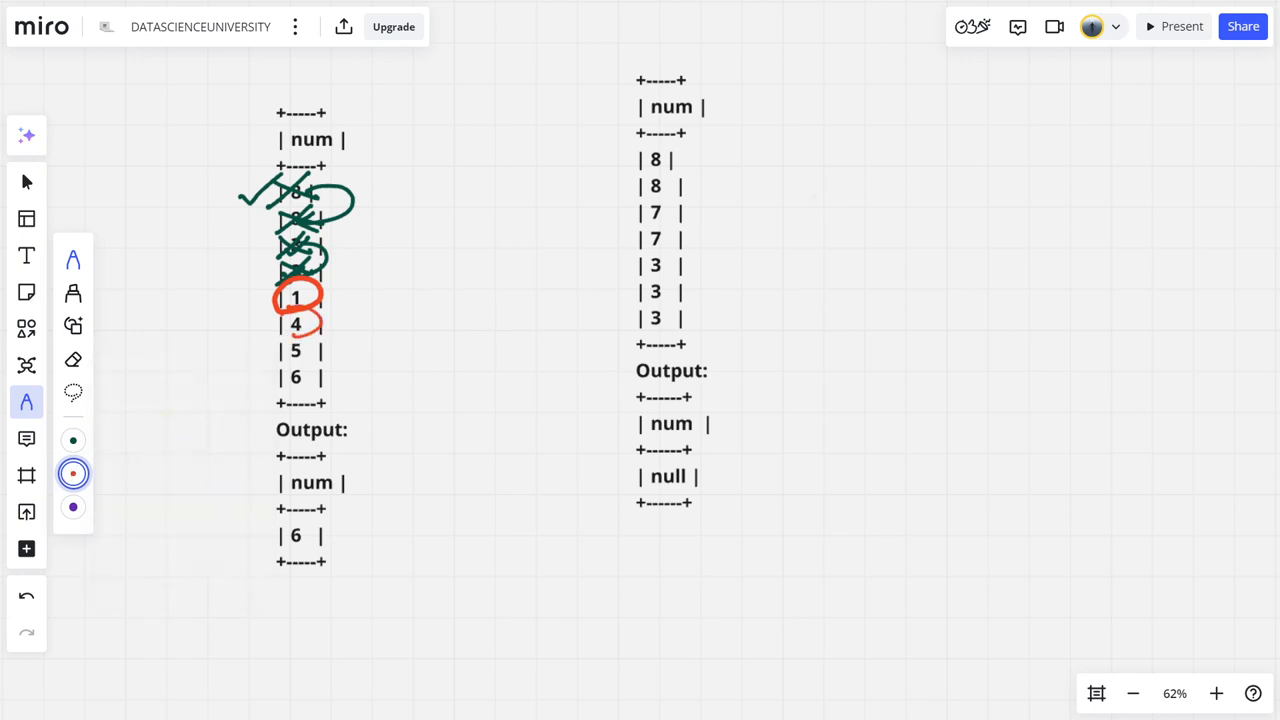
{"action": "left_click_drag", "start_coordinate": [280, 350], "coordinate": [320, 350]}
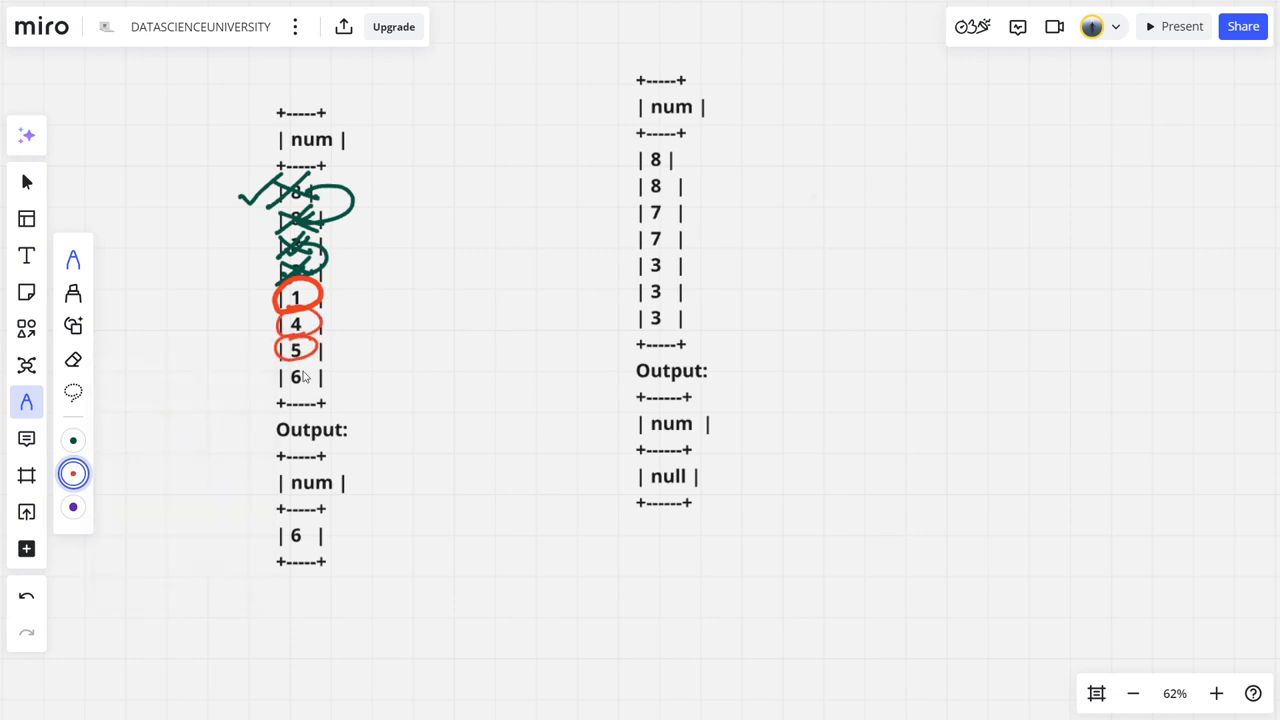
{"action": "left_click_drag", "start_coordinate": [295, 375], "coordinate": [295, 375]}
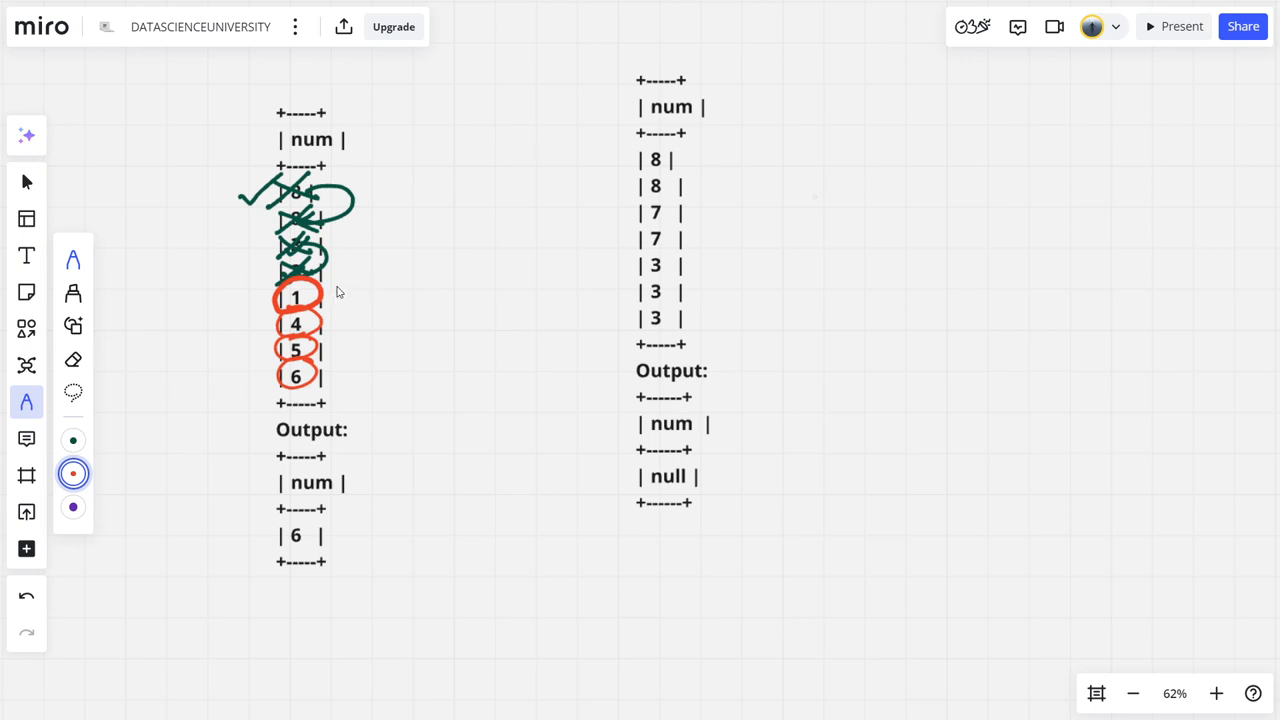
{"action": "left_click_drag", "start_coordinate": [340, 290], "coordinate": [345, 385]}
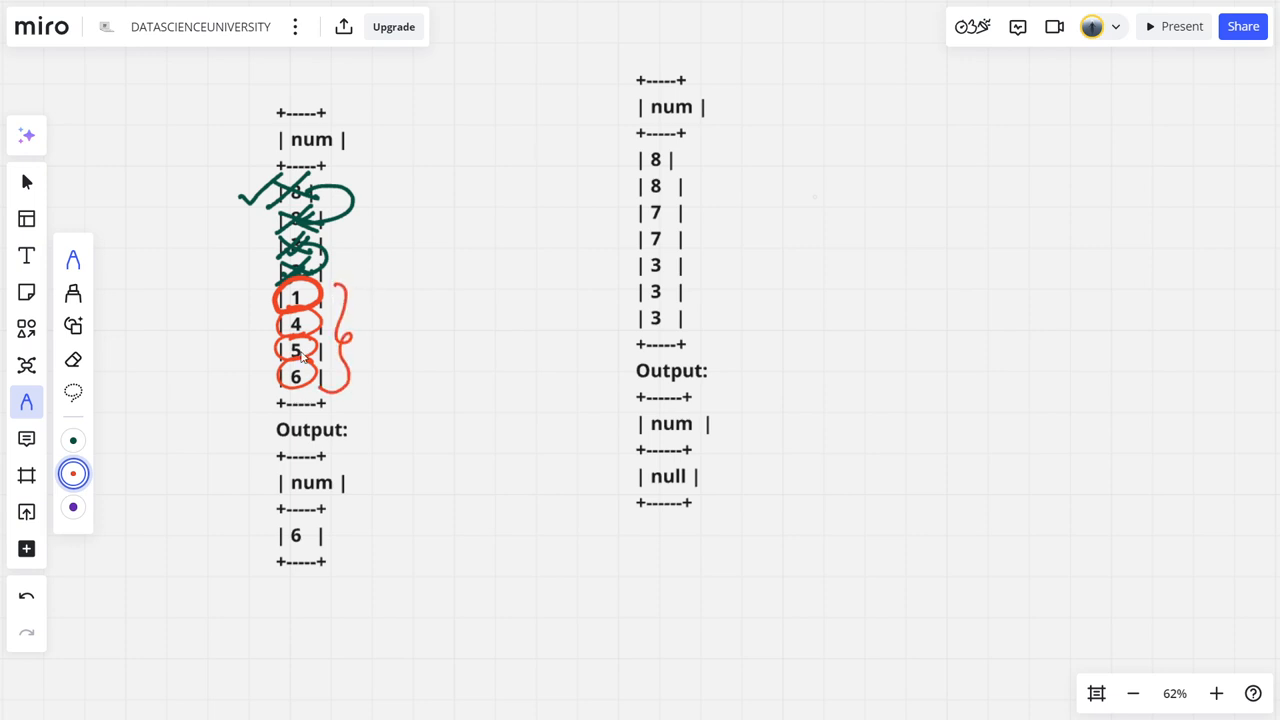
{"action": "mouse_move", "coordinate": [260, 337]}
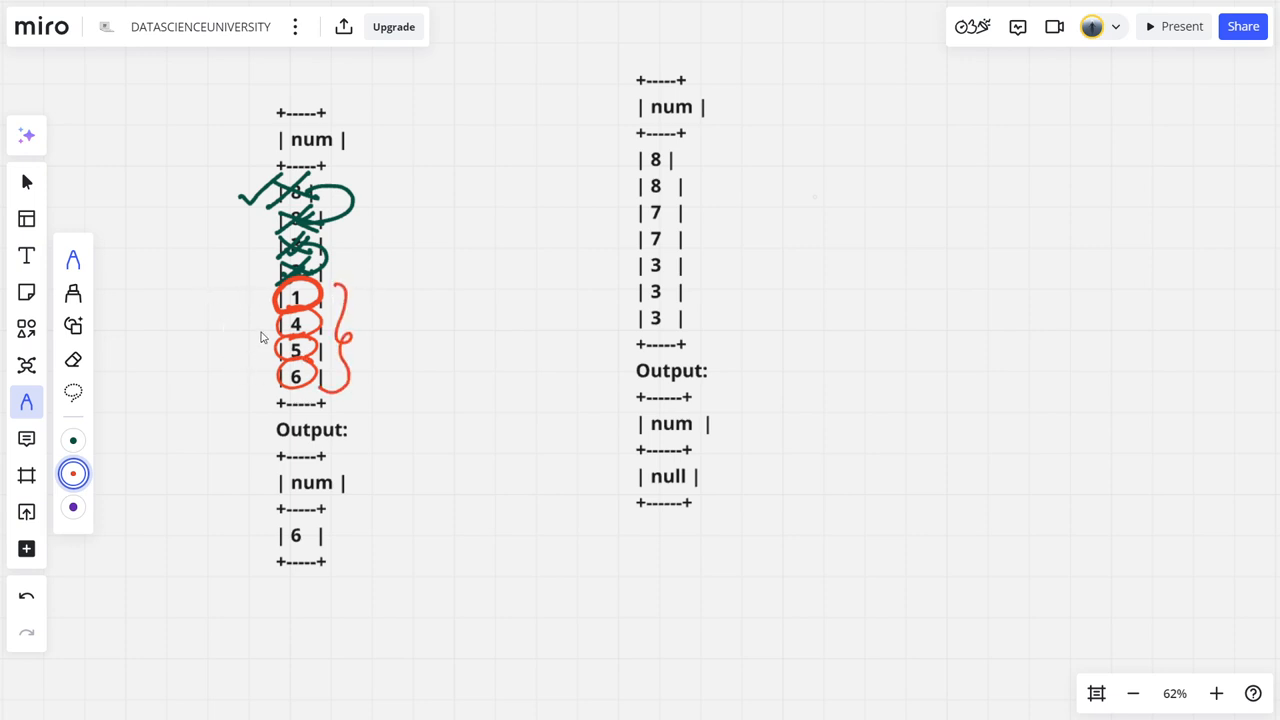
{"action": "mouse_move", "coordinate": [269, 386]}
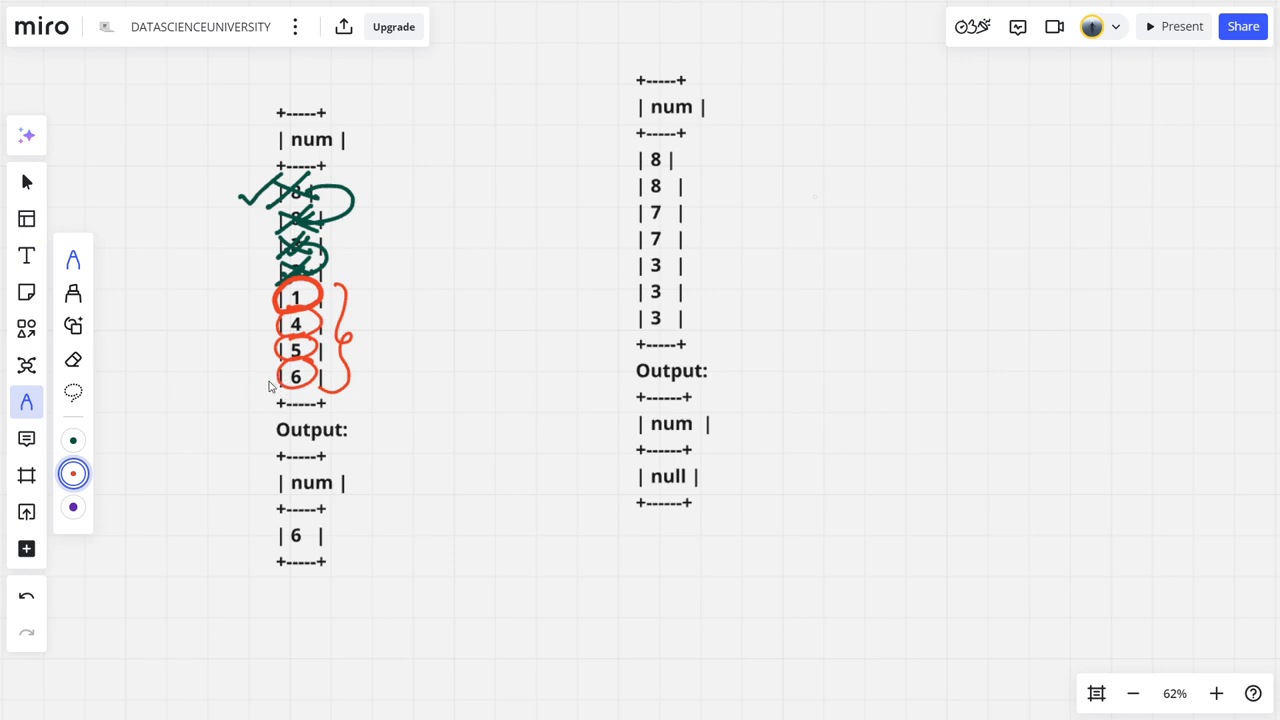
Step: Tick 6 in red and draw a purple arrow from it to the output 6
{"action": "left_click_drag", "start_coordinate": [210, 385], "coordinate": [265, 355]}
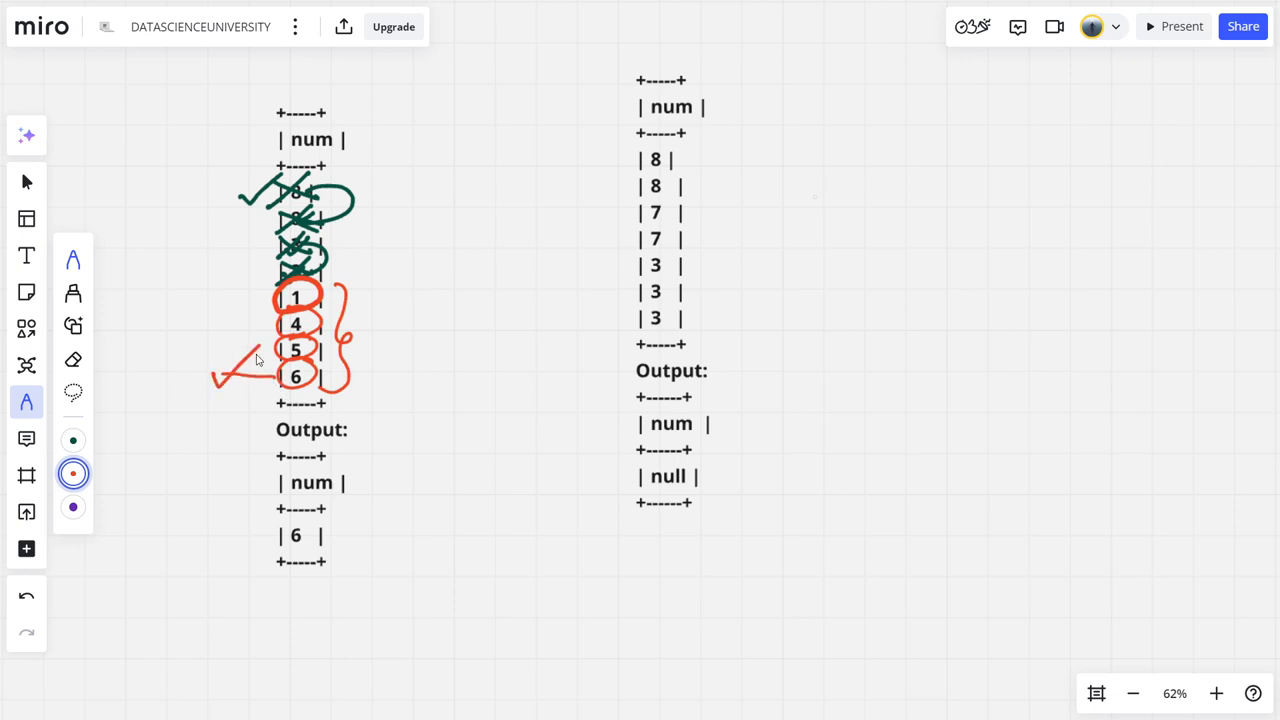
{"action": "left_click_drag", "start_coordinate": [215, 378], "coordinate": [155, 495]}
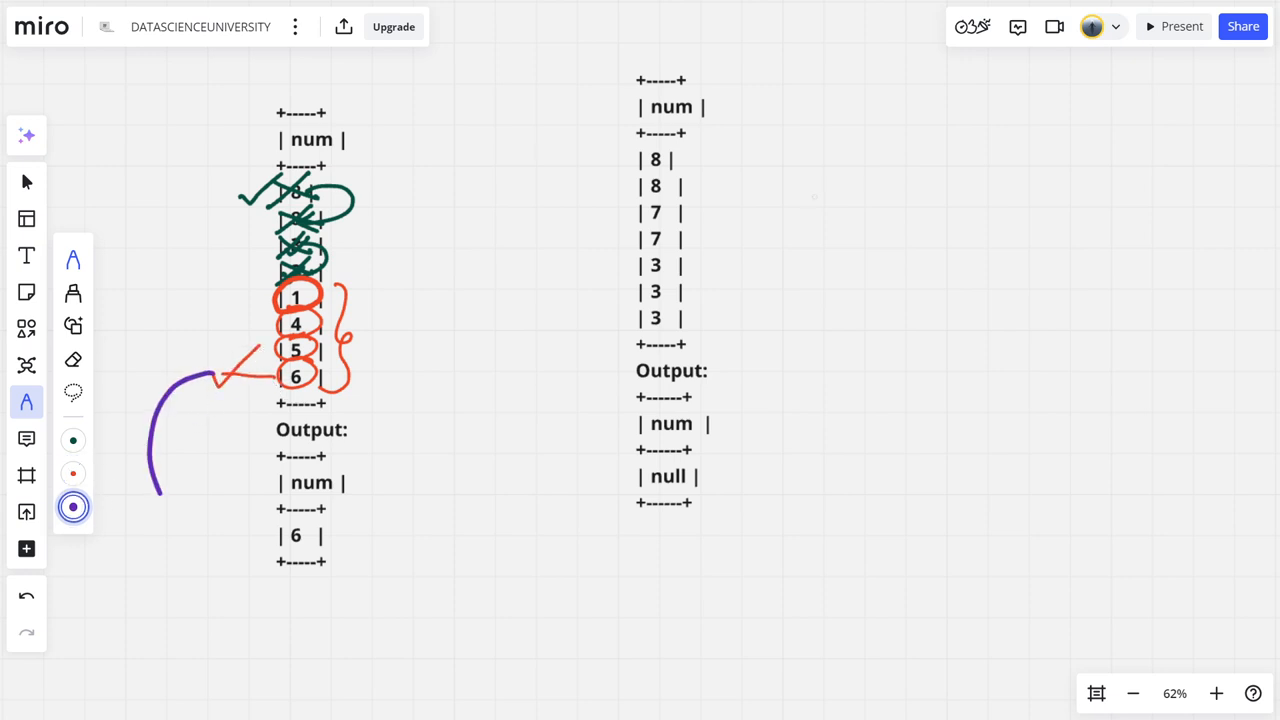
{"action": "left_click_drag", "start_coordinate": [155, 490], "coordinate": [250, 540]}
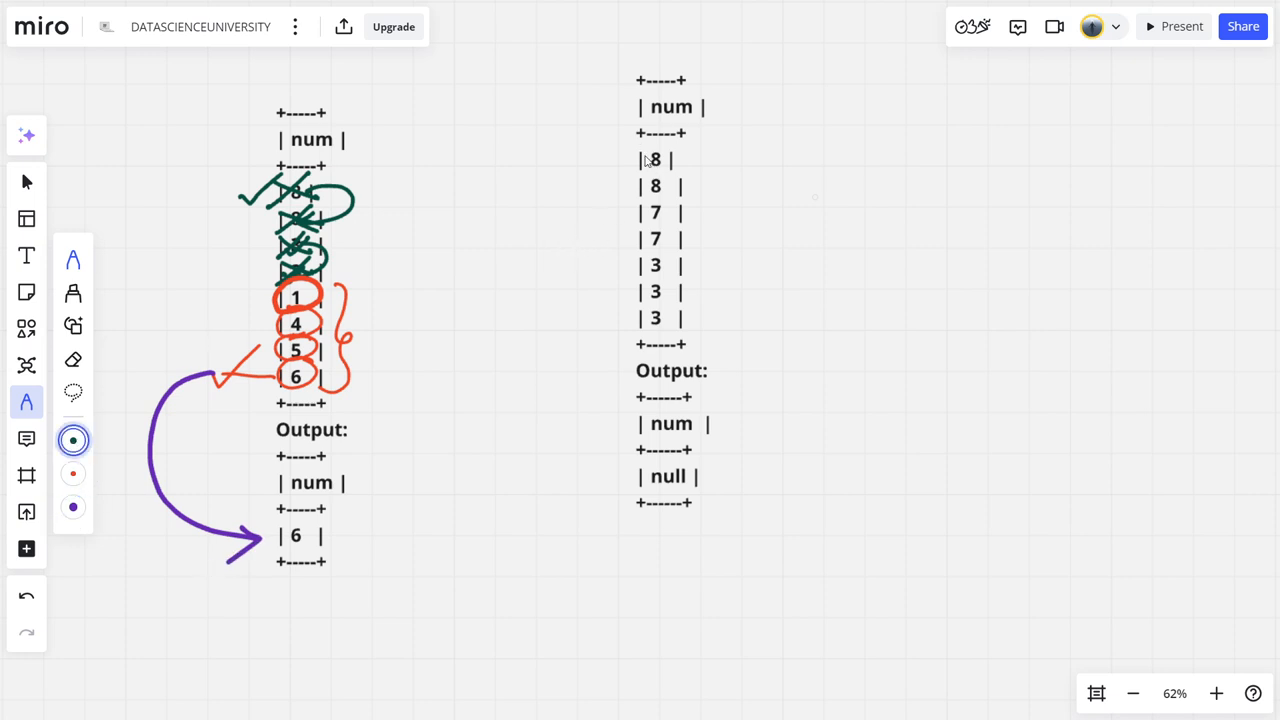
Step: Cross out each repeated number in the second example and bracket them together
{"action": "left_click_drag", "start_coordinate": [635, 160], "coordinate": [675, 190]}
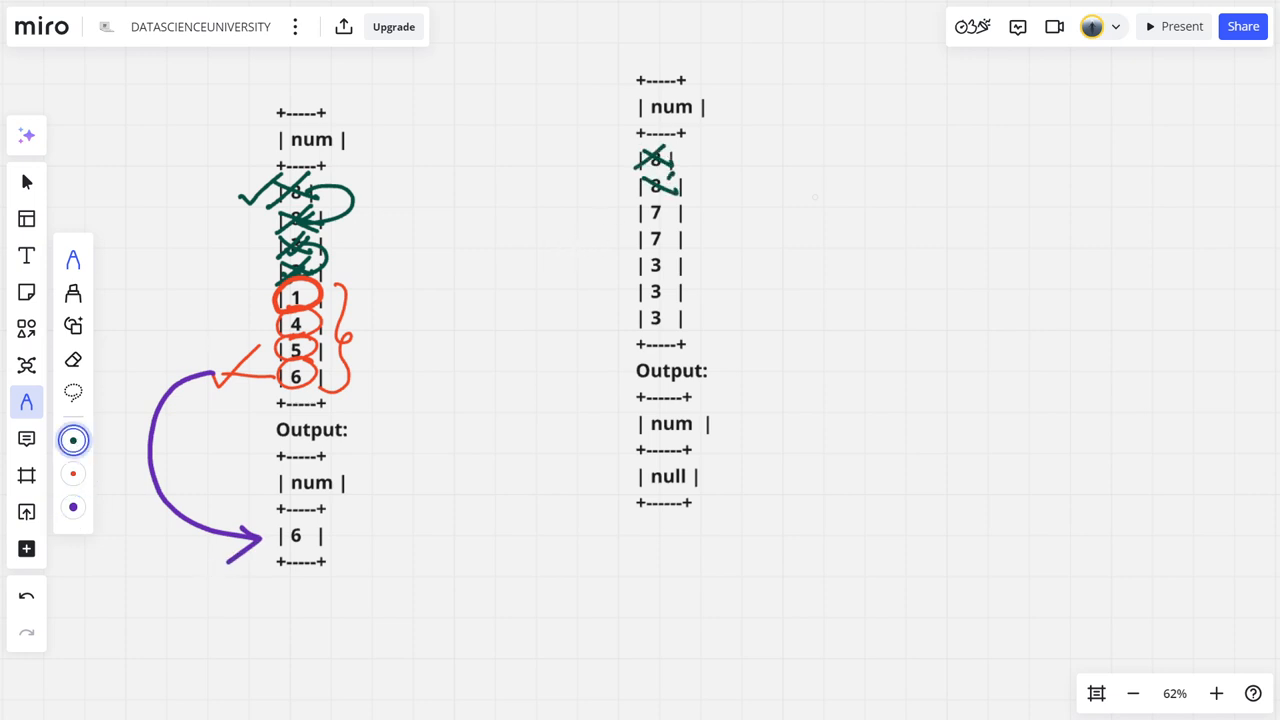
{"action": "left_click_drag", "start_coordinate": [638, 205], "coordinate": [675, 218]}
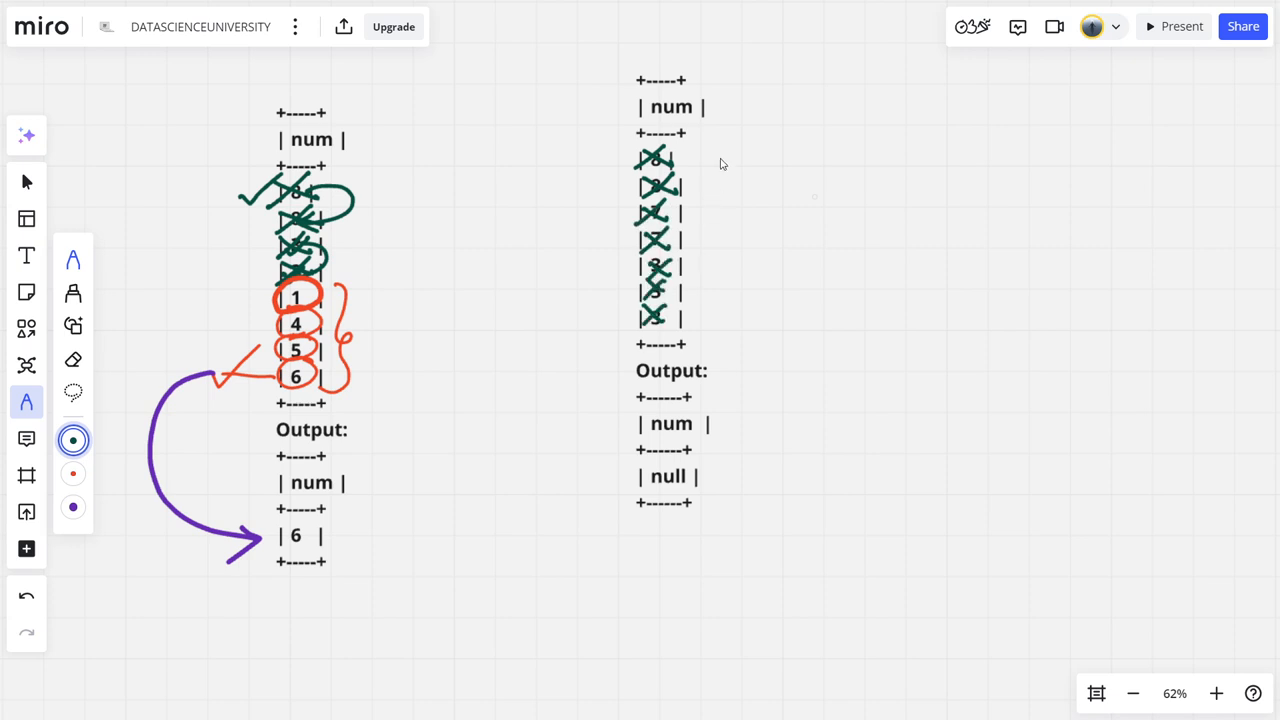
{"action": "left_click_drag", "start_coordinate": [695, 150], "coordinate": [700, 320]}
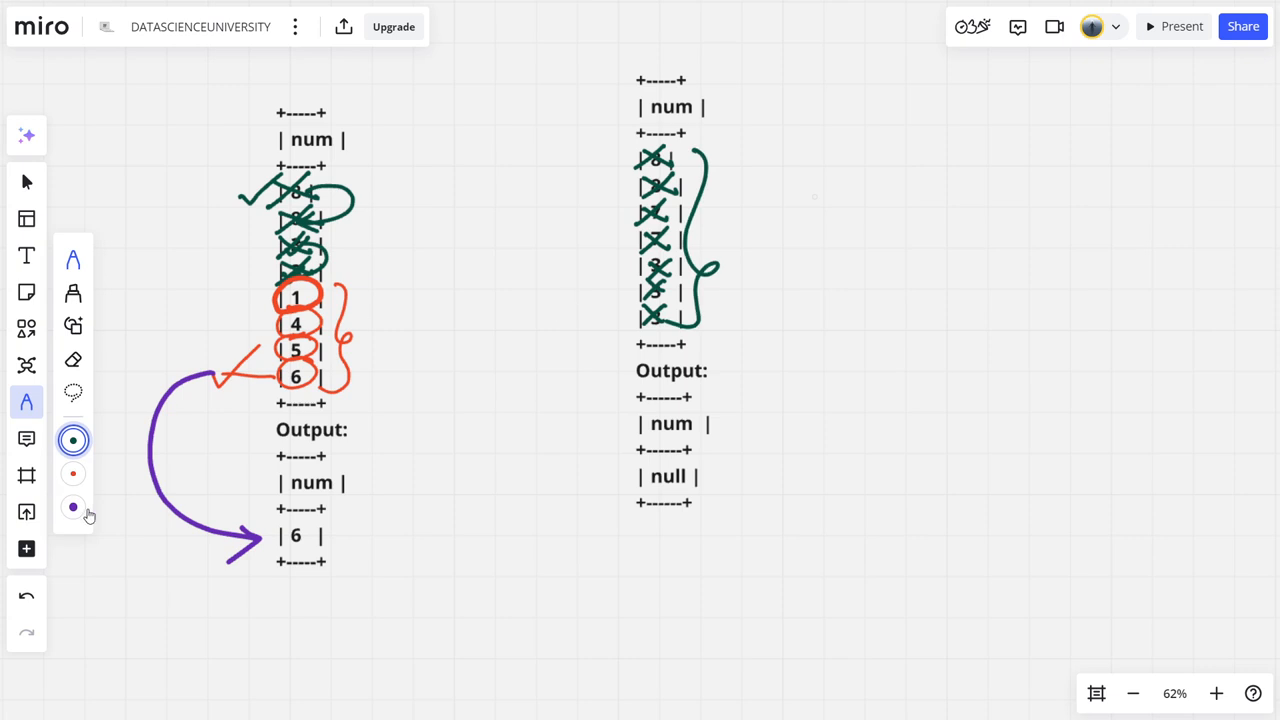
Step: In purple, draw an X with an arrow to null and add a label
{"action": "left_click", "coordinate": [72, 507]}
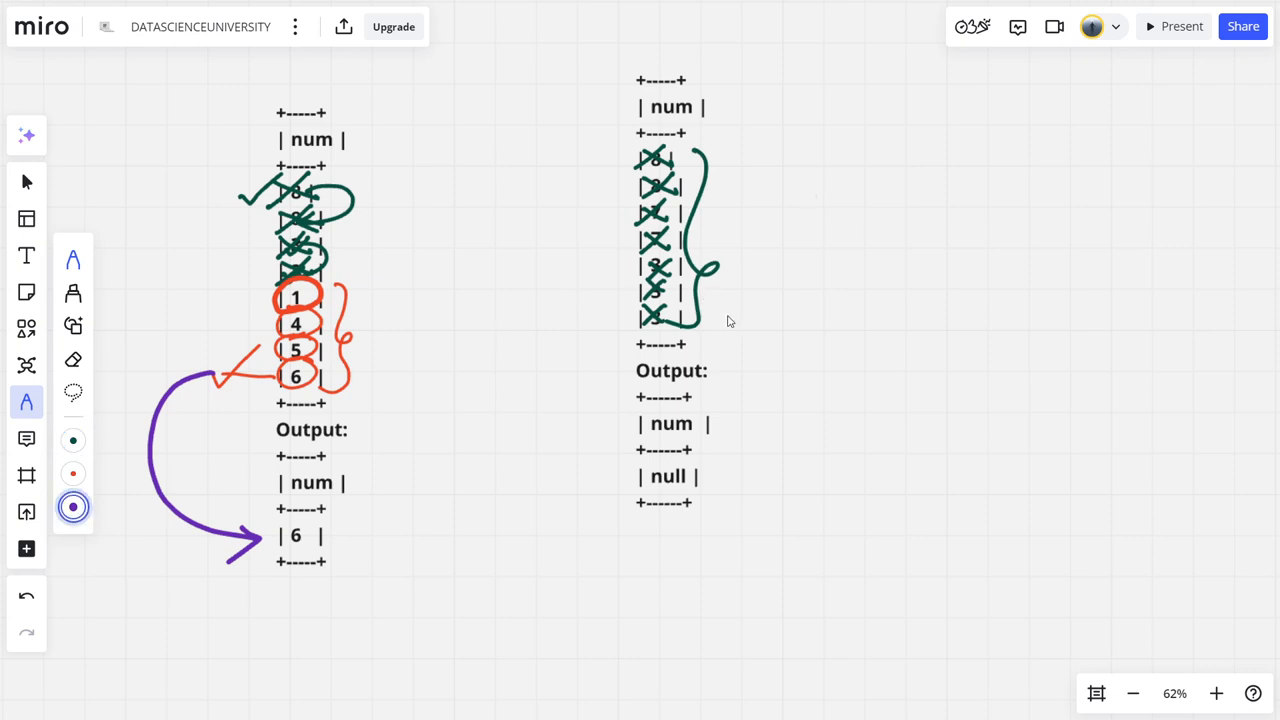
{"action": "left_click_drag", "start_coordinate": [730, 305], "coordinate": [785, 340]}
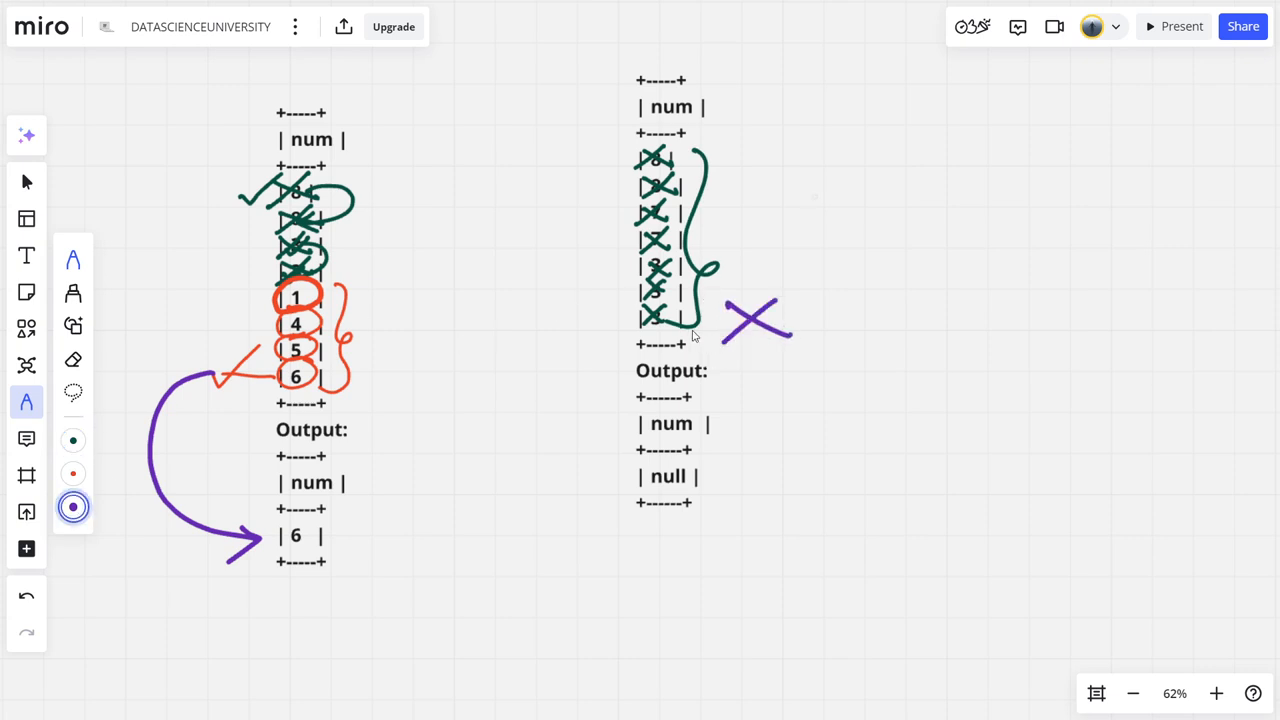
{"action": "mouse_move", "coordinate": [741, 216]}
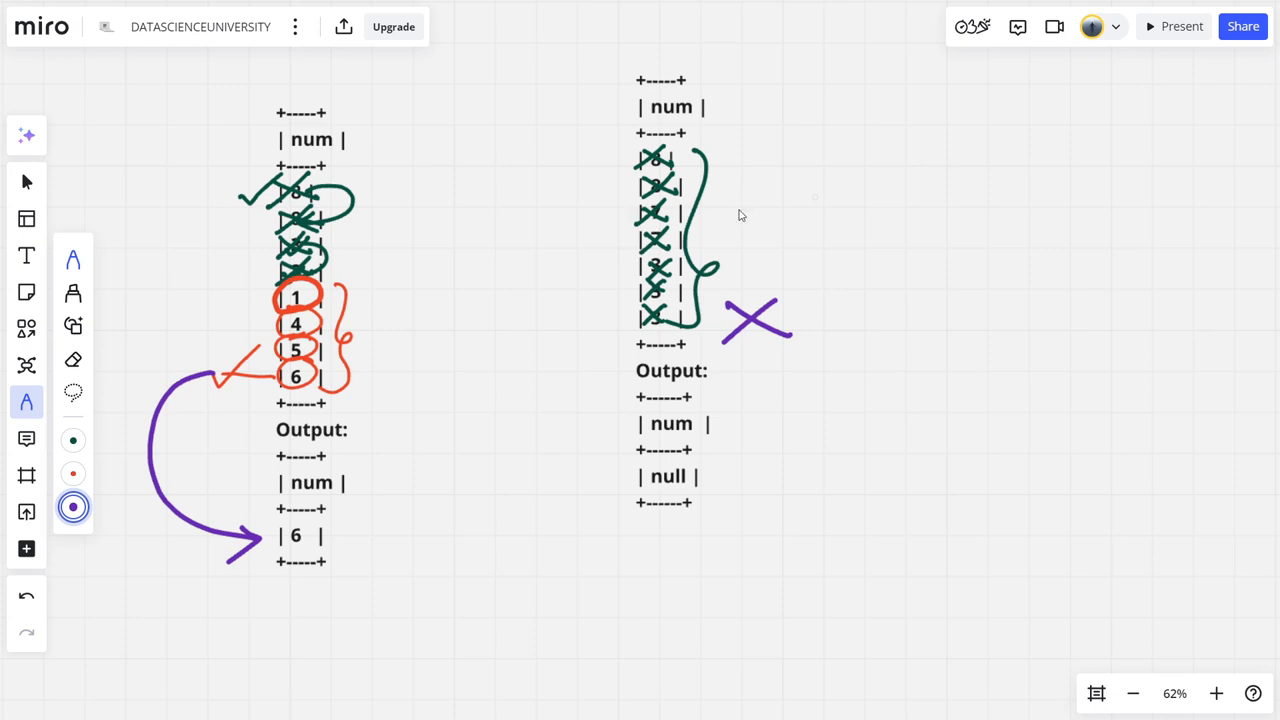
{"action": "left_click_drag", "start_coordinate": [790, 310], "coordinate": [790, 420]}
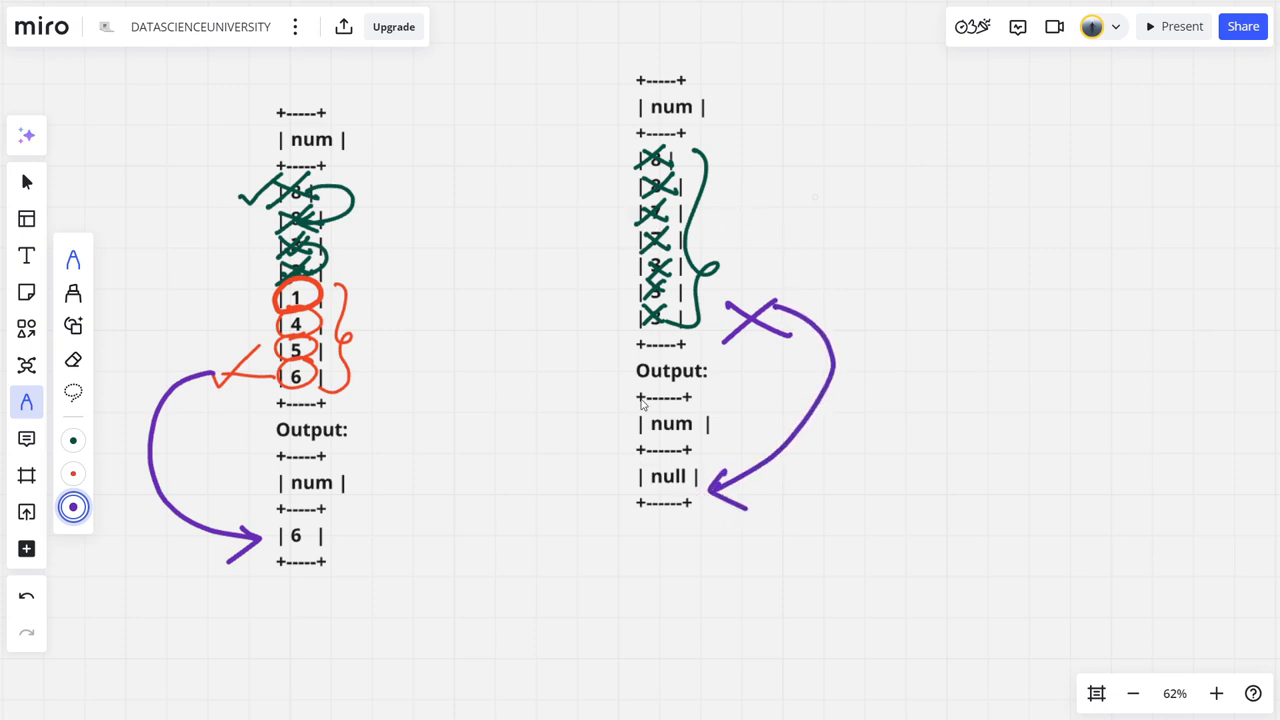
{"action": "mouse_move", "coordinate": [808, 173]}
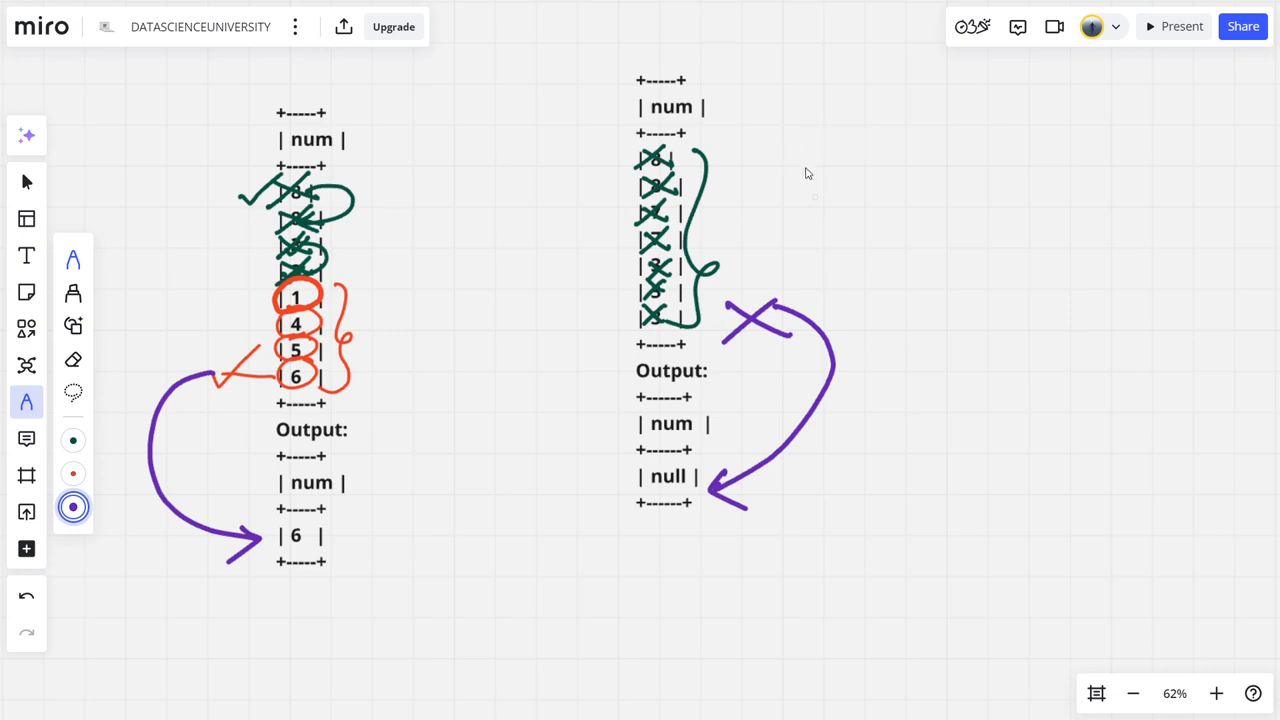
{"action": "left_click_drag", "start_coordinate": [790, 165], "coordinate": [855, 200]}
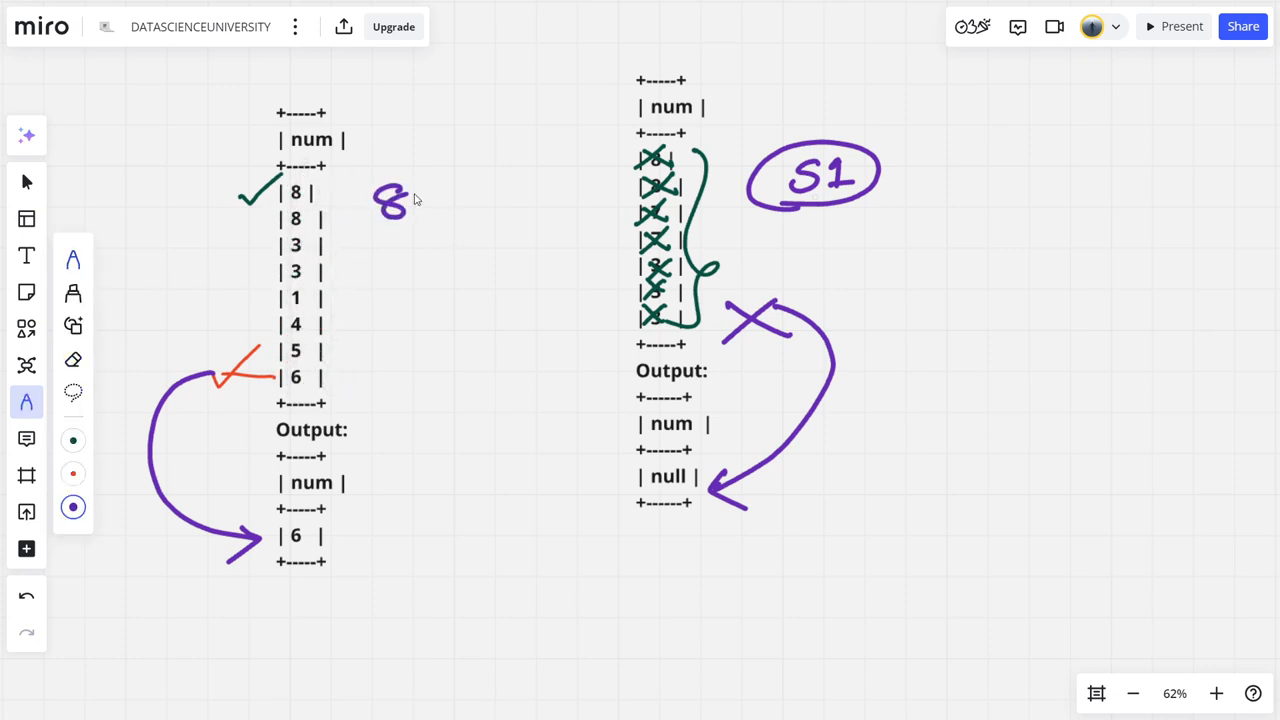
Step: Write each number's count, add the S2 'filter for count = 1' note, and box the singles
{"action": "left_click_drag", "start_coordinate": [440, 200], "coordinate": [510, 205]}
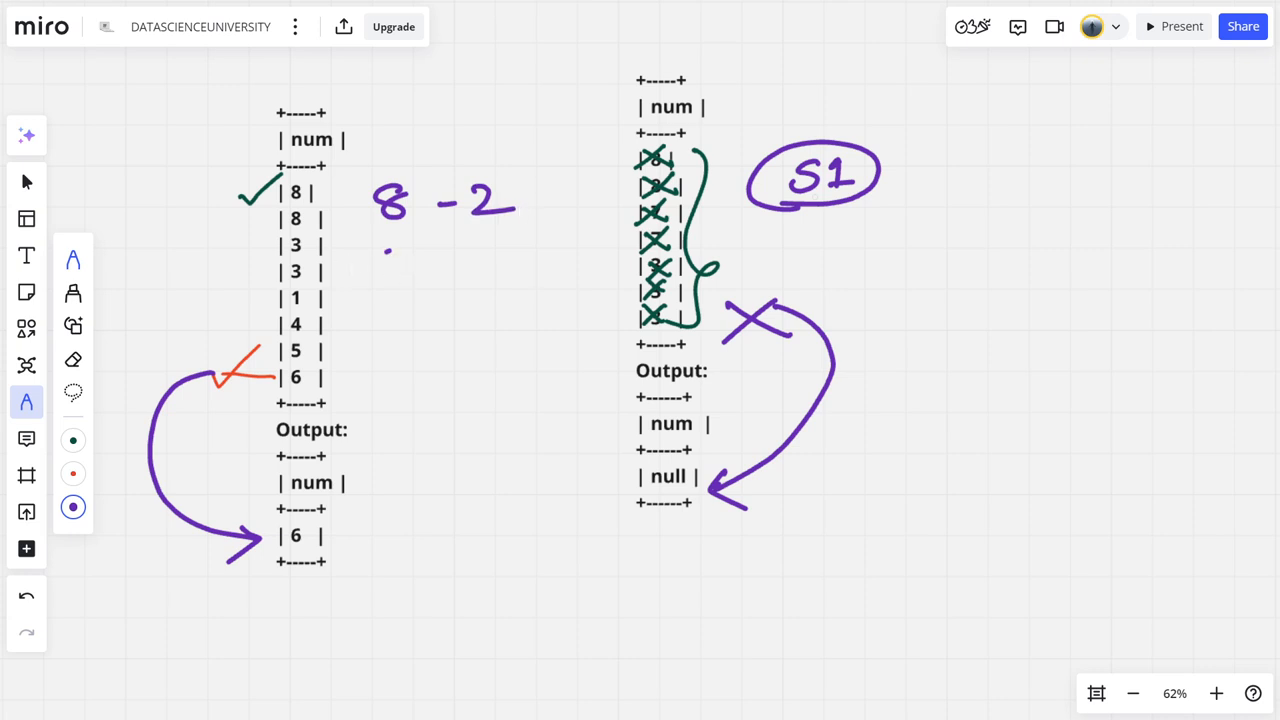
{"action": "left_click_drag", "start_coordinate": [375, 270], "coordinate": [530, 270]}
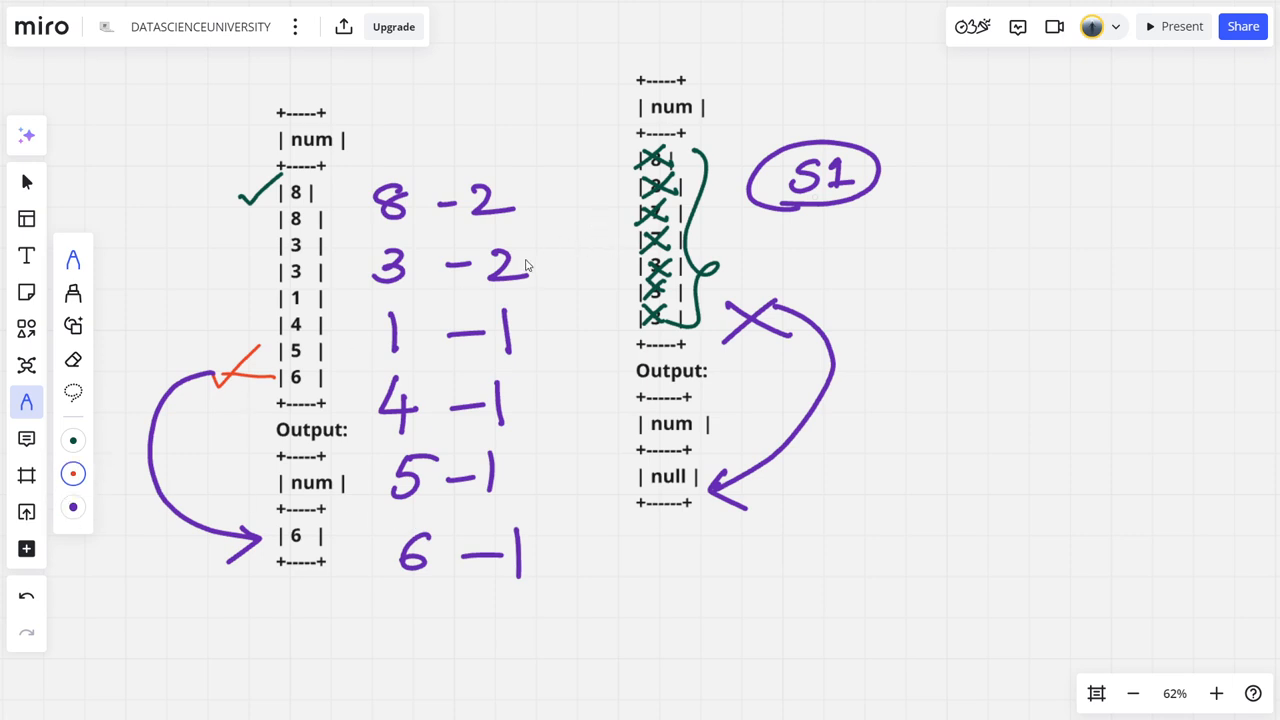
{"action": "mouse_move", "coordinate": [554, 360]}
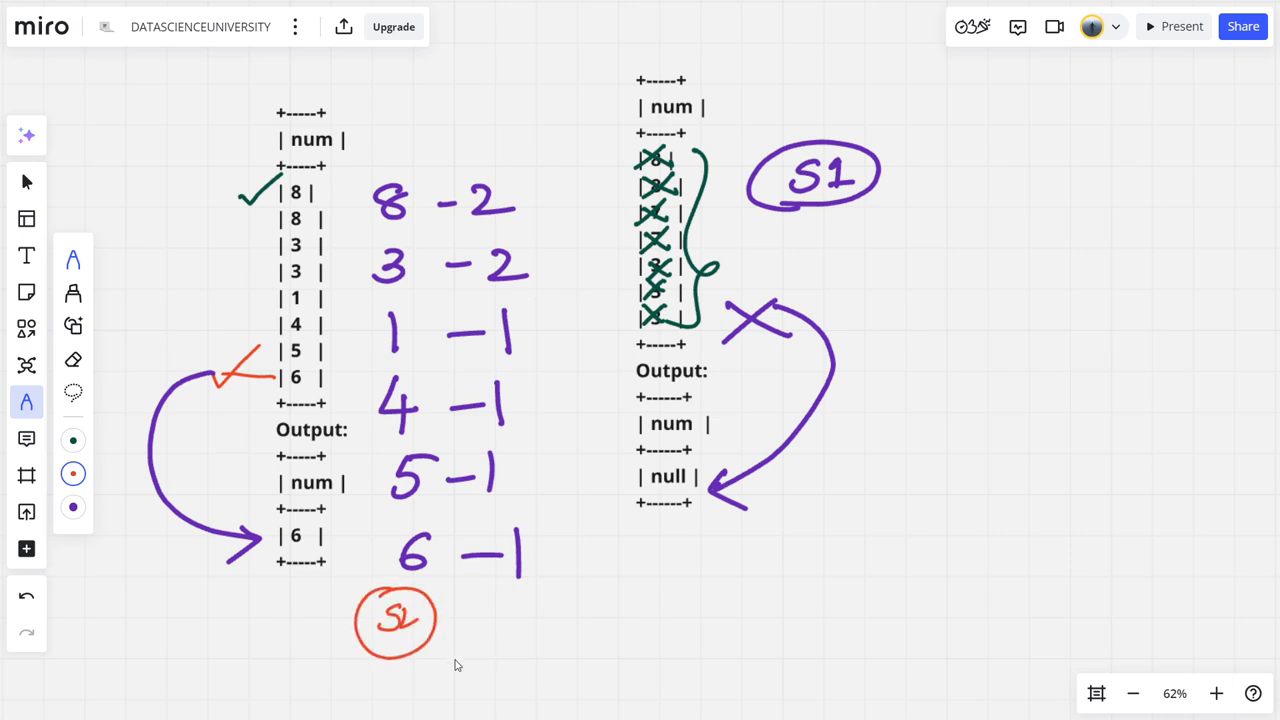
{"action": "left_click_drag", "start_coordinate": [445, 660], "coordinate": [560, 600]}
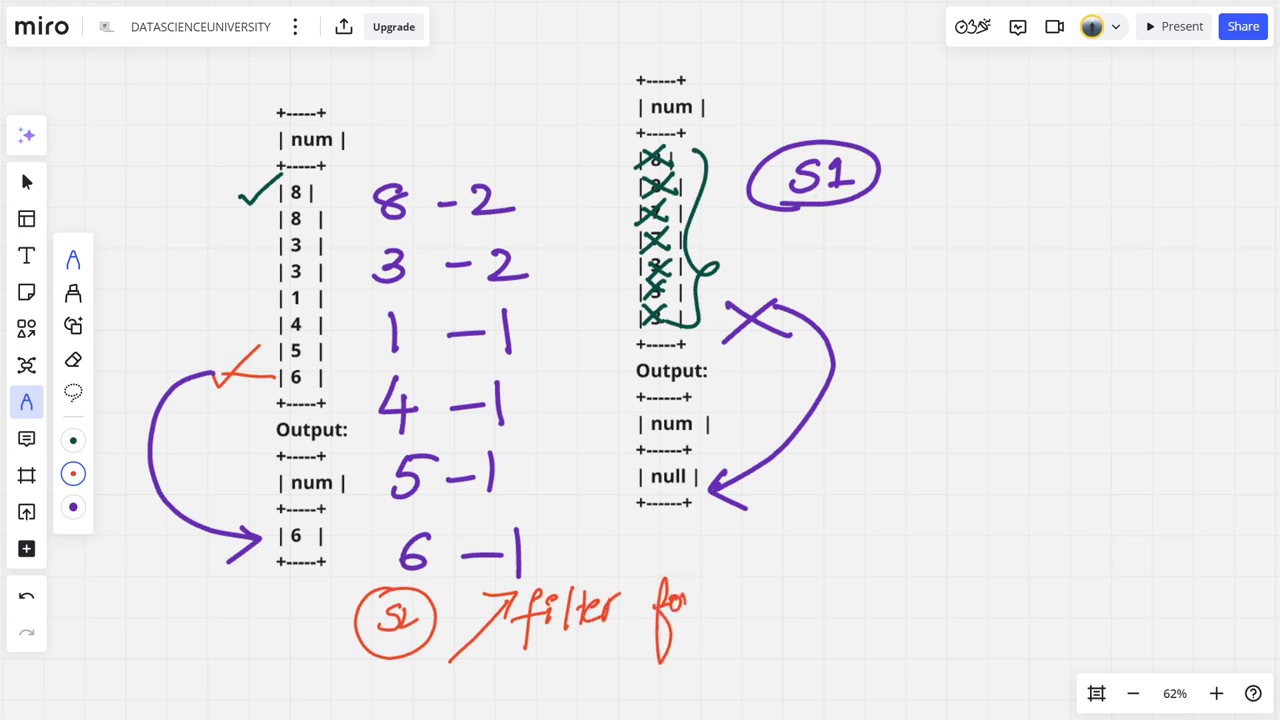
{"action": "type", "text": "count = 1"}
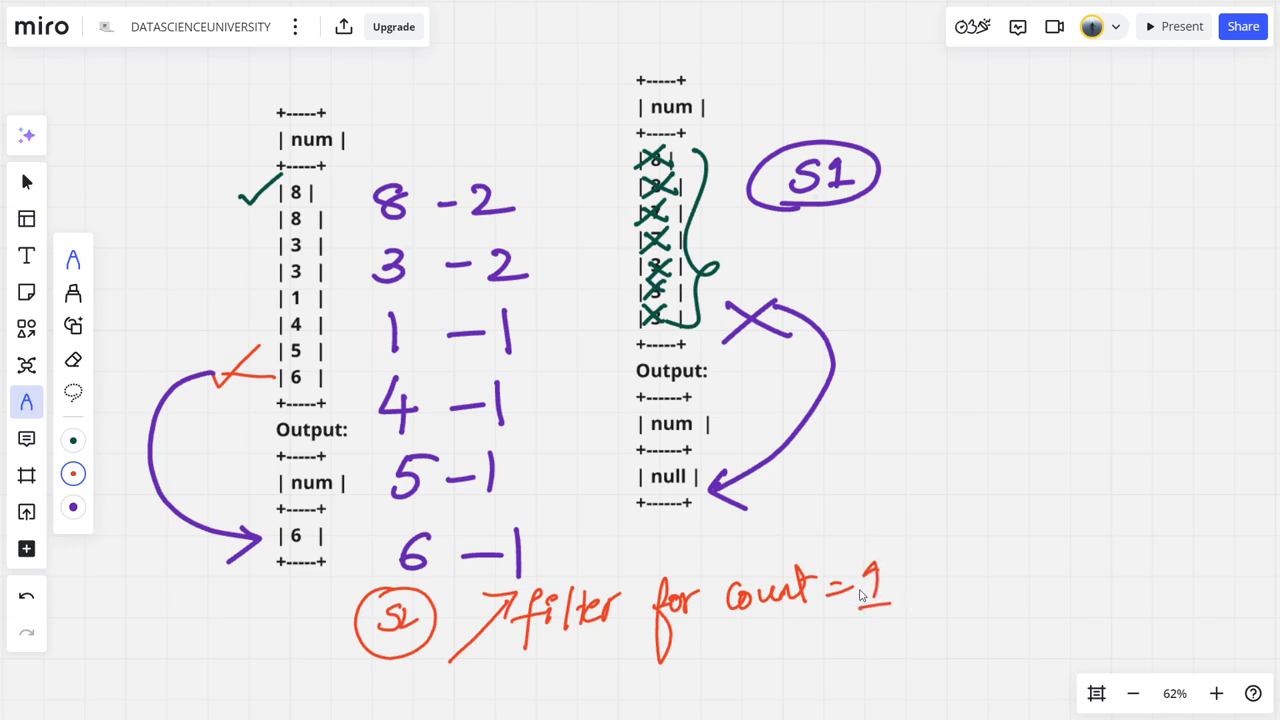
{"action": "left_click_drag", "start_coordinate": [370, 300], "coordinate": [580, 540]}
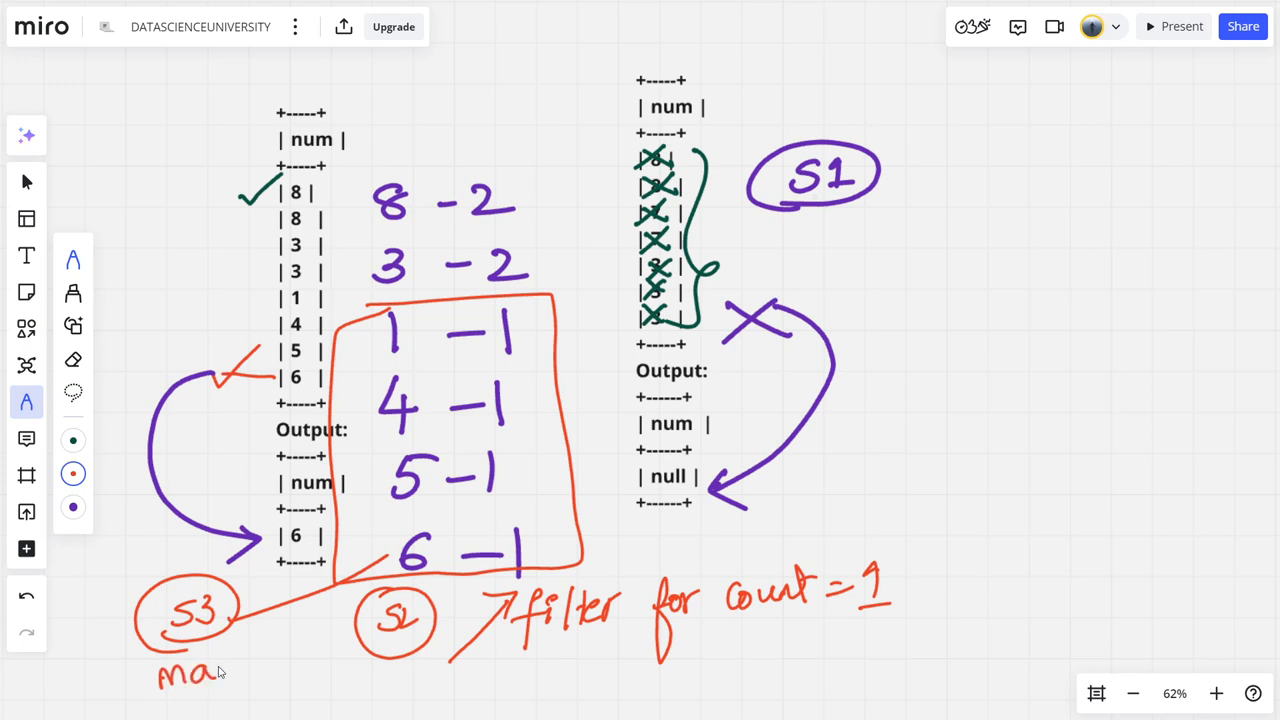
{"action": "type", "text": "x-nu"}
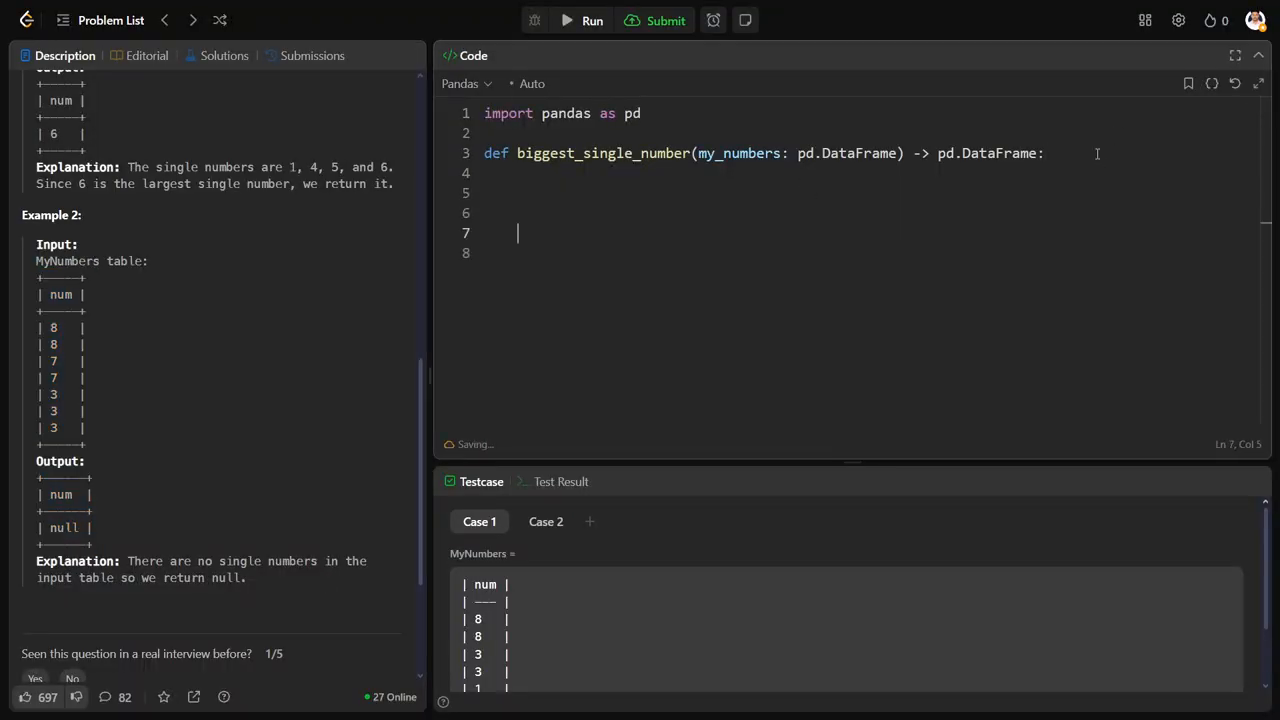
Step: Write df = my_numbers.groupby(by="num").size() on line 7 and begin the return statement
{"action": "type", "text": "df ="}
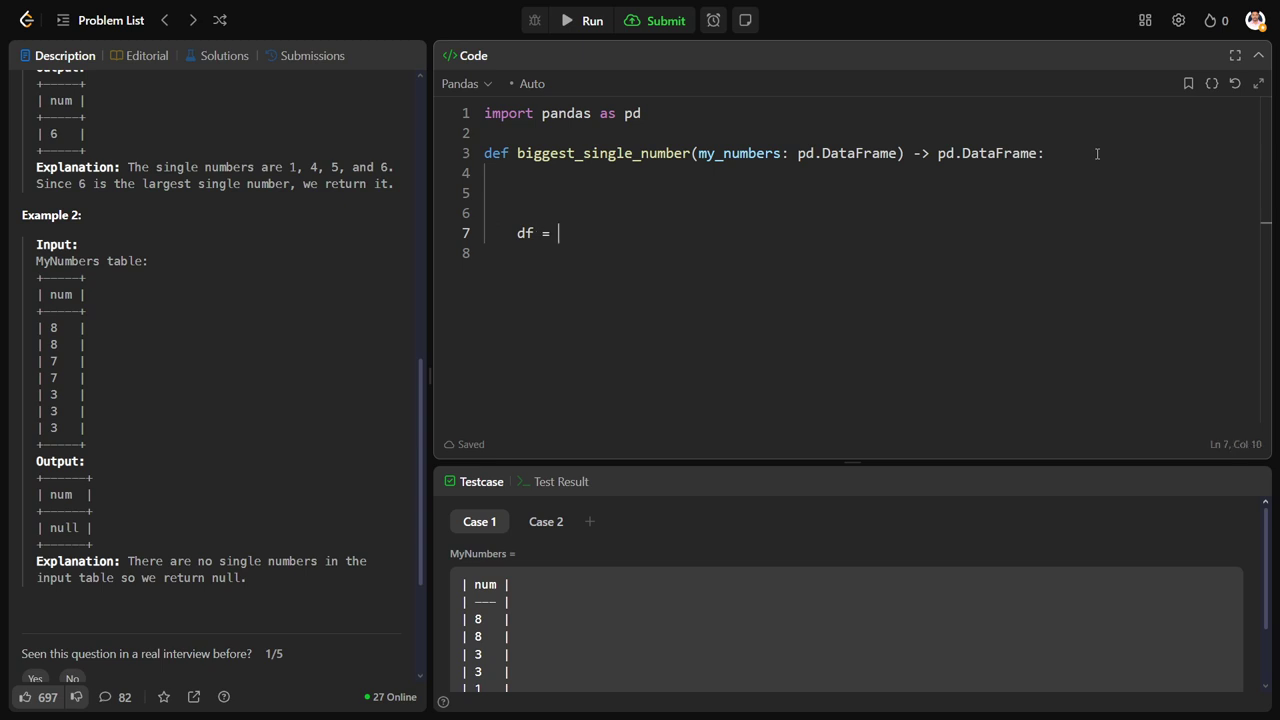
{"action": "type", "text": "my_numbers.groupby(b"}
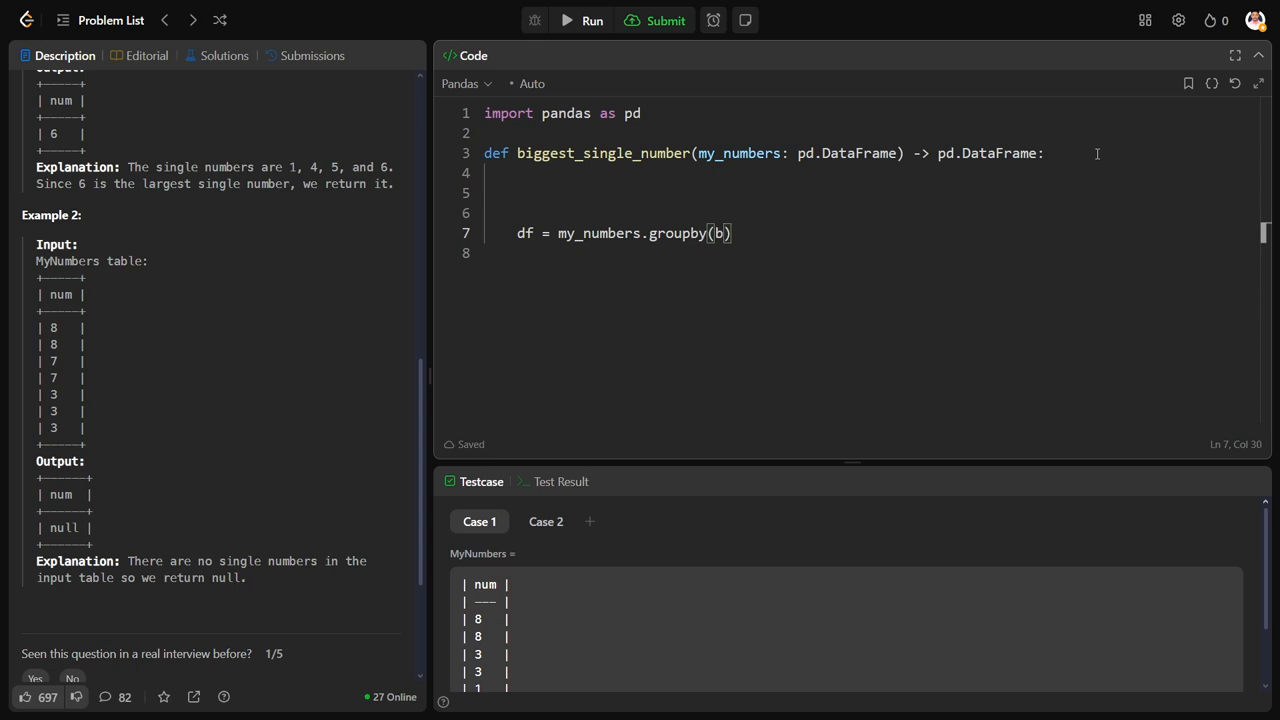
{"action": "type", "text": "y=\"\""}
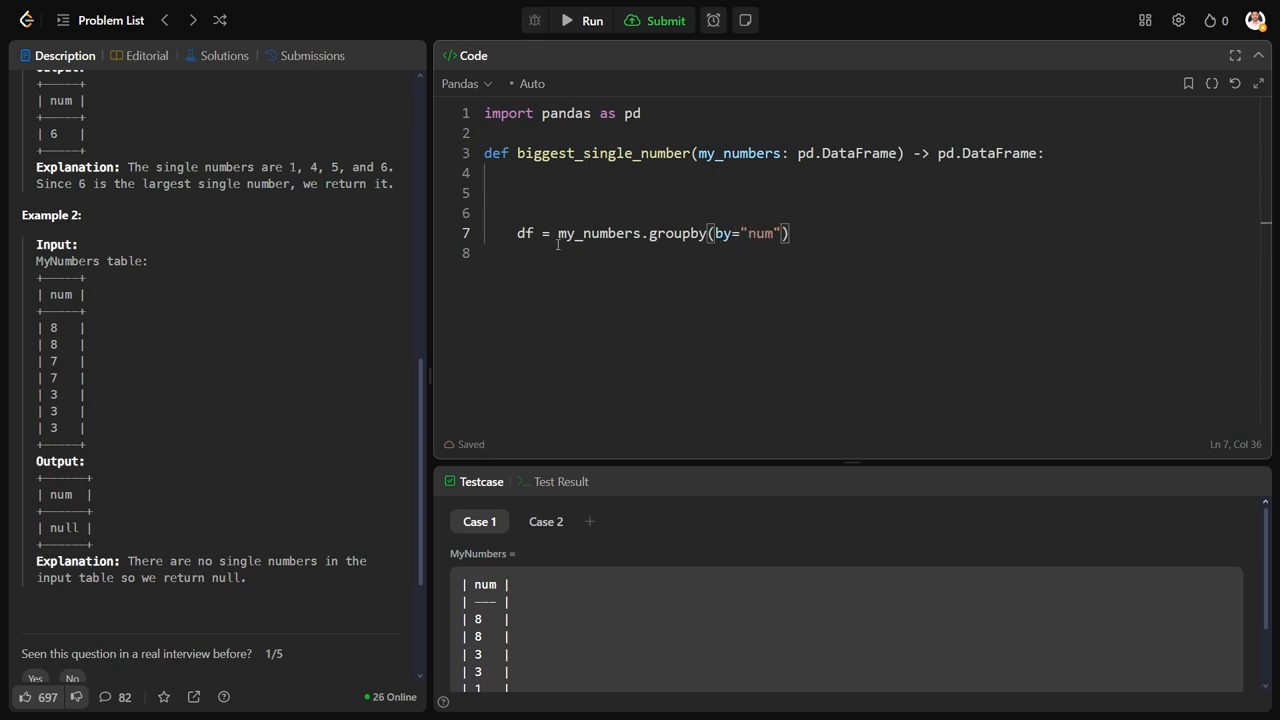
{"action": "type", "text": ".siz"}
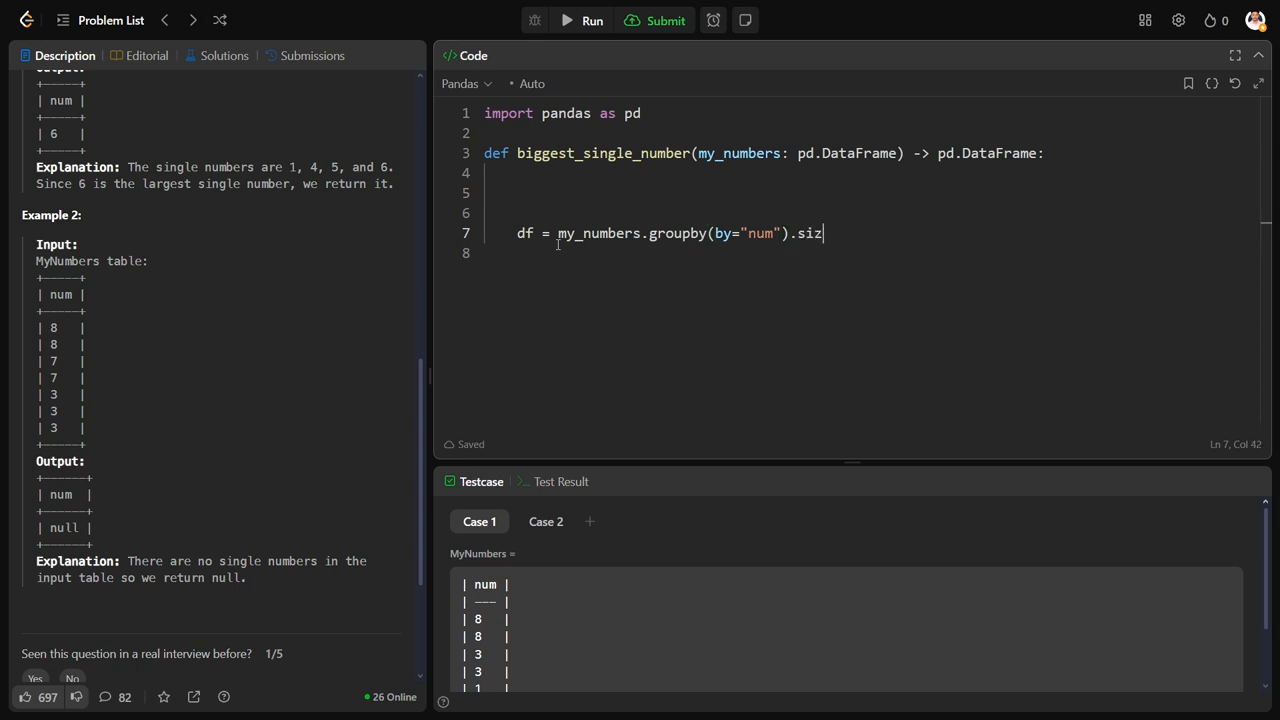
{"action": "type", "text": "e()"}
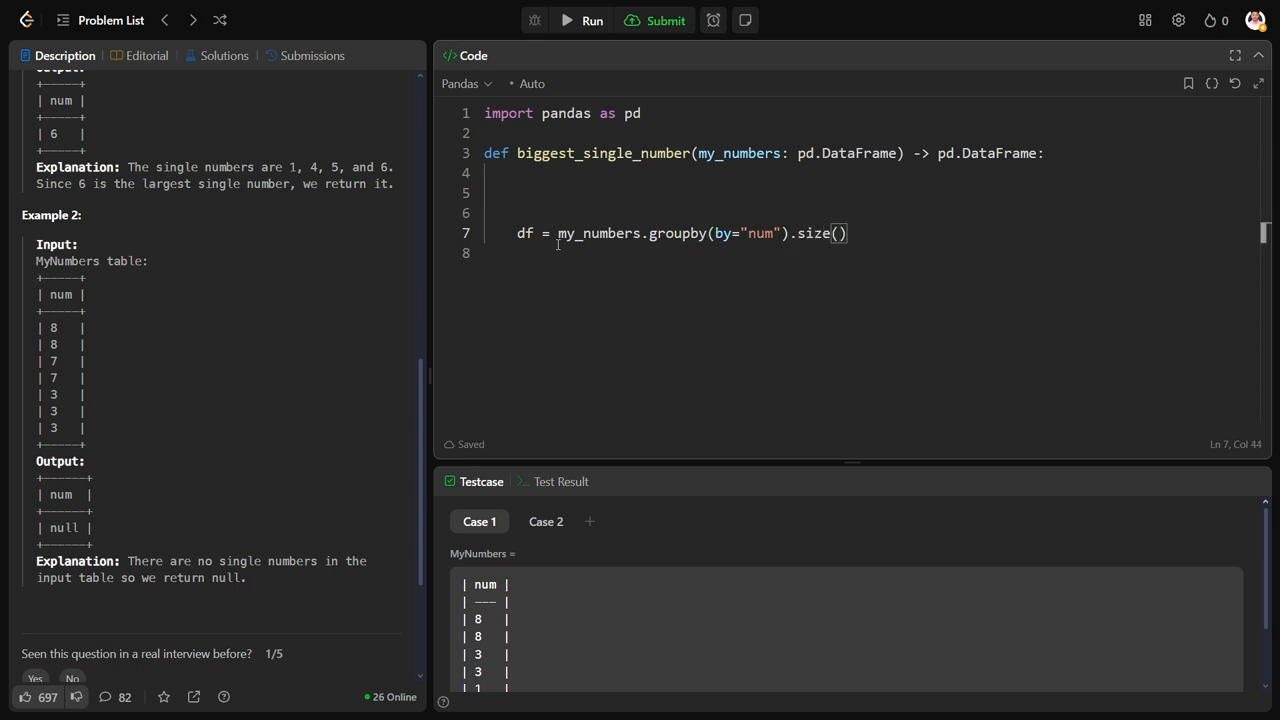
{"action": "type", "text": "return df"}
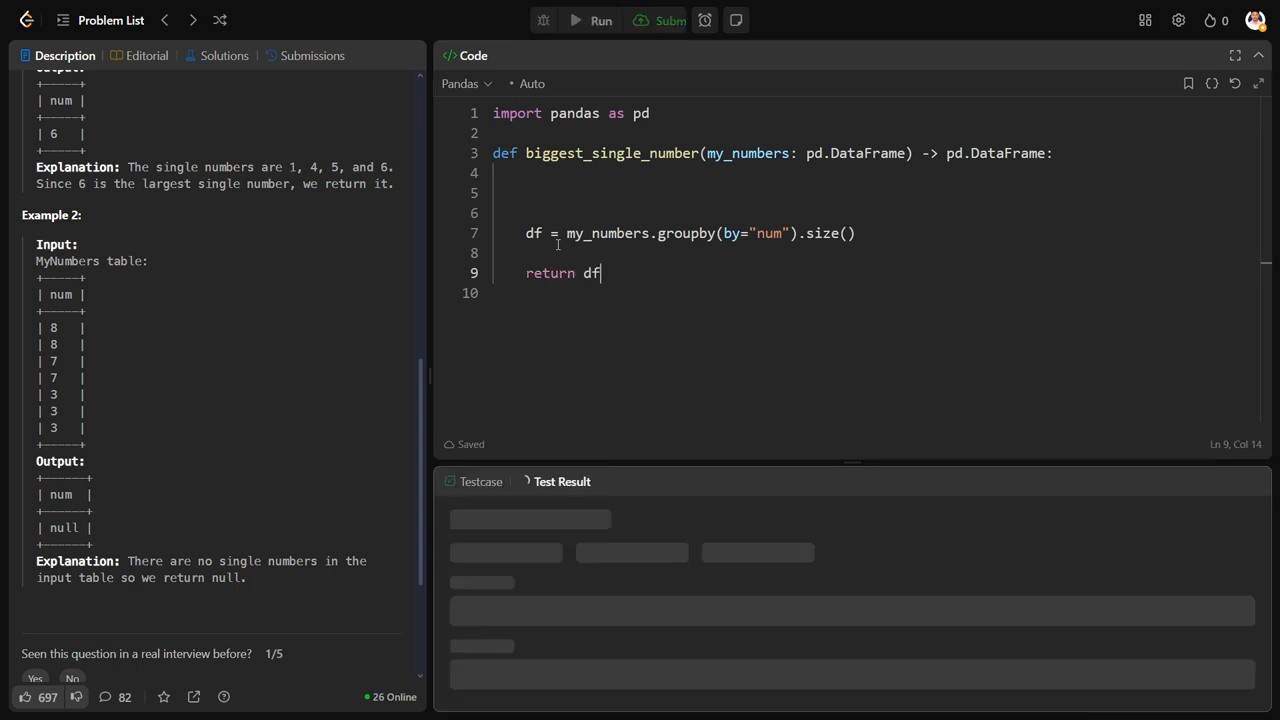
Step: After the Series runtime error, append .reset_index() to the size line and rerun
{"action": "left_click", "coordinate": [592, 20]}
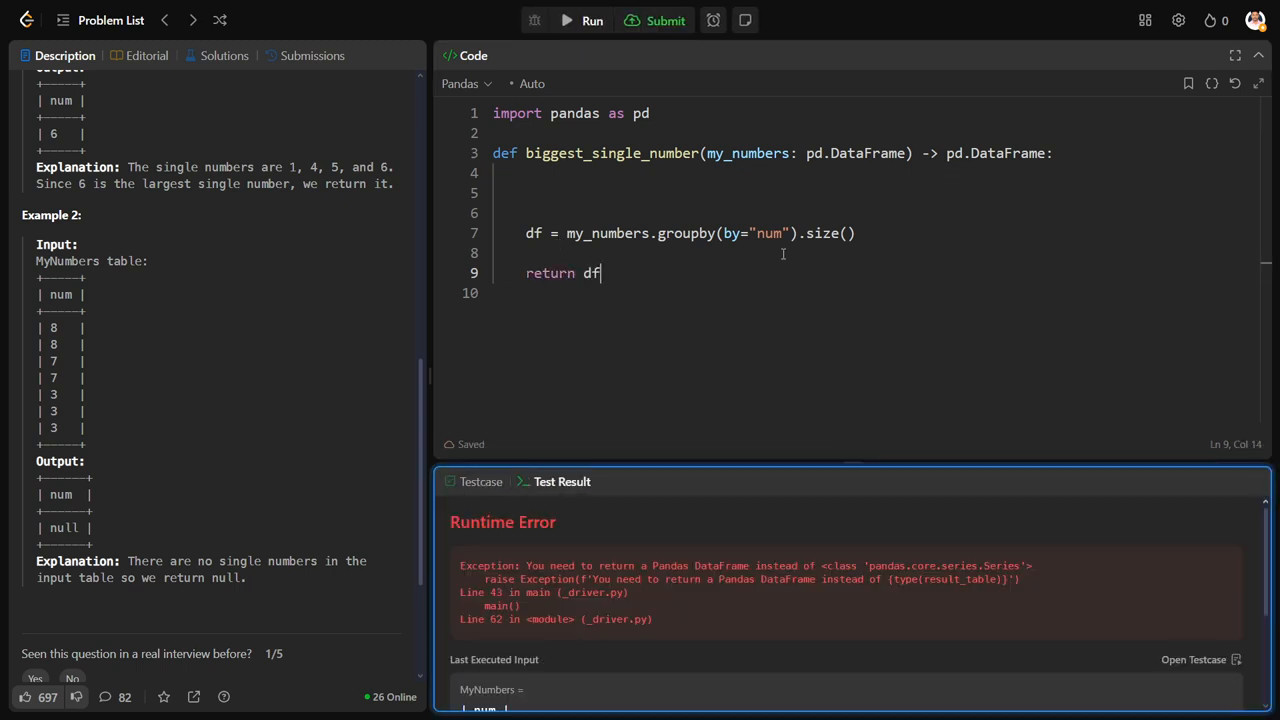
{"action": "mouse_move", "coordinate": [811, 257]}
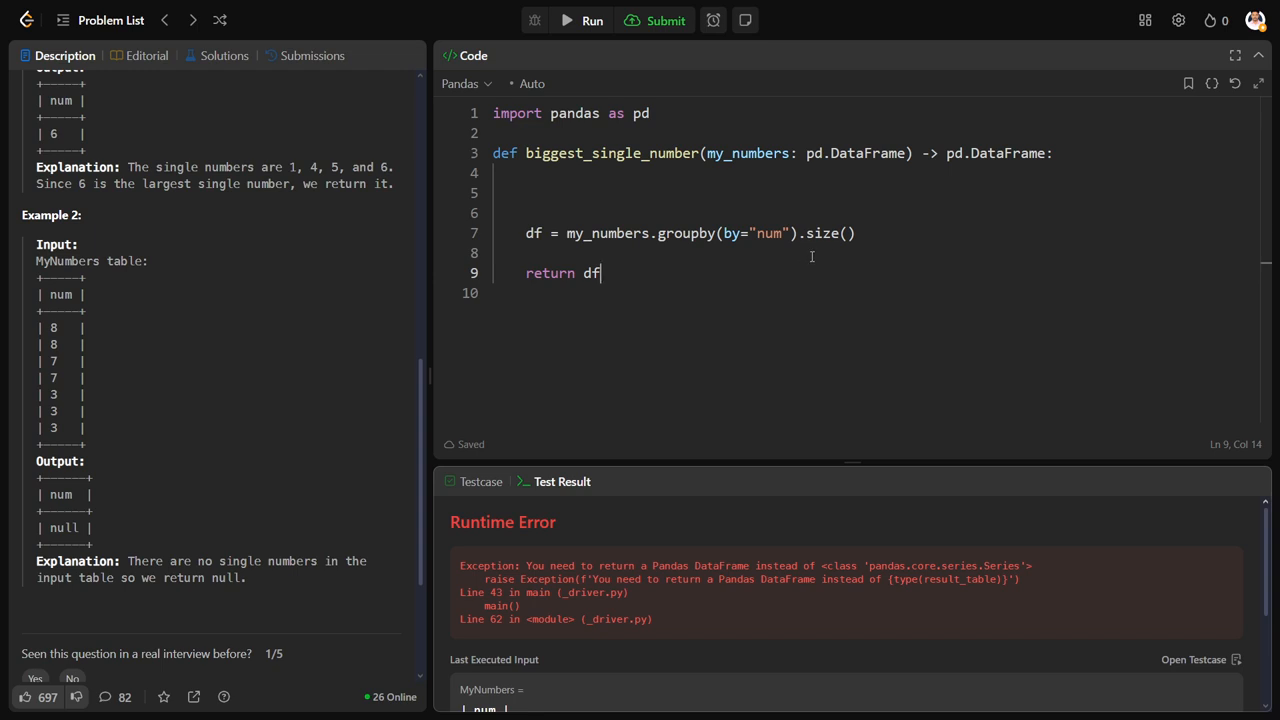
{"action": "left_click", "coordinate": [949, 153]}
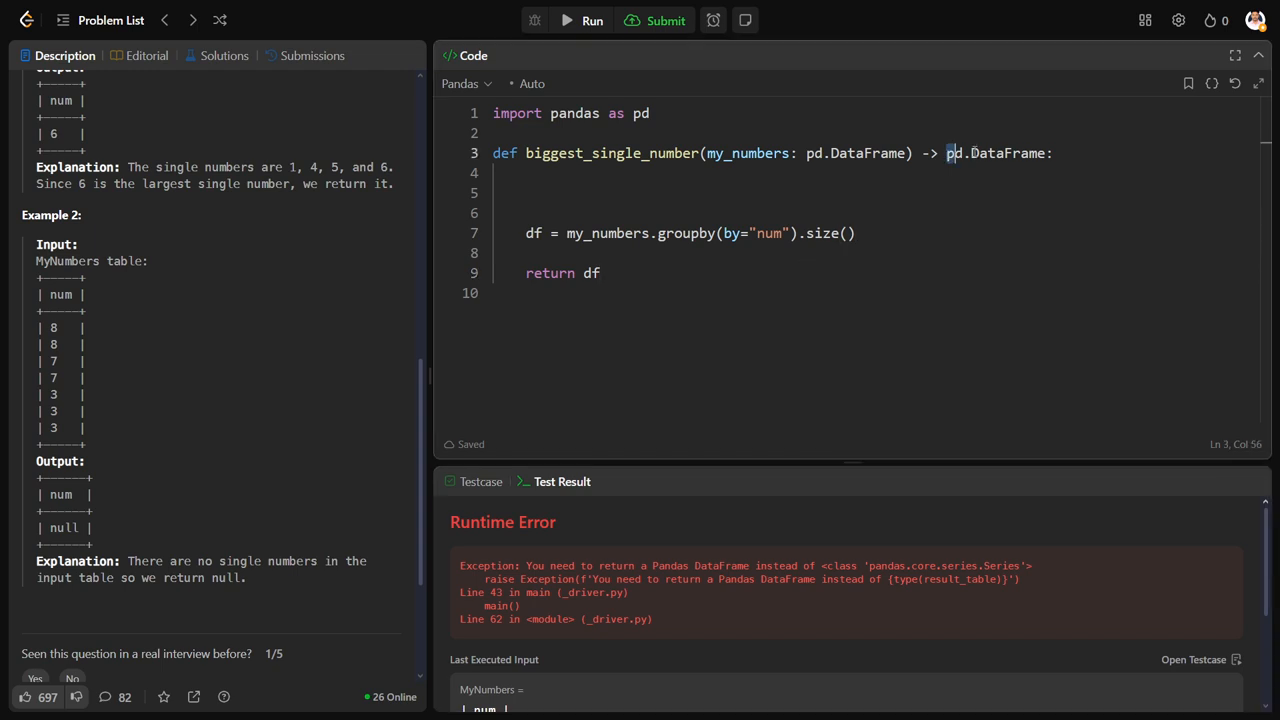
{"action": "type", "text": "."}
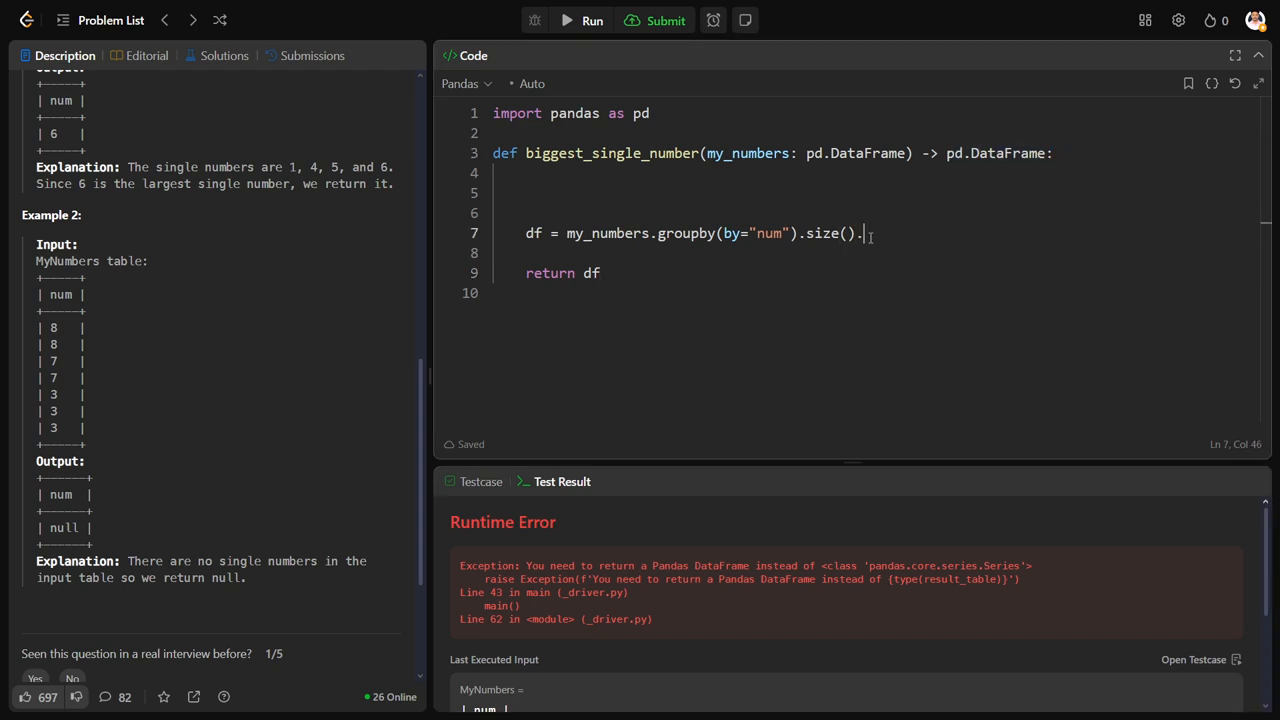
{"action": "type", "text": "reset_i"}
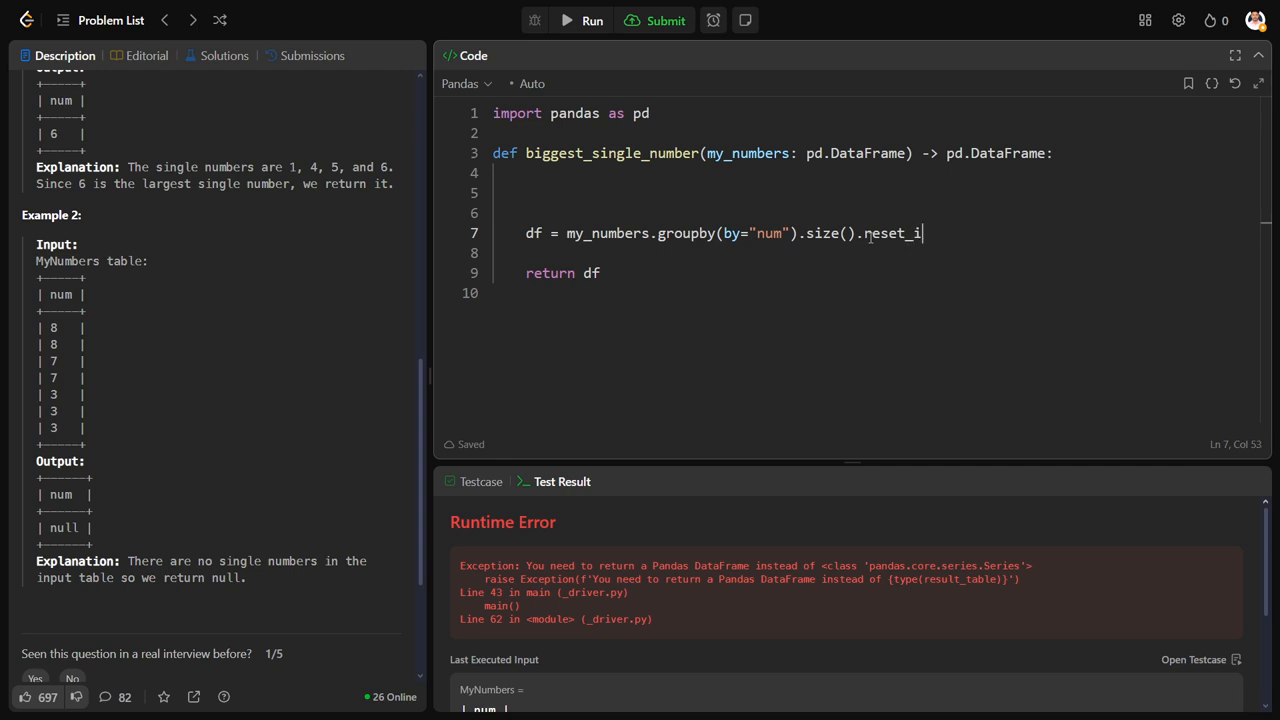
{"action": "type", "text": "ndex()"}
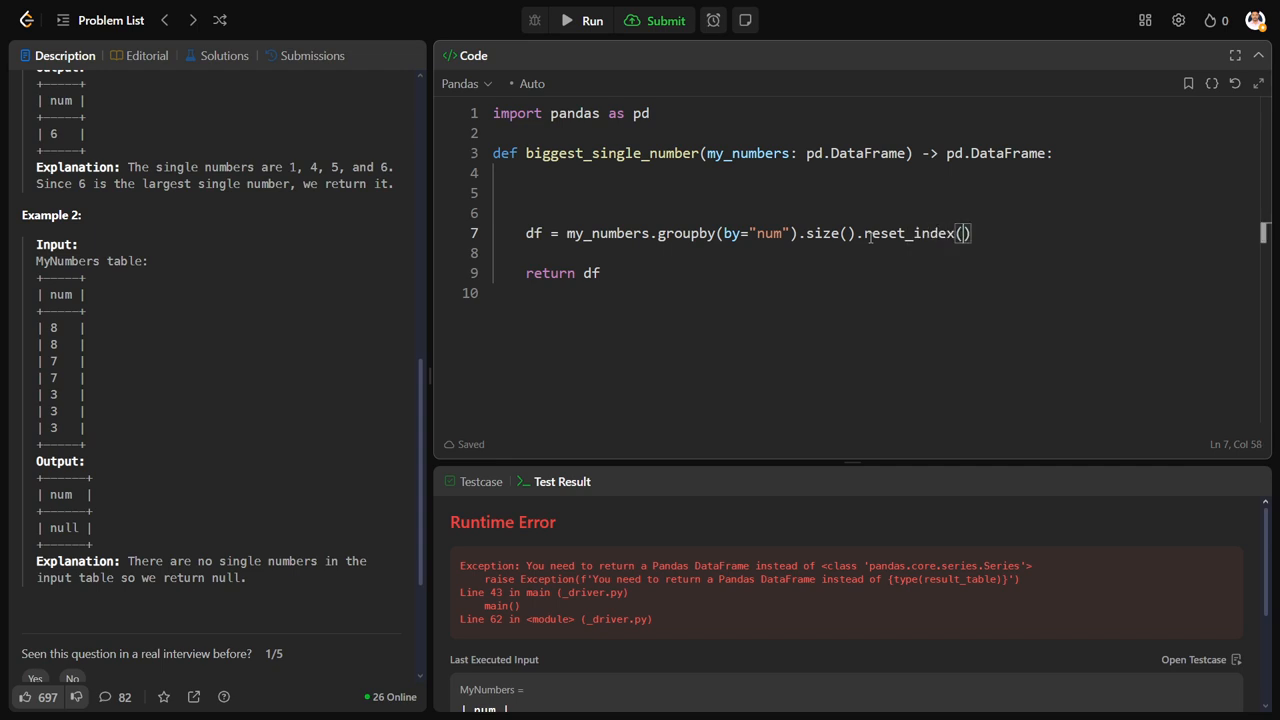
{"action": "left_click", "coordinate": [580, 20]}
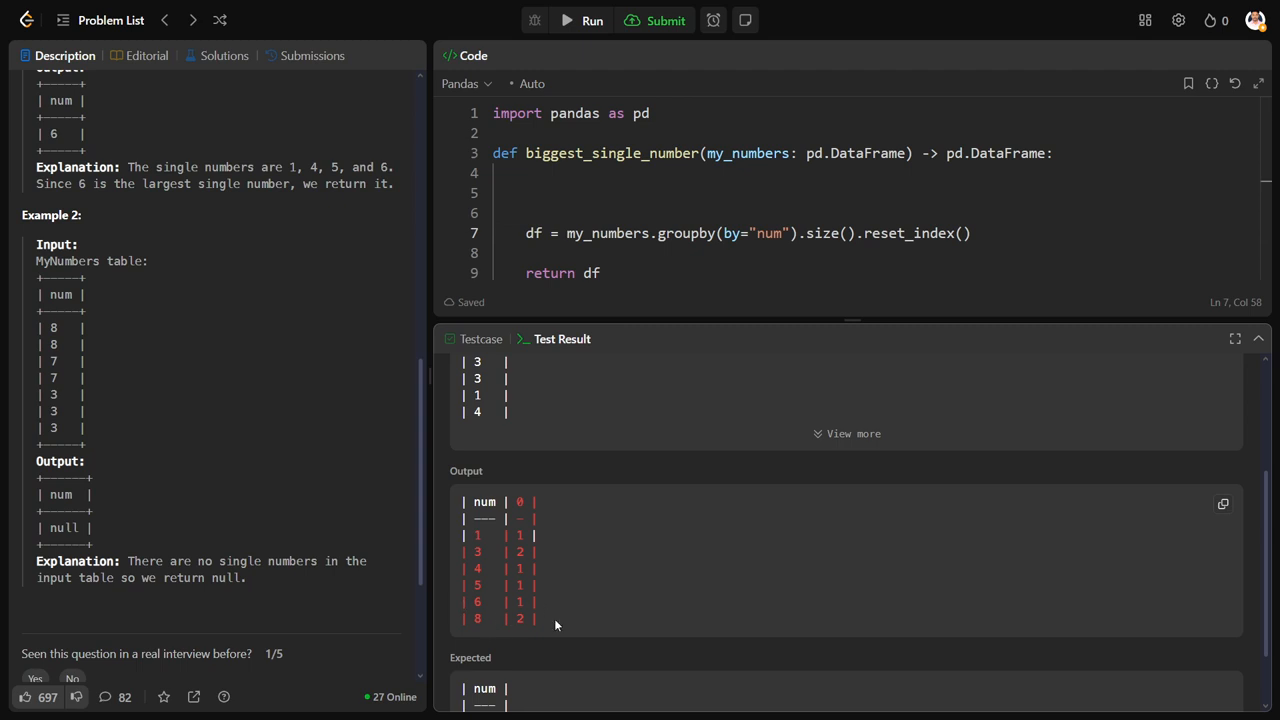
Step: Pass name="mlv" to reset_index, rerun, and scroll to the num and mlv output
{"action": "double_click", "coordinate": [519, 502]}
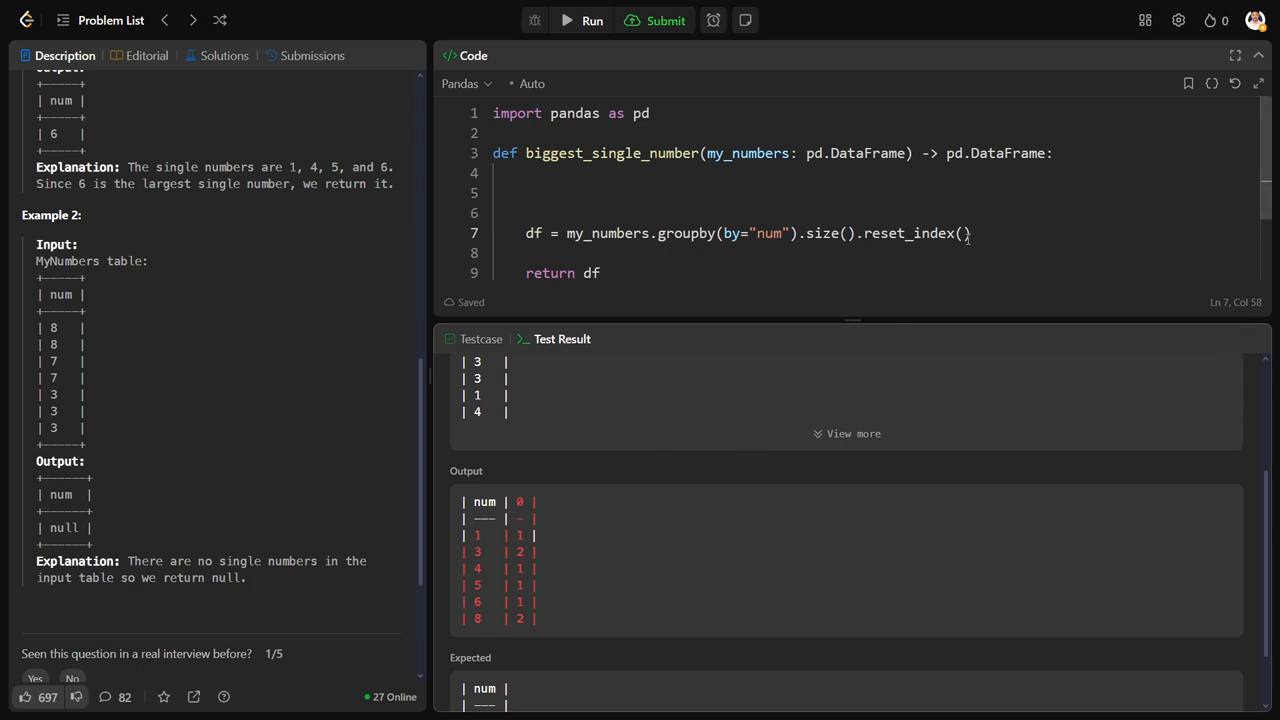
{"action": "type", "text": "name=\"mlv"}
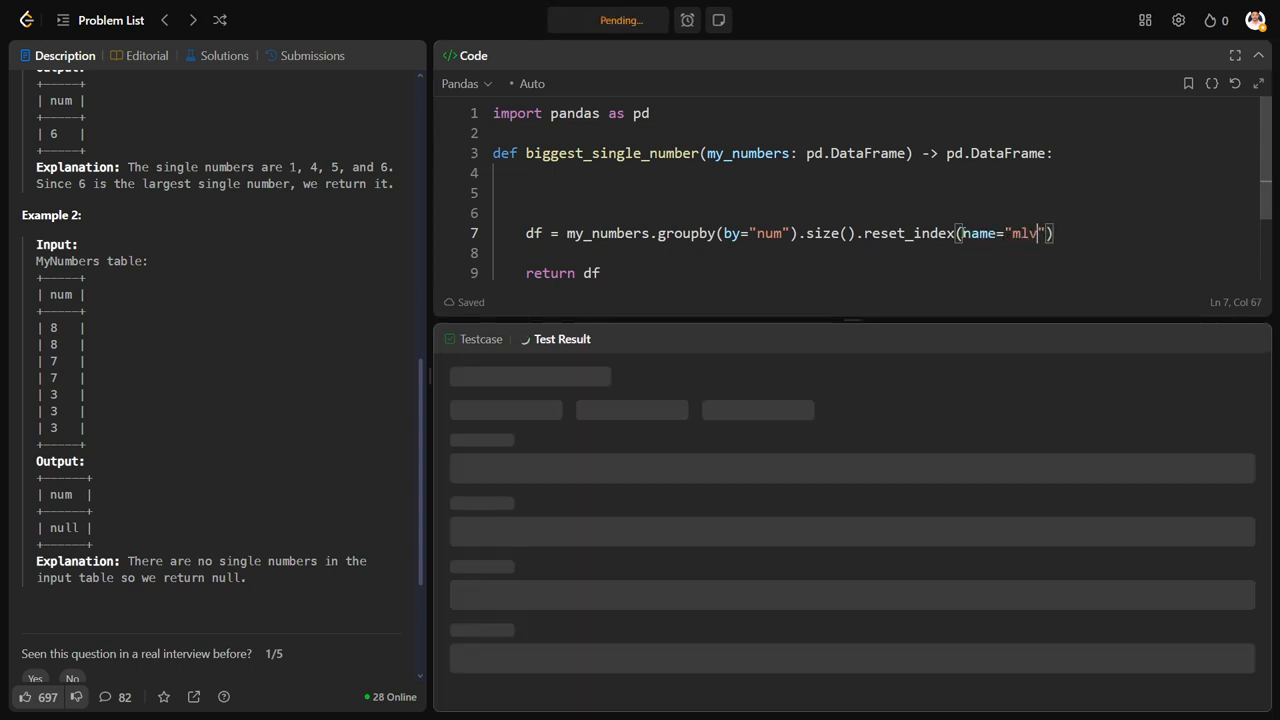
{"action": "left_click", "coordinate": [579, 20]}
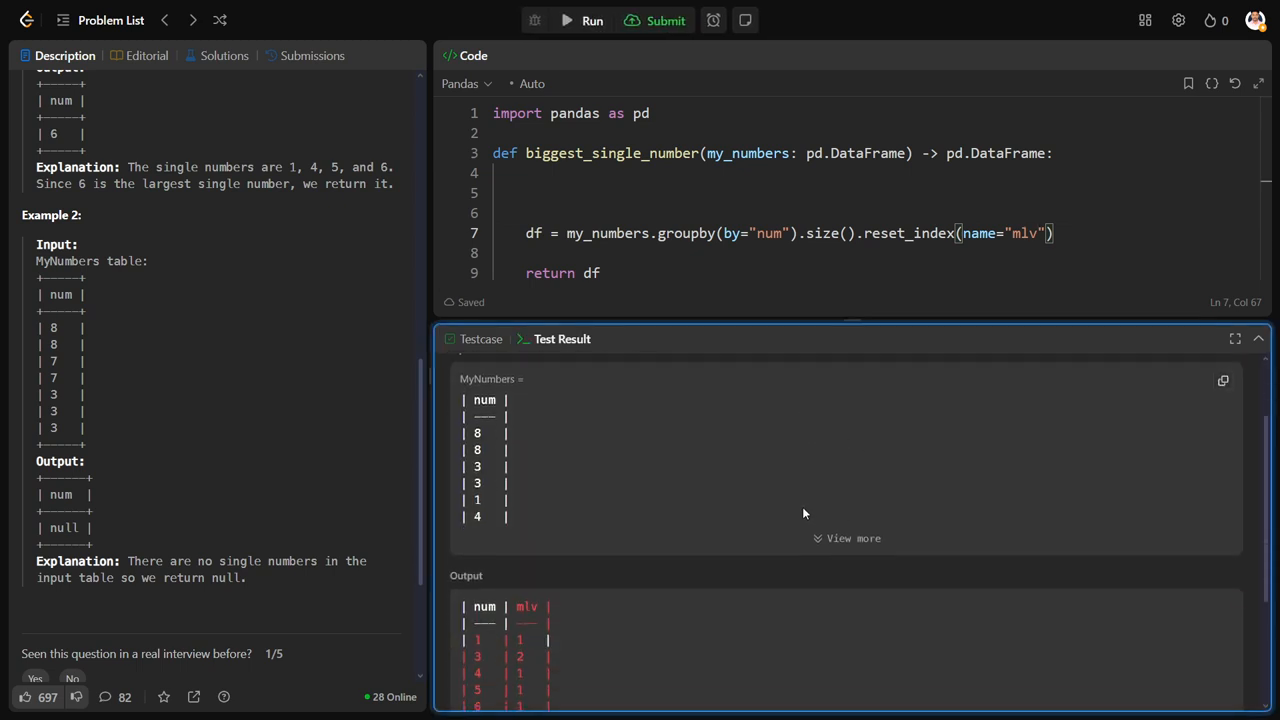
{"action": "scroll", "scroll_direction": "down", "scroll_amount": 3}
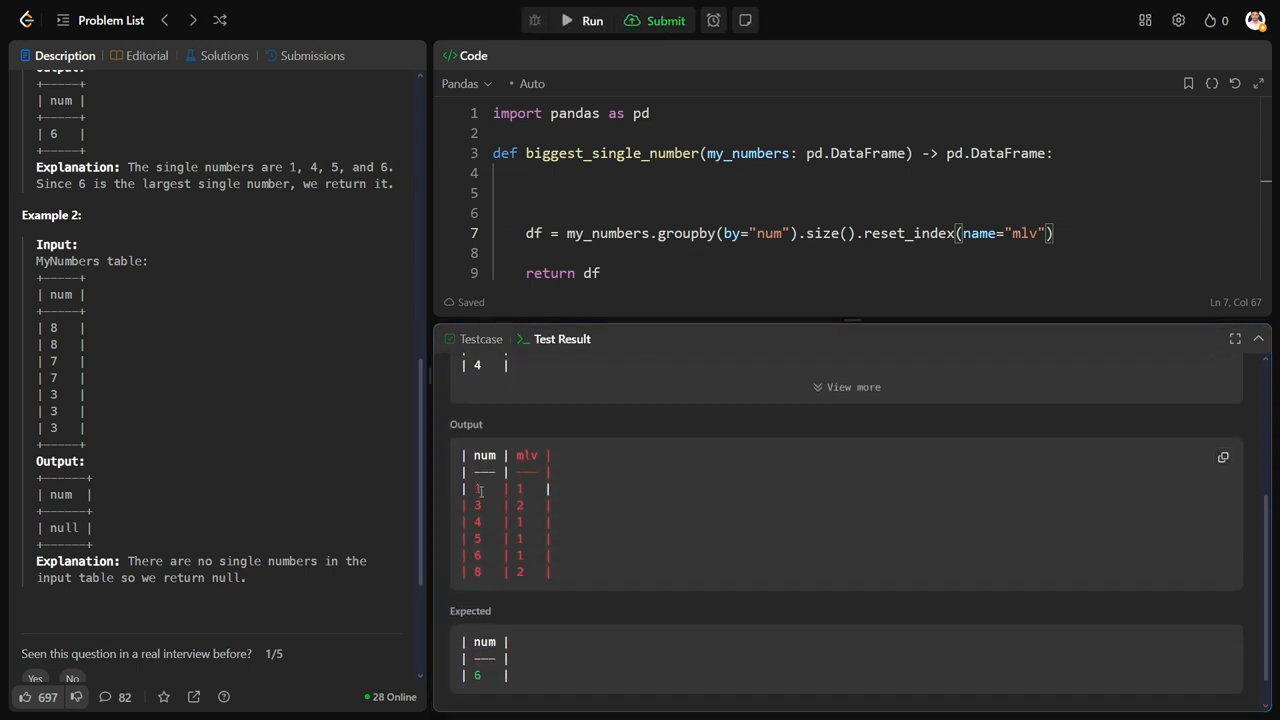
{"action": "mouse_move", "coordinate": [553, 552]}
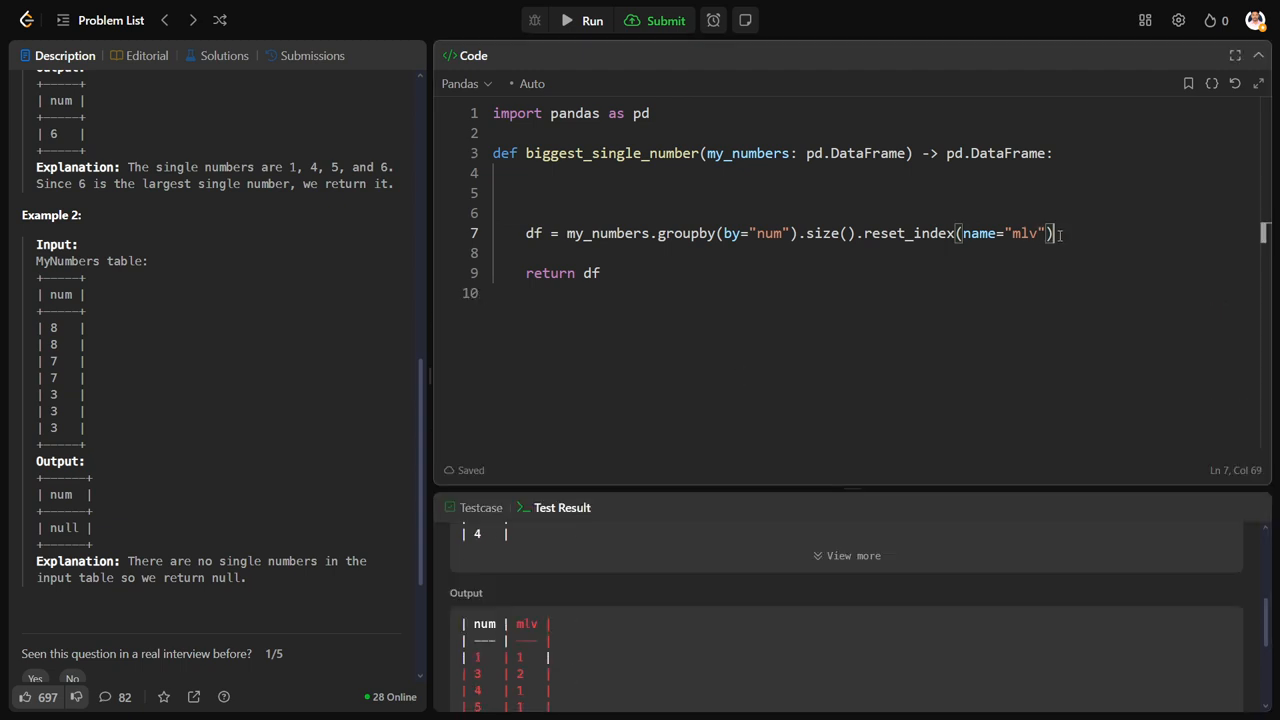
Step: Filter the DataFrame with df = df[df["mlv"] == 1]
{"action": "type", "text": "df"}
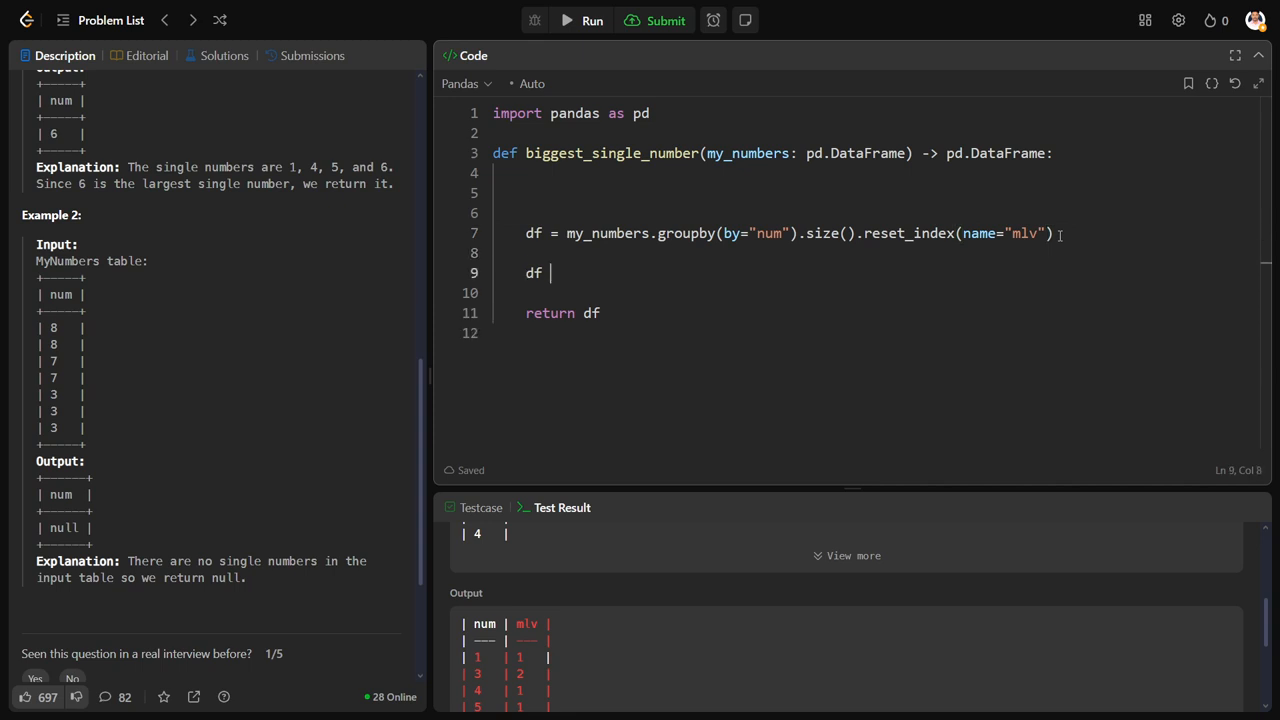
{"action": "type", "text": "= df[]"}
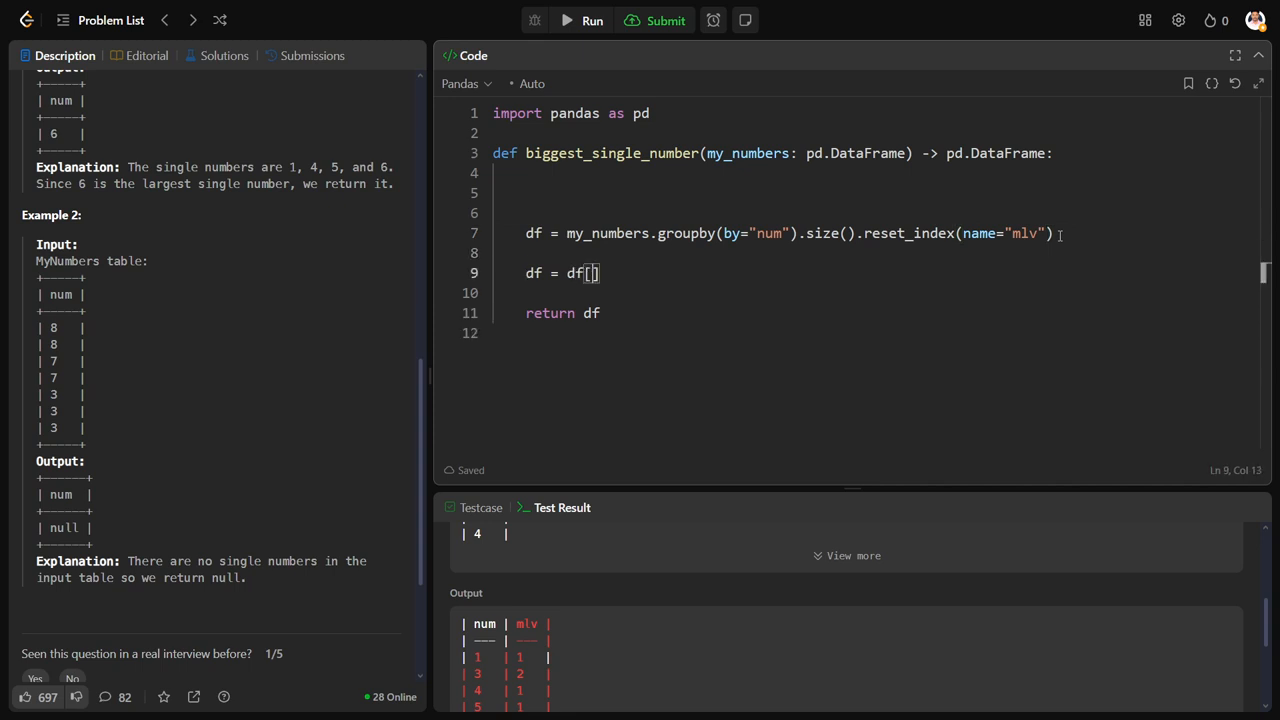
{"action": "type", "text": "df[]"}
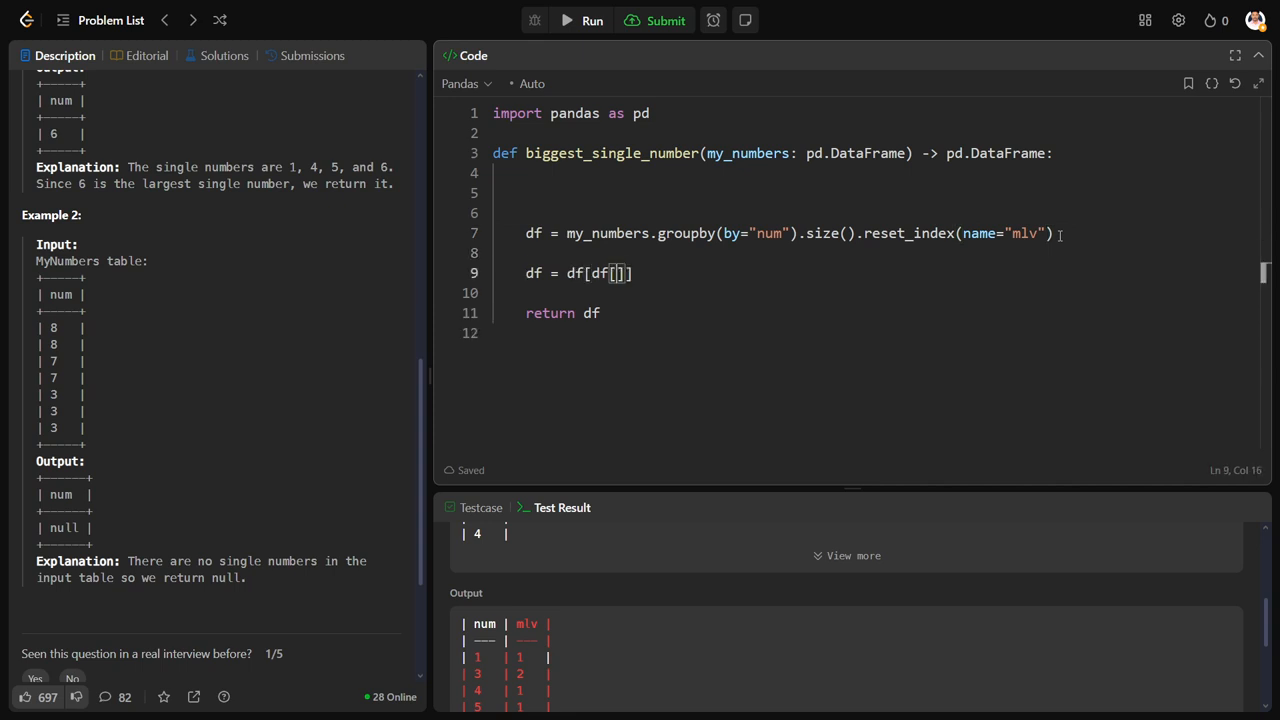
{"action": "type", "text": "\"mlv\""}
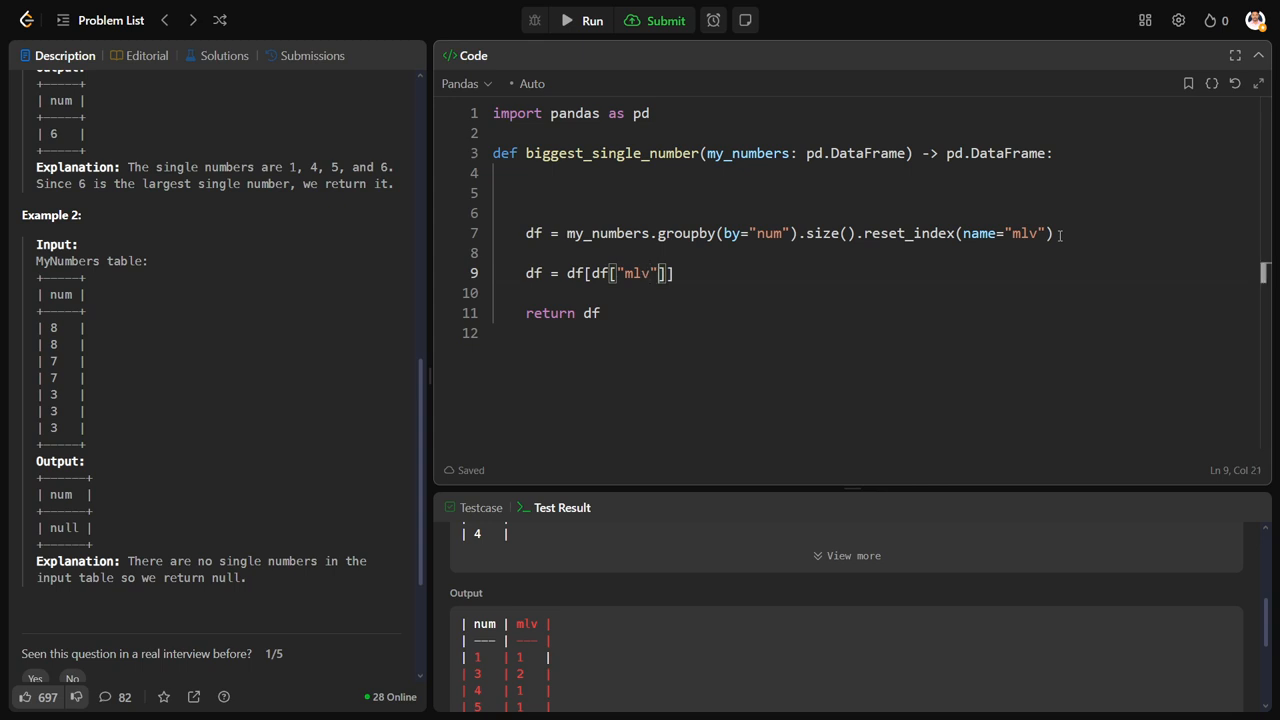
{"action": "type", "text": "=="}
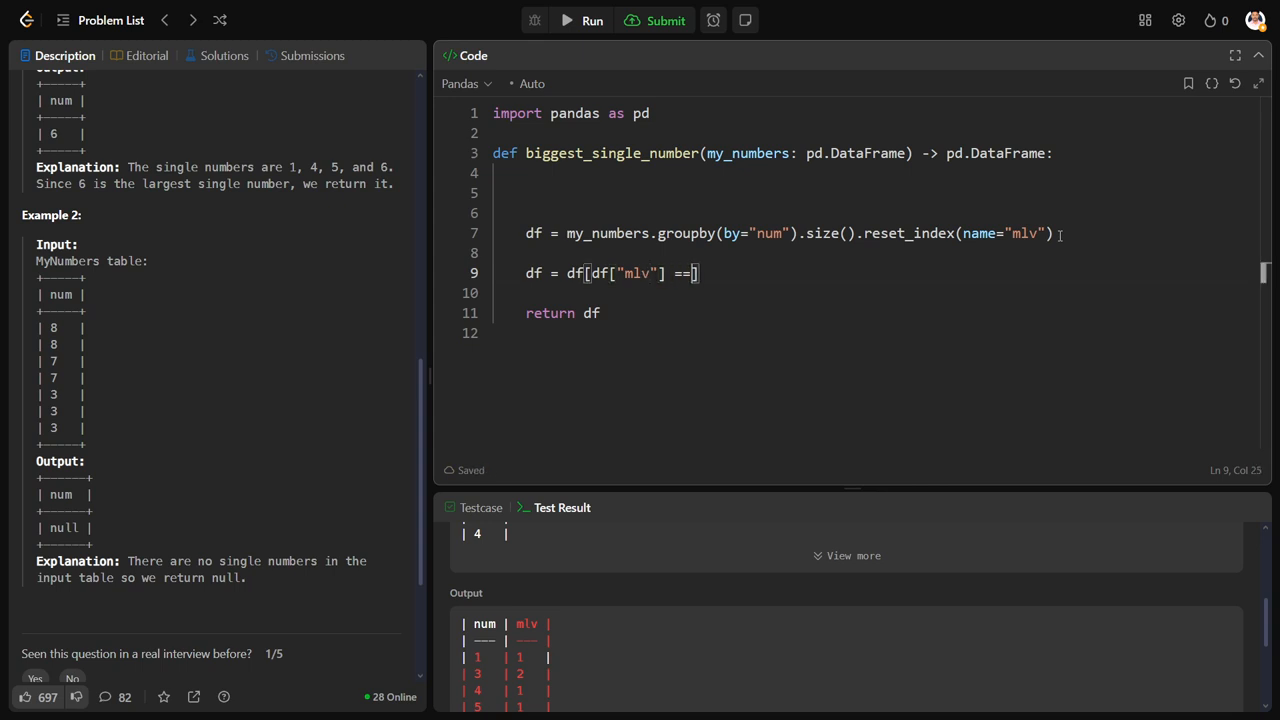
{"action": "type", "text": "1"}
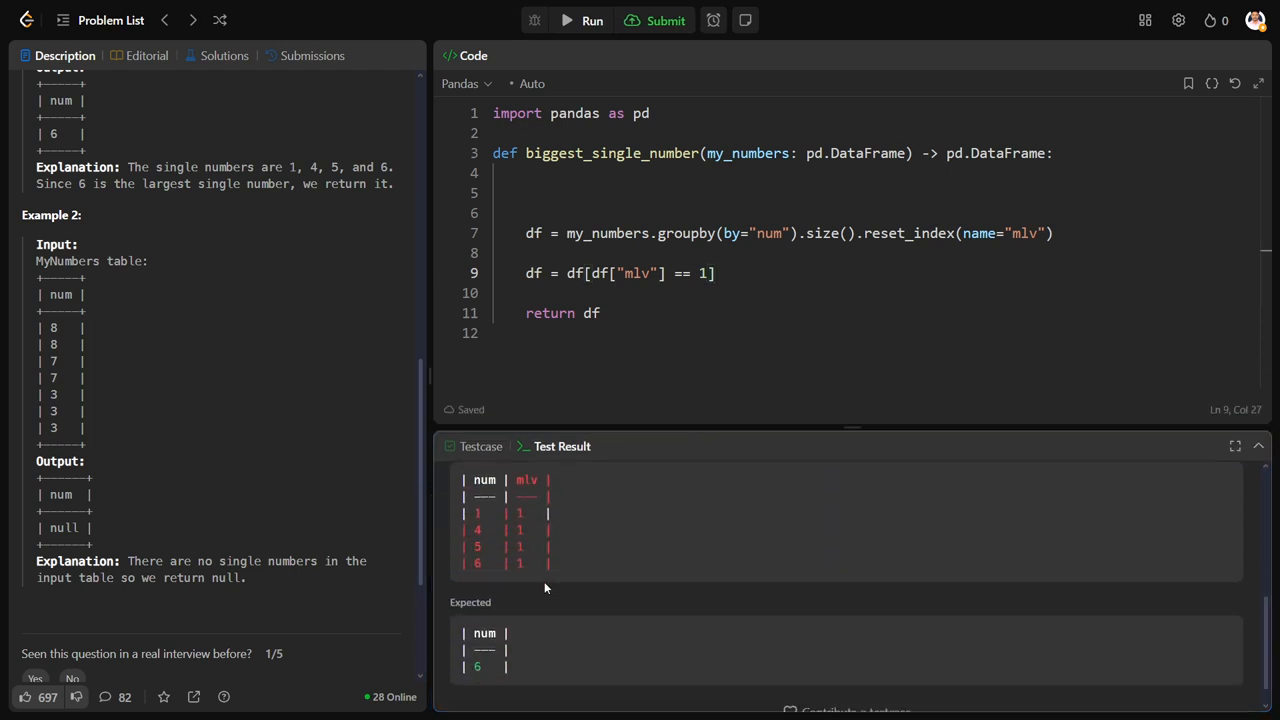
Step: Store df["mlv"].max() as mx and return mx
{"action": "left_click", "coordinate": [717, 273]}
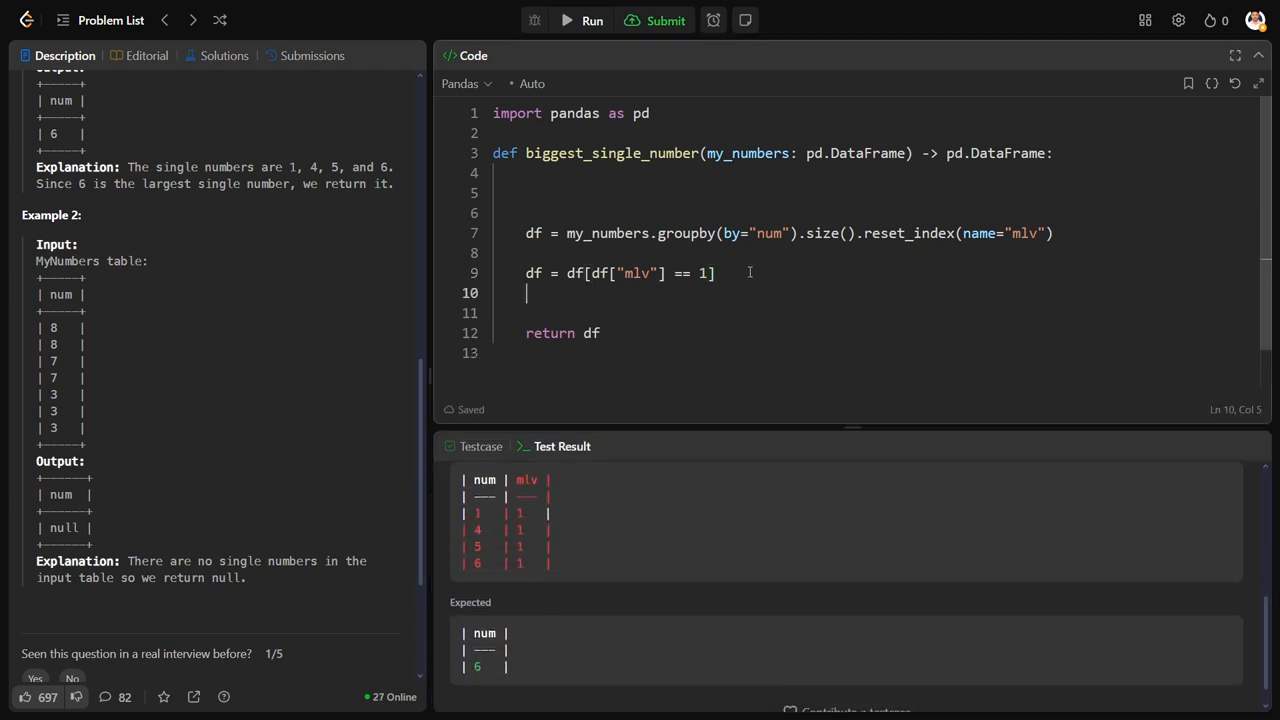
{"action": "type", "text": "mx ="}
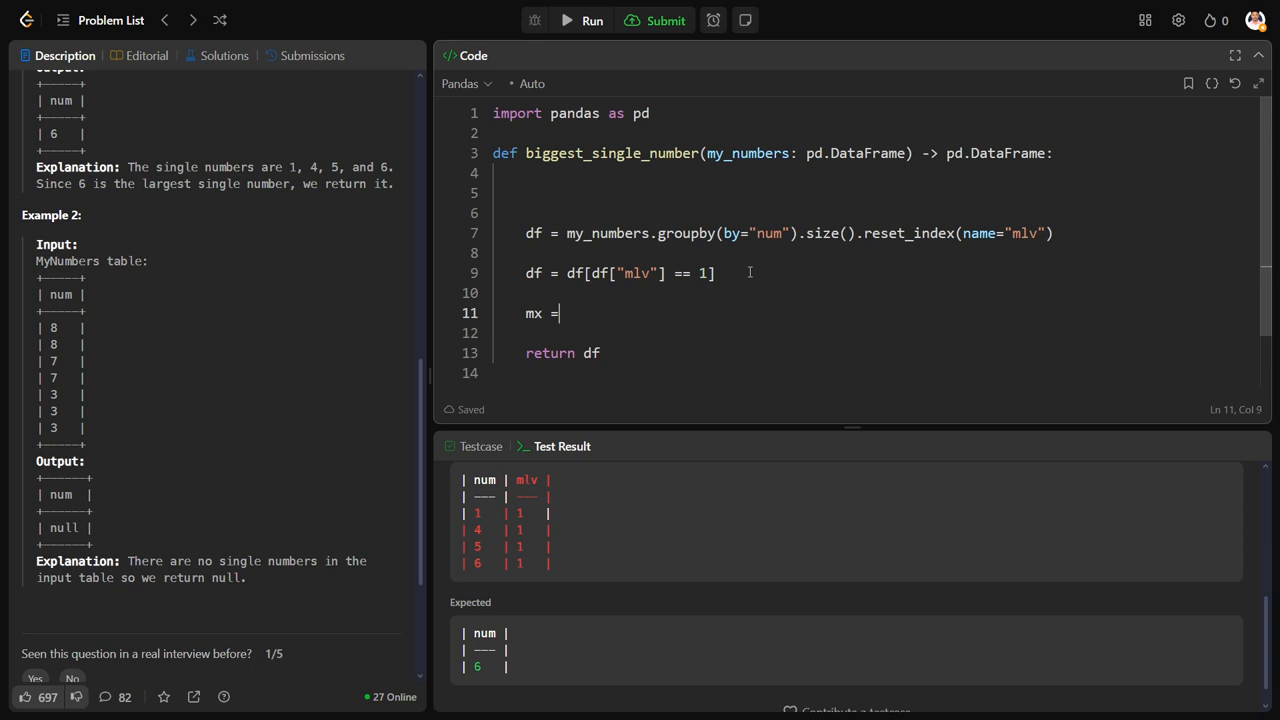
{"action": "type", "text": "df[]"}
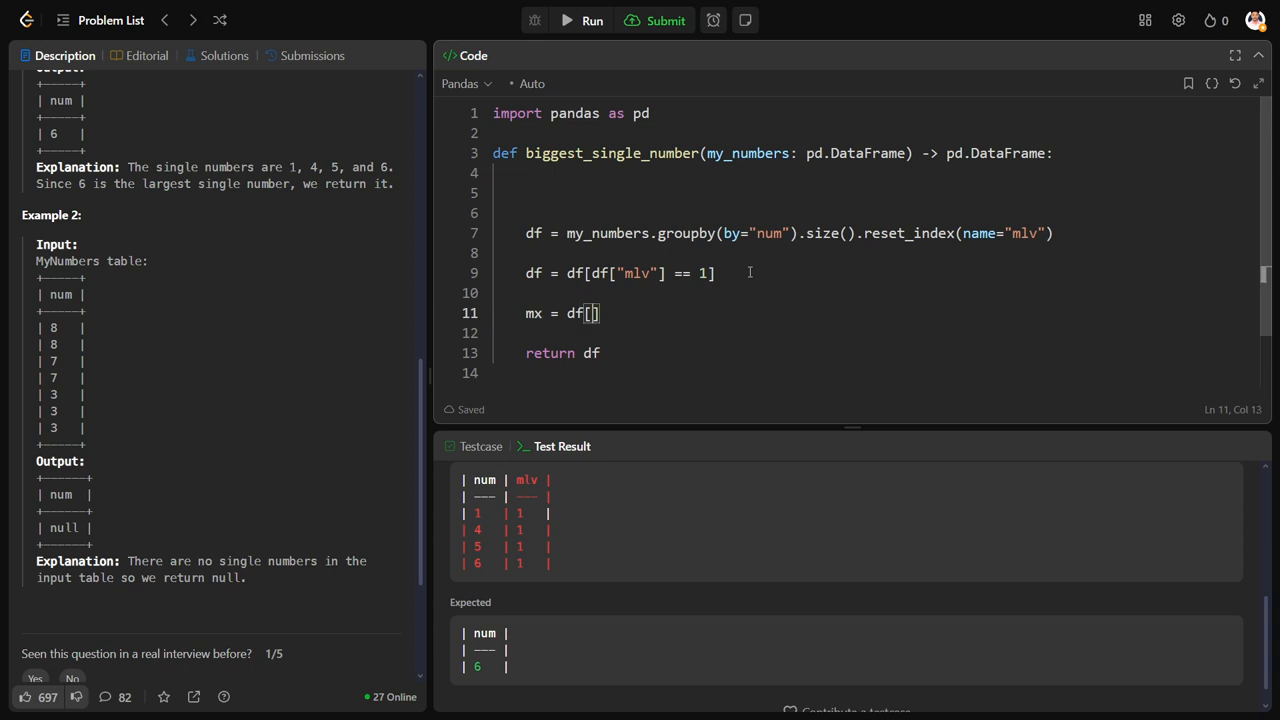
{"action": "type", "text": "\"mlv\""}
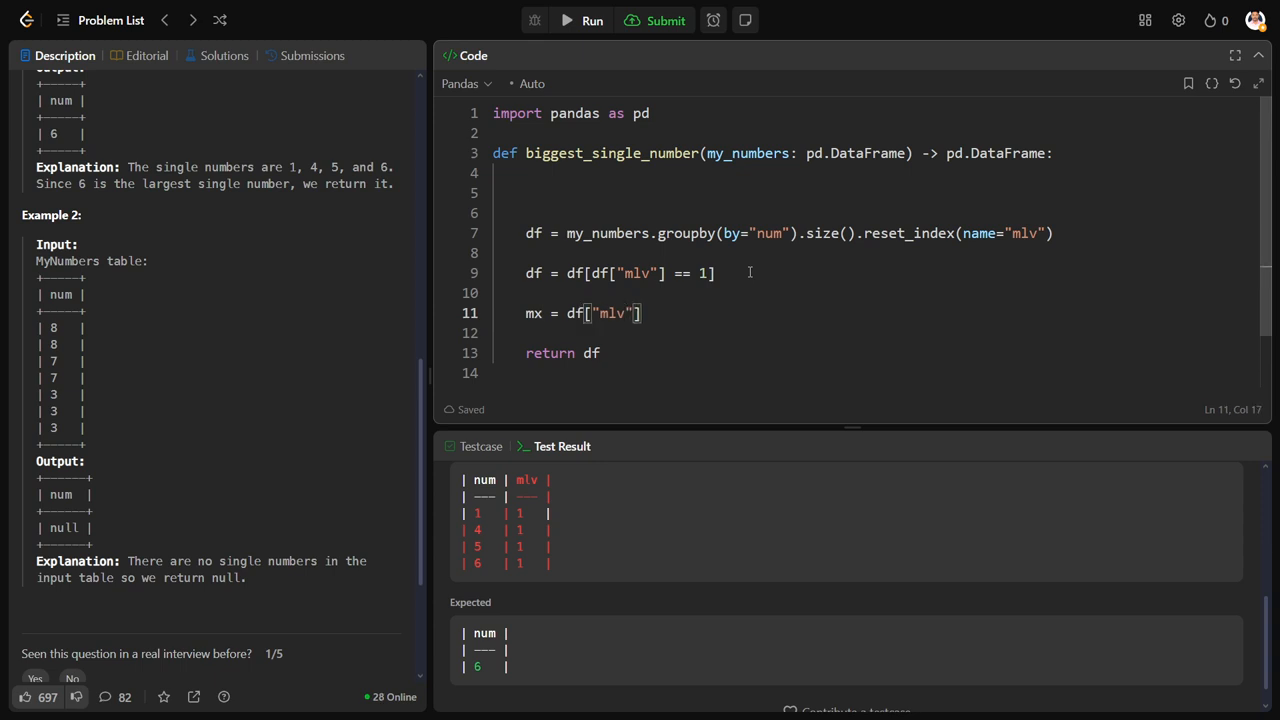
{"action": "type", "text": "."}
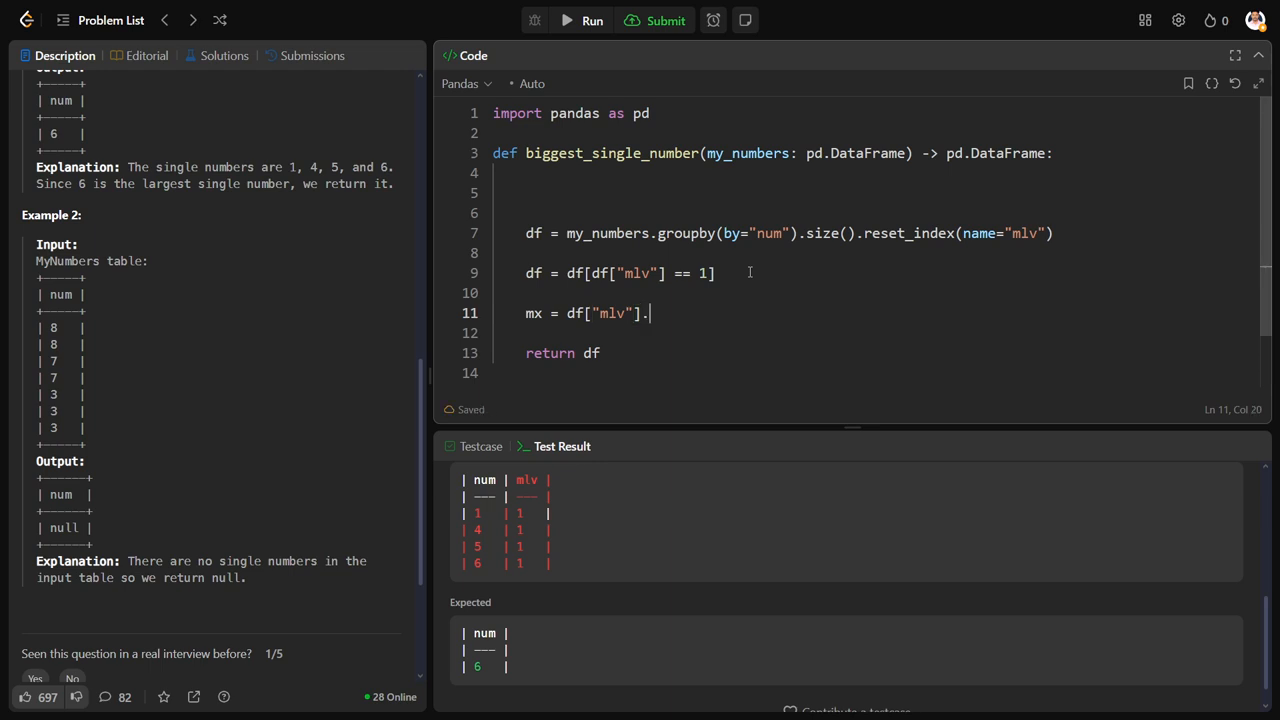
{"action": "type", "text": "max()"}
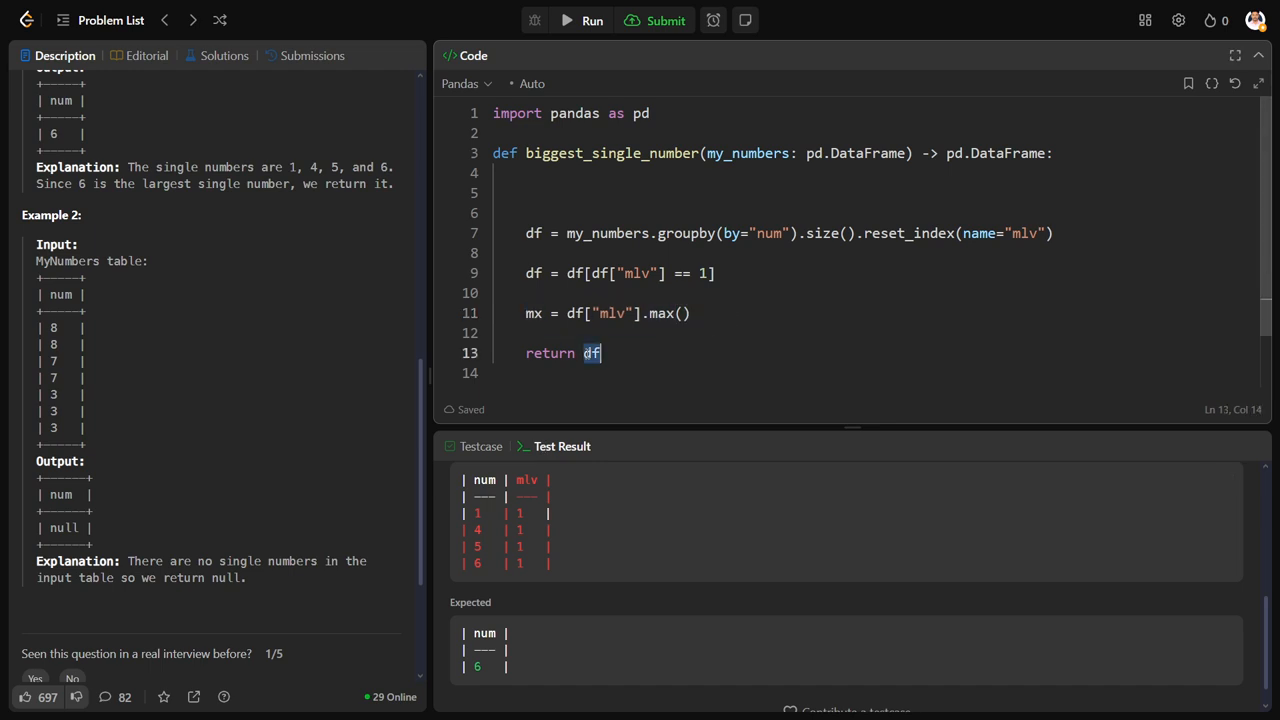
{"action": "type", "text": "mx"}
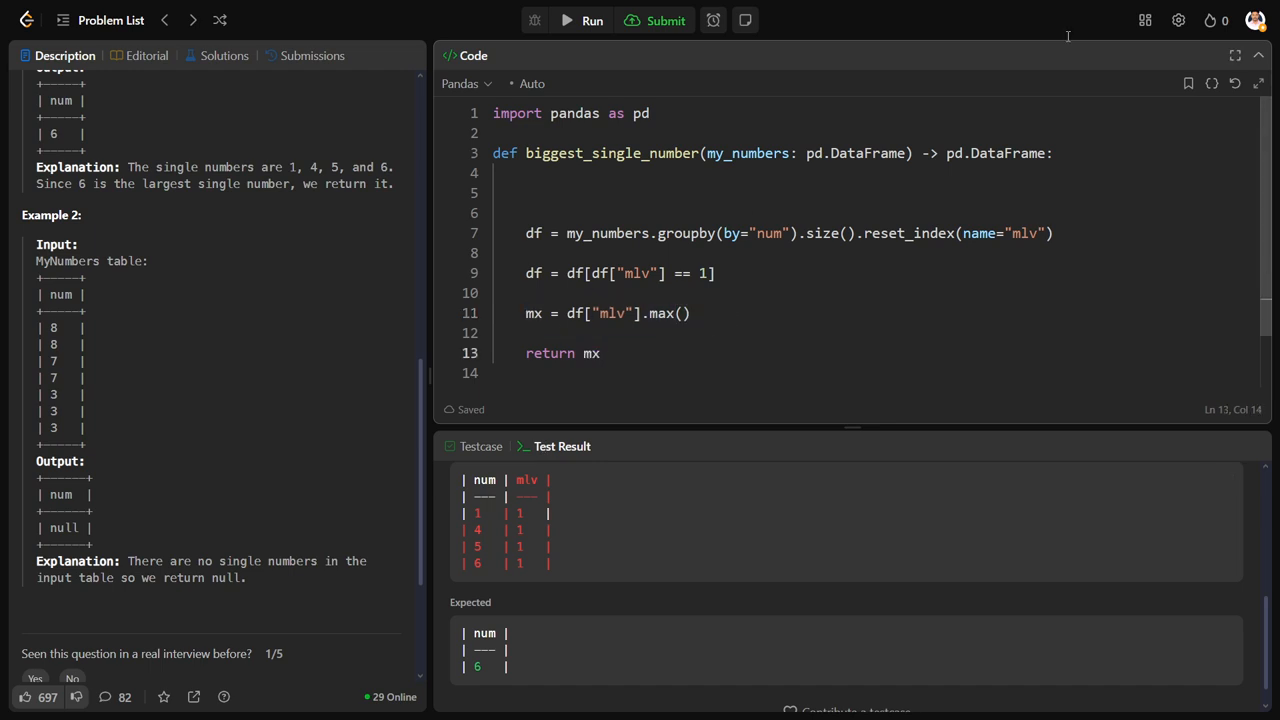
{"action": "left_click_drag", "start_coordinate": [40, 478], "coordinate": [100, 545]}
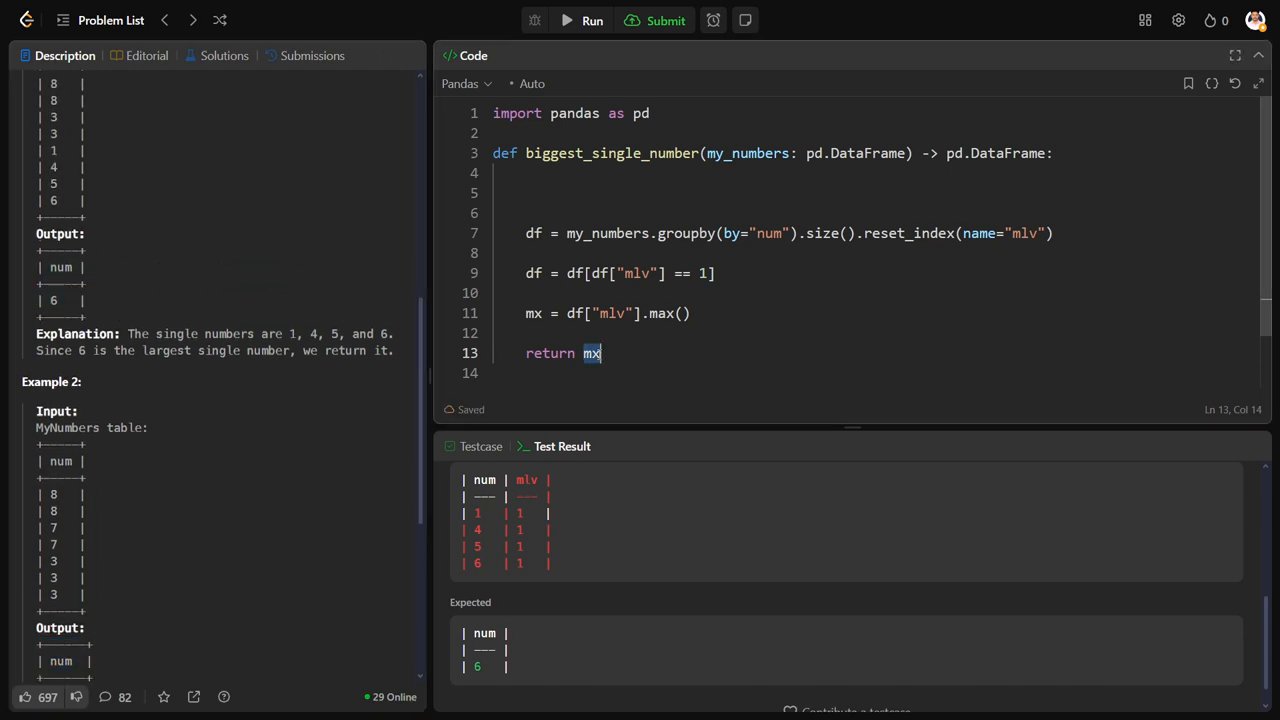
Step: Return pd.DataFrame(data={"num": [mx]}) and run it on the test cases
{"action": "type", "text": "pd.D"}
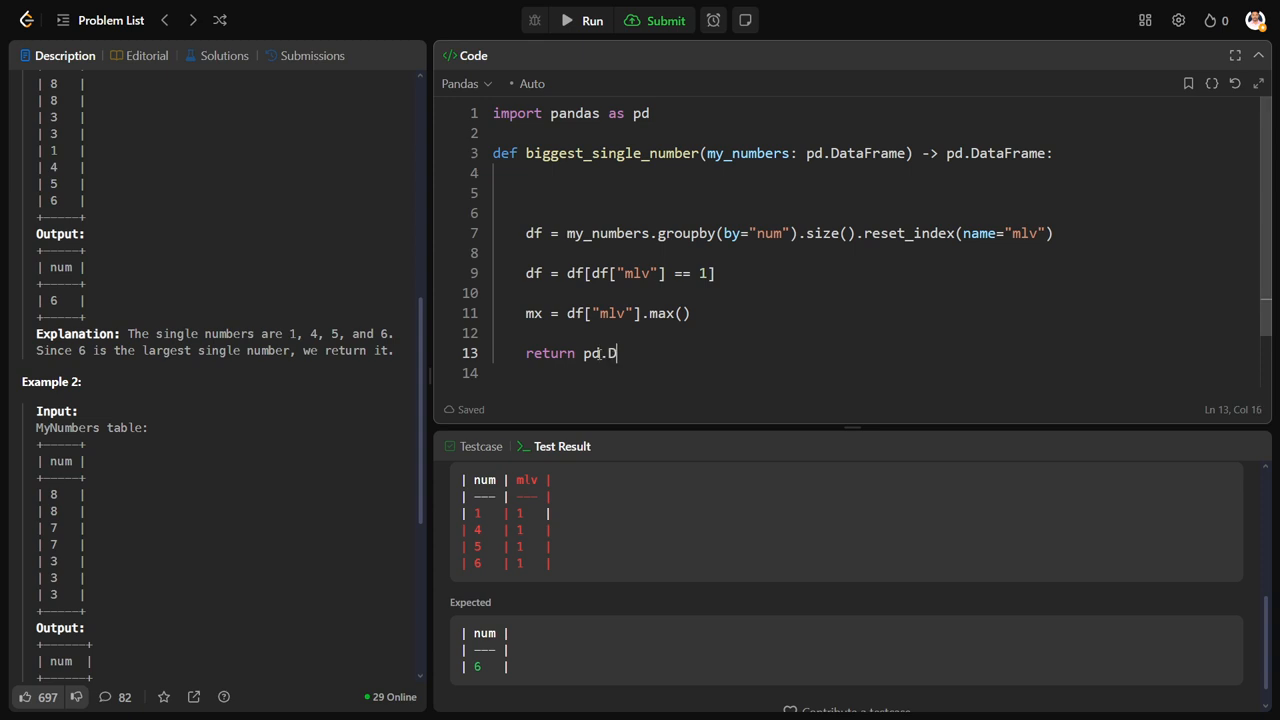
{"action": "type", "text": "ataFr"}
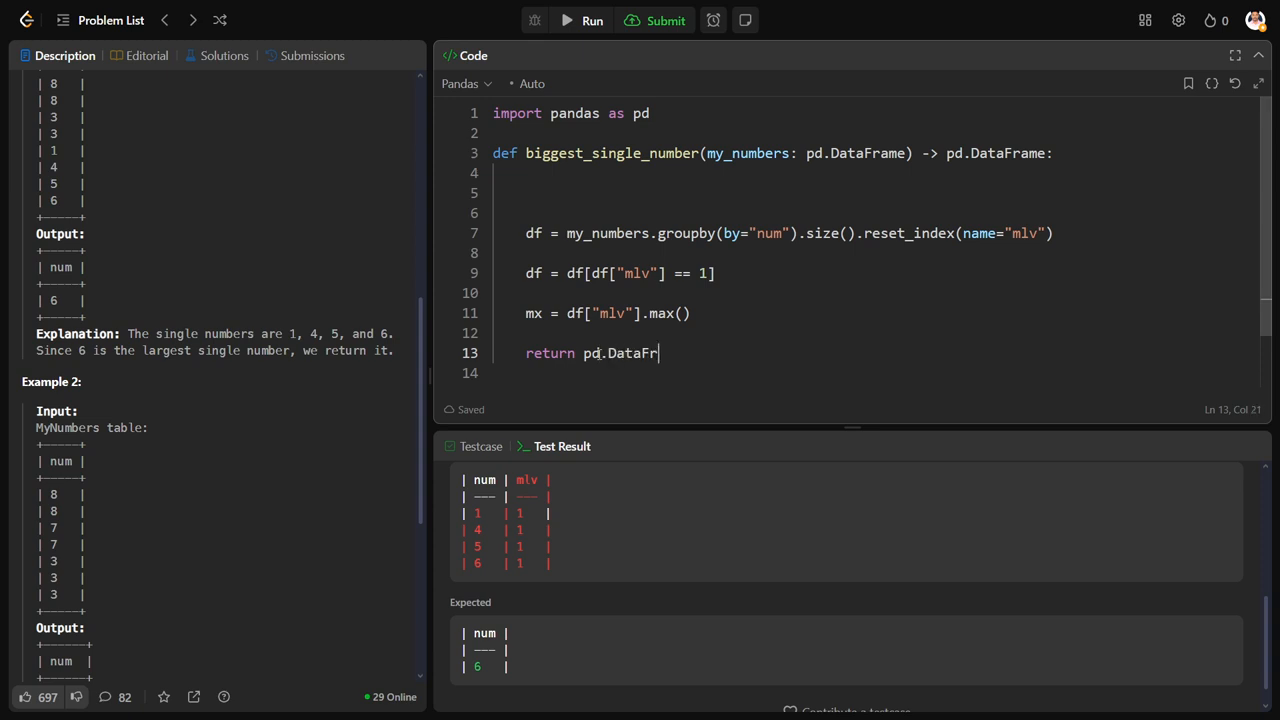
{"action": "type", "text": "(data ="}
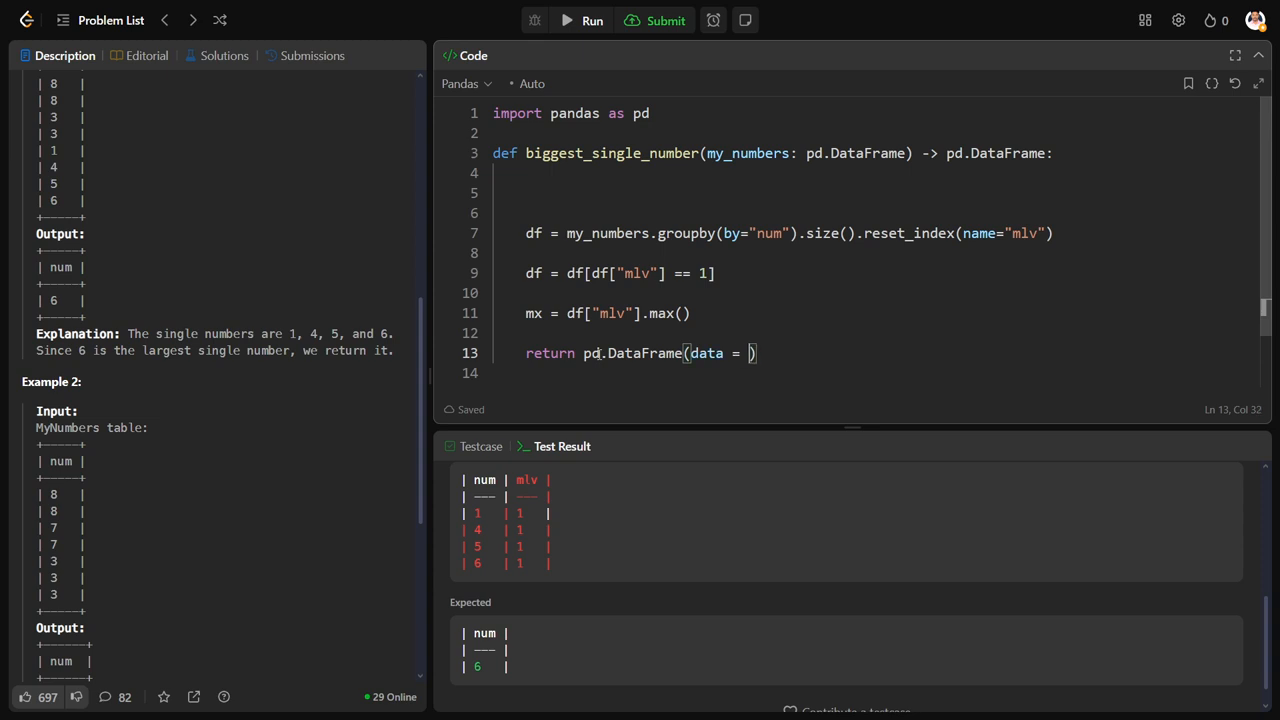
{"action": "type", "text": "{ }"}
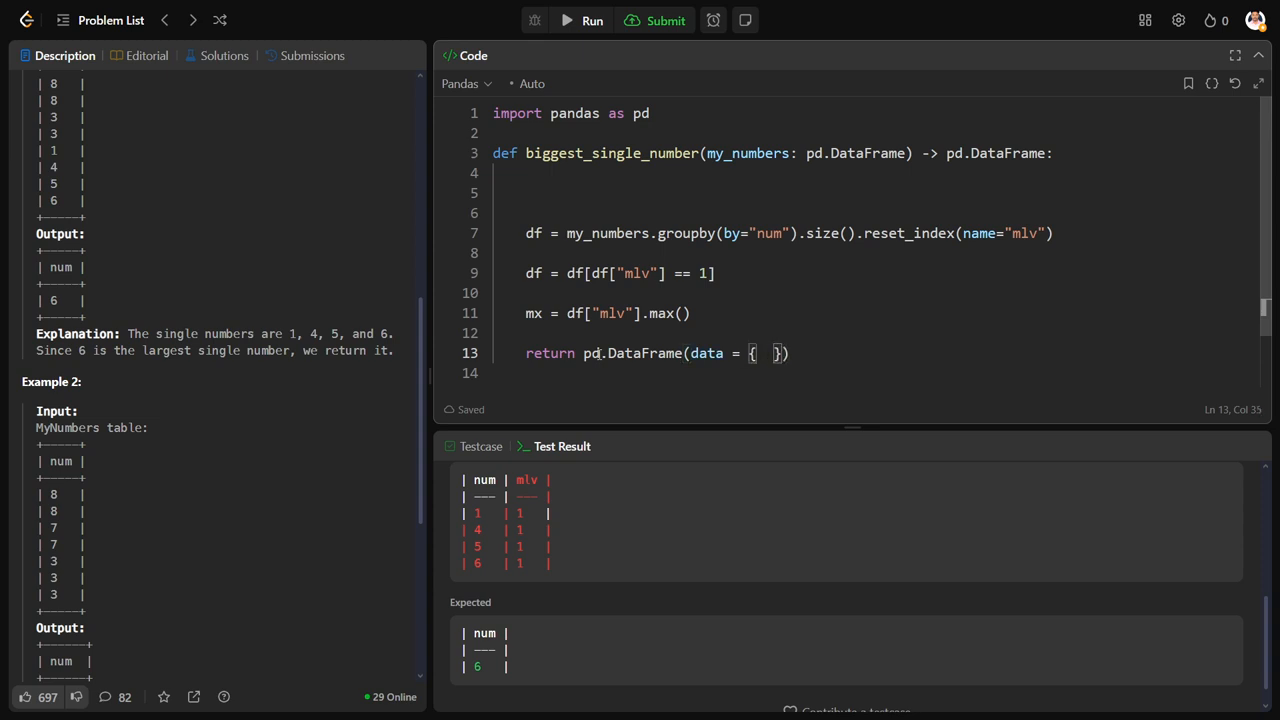
{"action": "key", "text": "Backspace"}
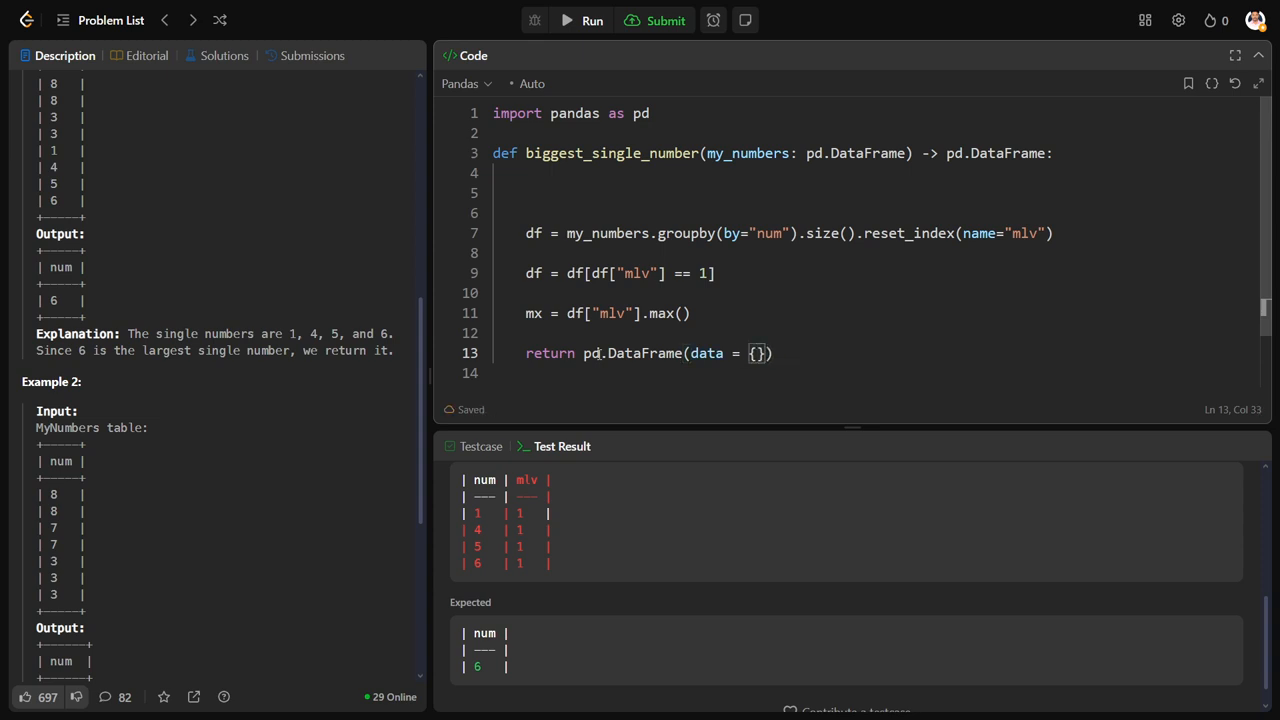
{"action": "type", "text": "\"\""}
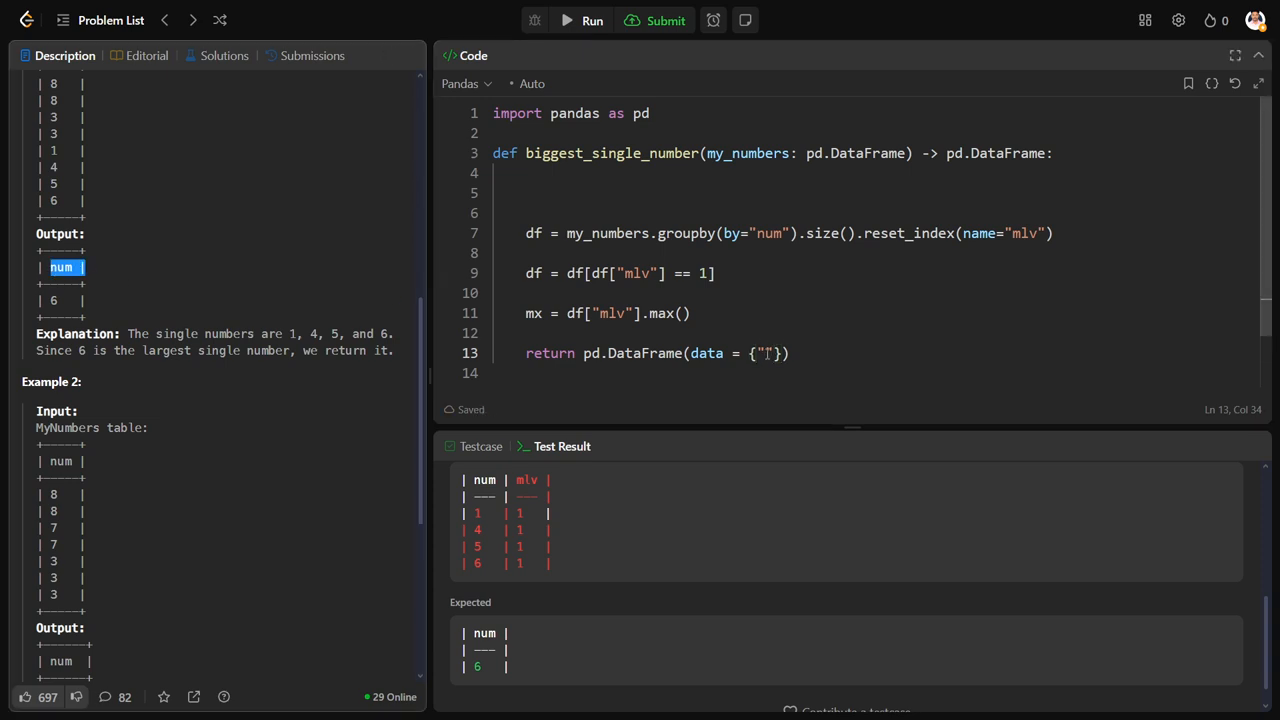
{"action": "type", "text": "num"}
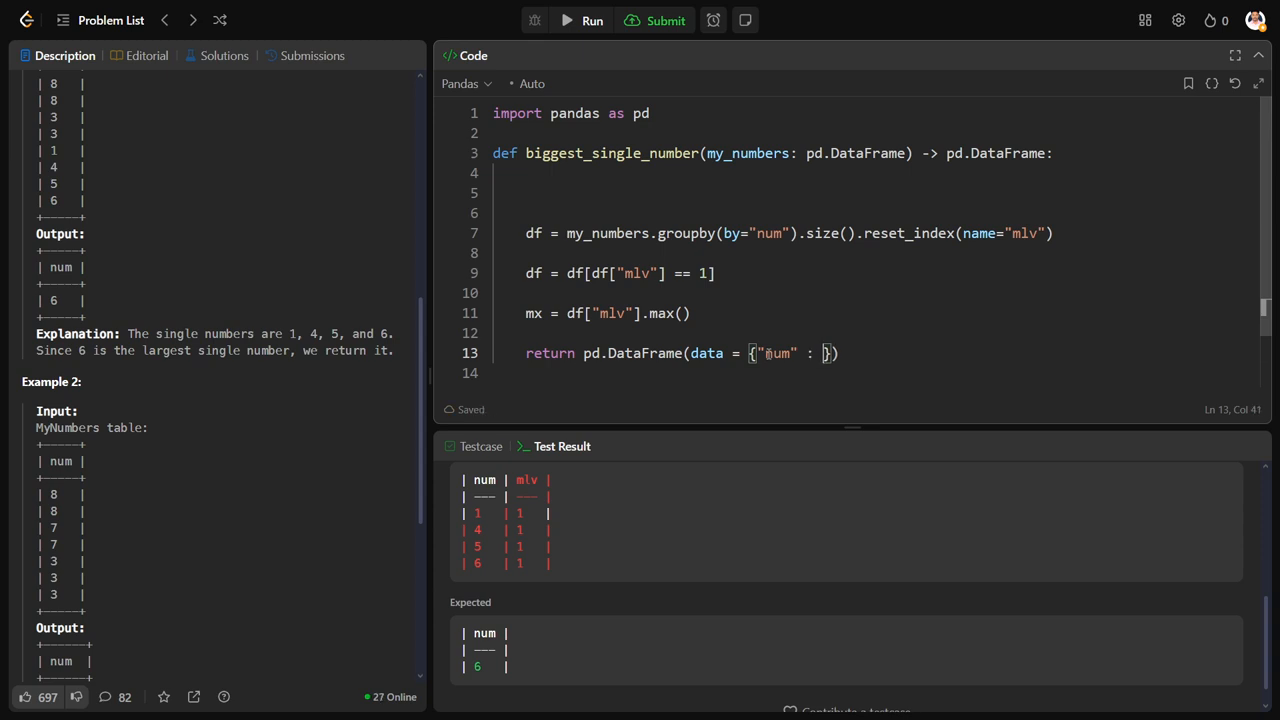
{"action": "type", "text": "[]"}
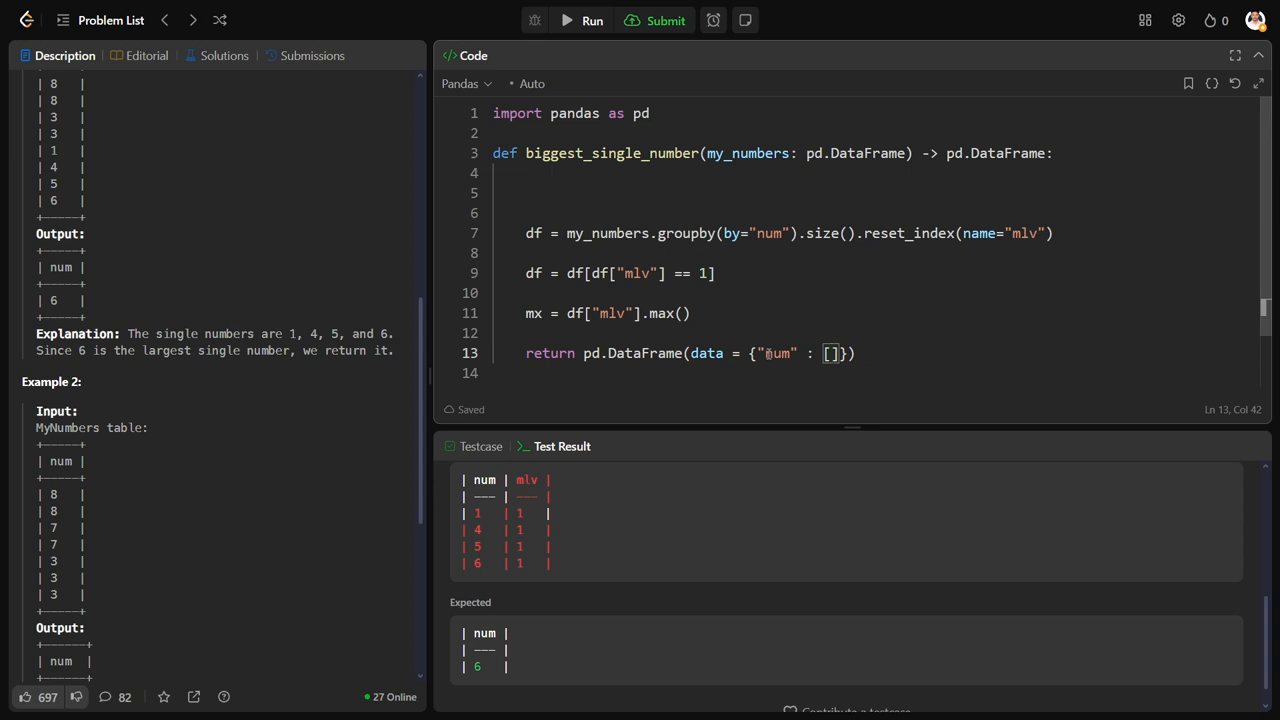
{"action": "type", "text": "mx"}
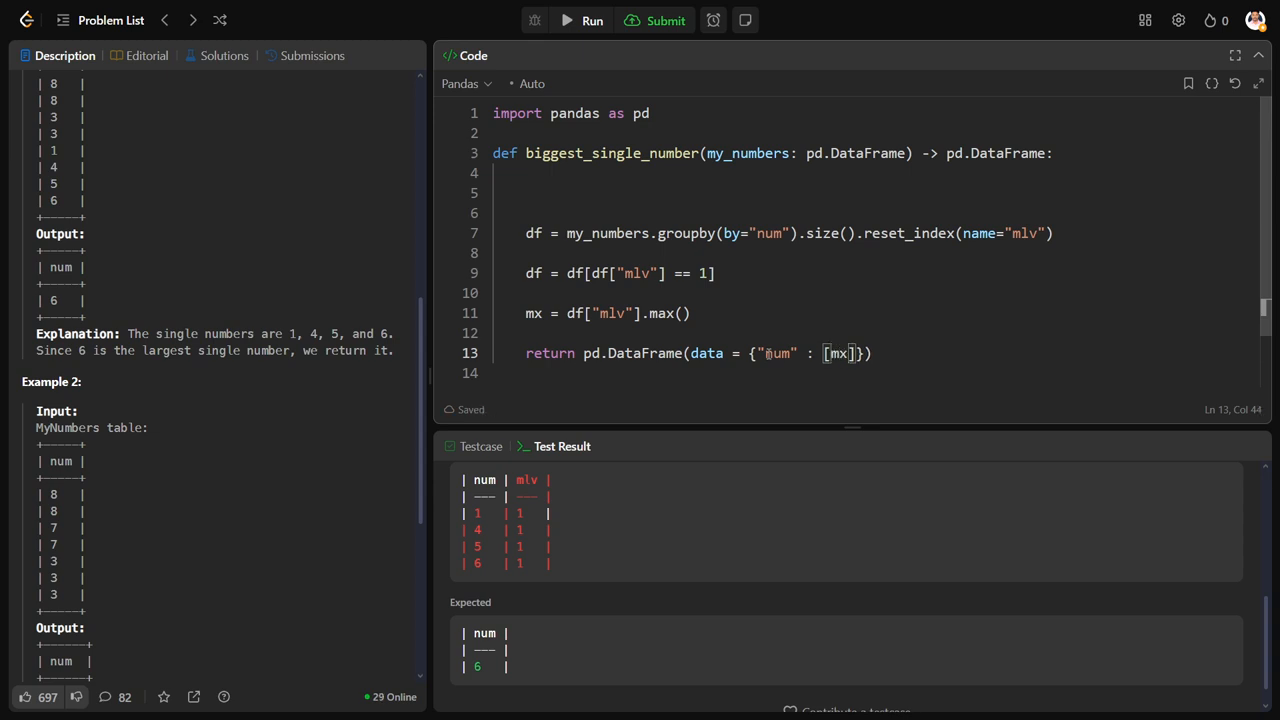
{"action": "left_click", "coordinate": [666, 20]}
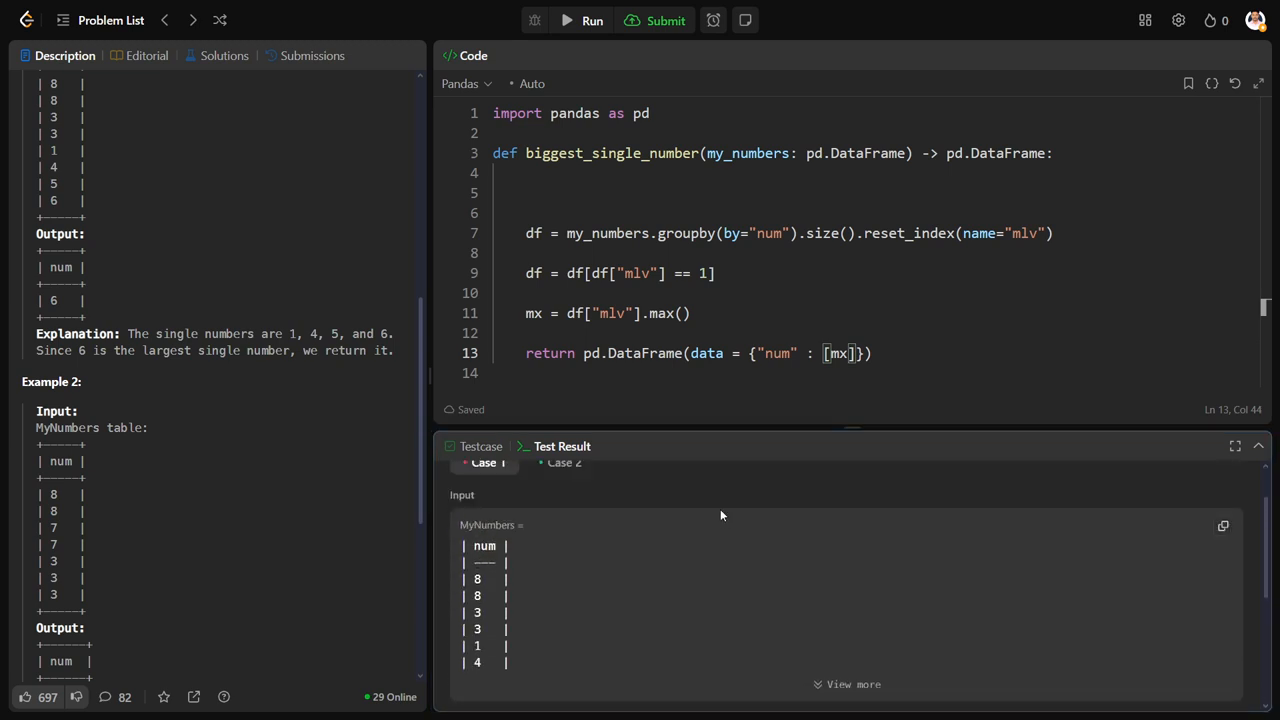
Step: Rerun and expand Case 1's full input to compare output 1 with expected 6
{"action": "scroll", "scroll_direction": "down", "scroll_amount": 3}
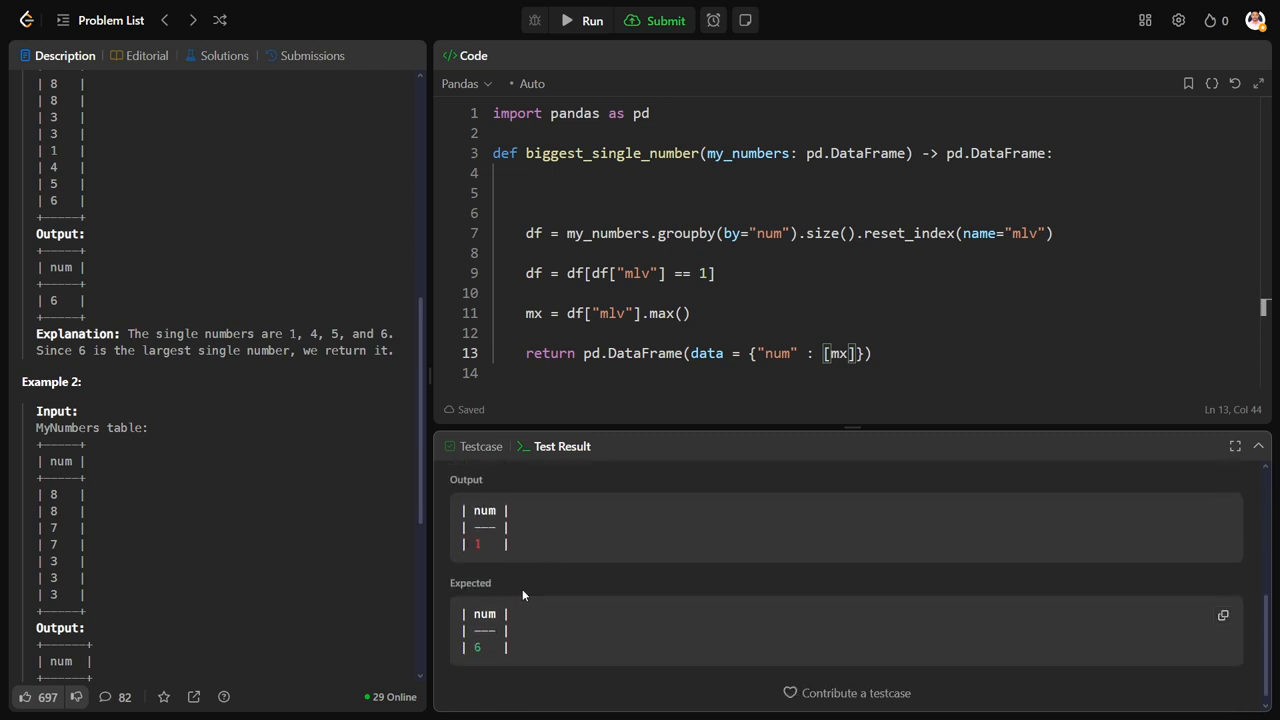
{"action": "left_click", "coordinate": [568, 20]}
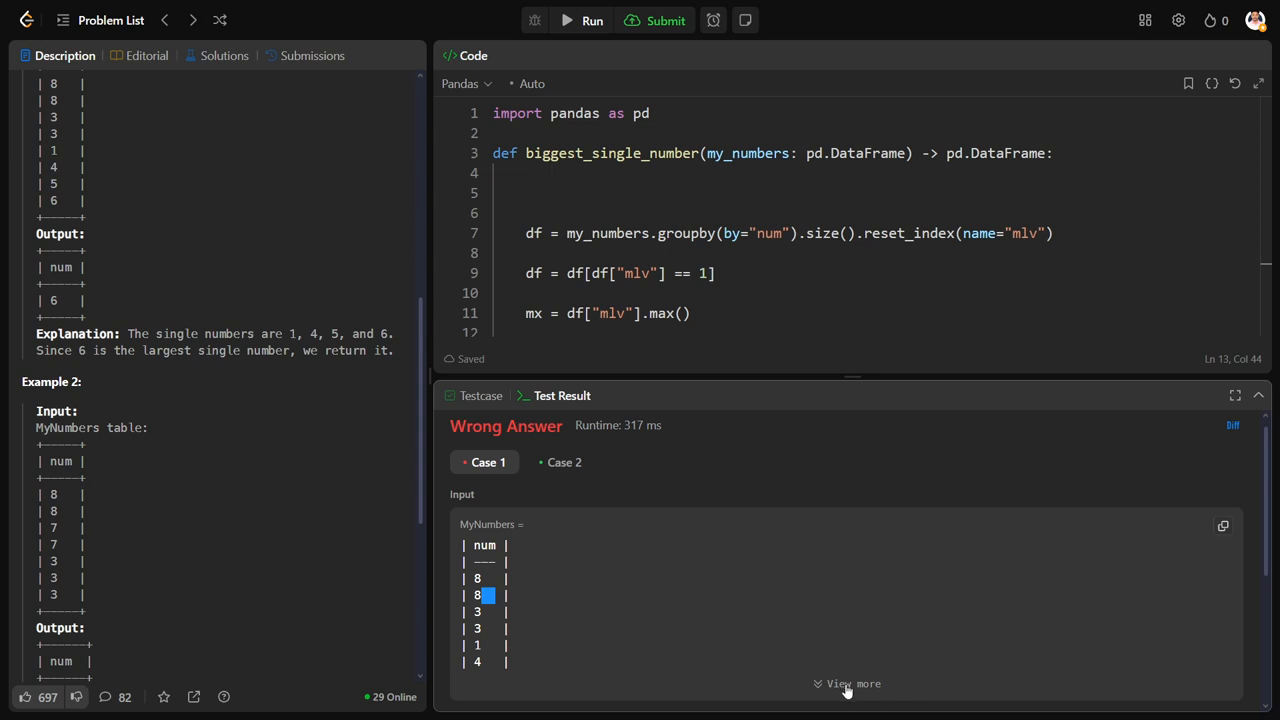
{"action": "left_click", "coordinate": [847, 683]}
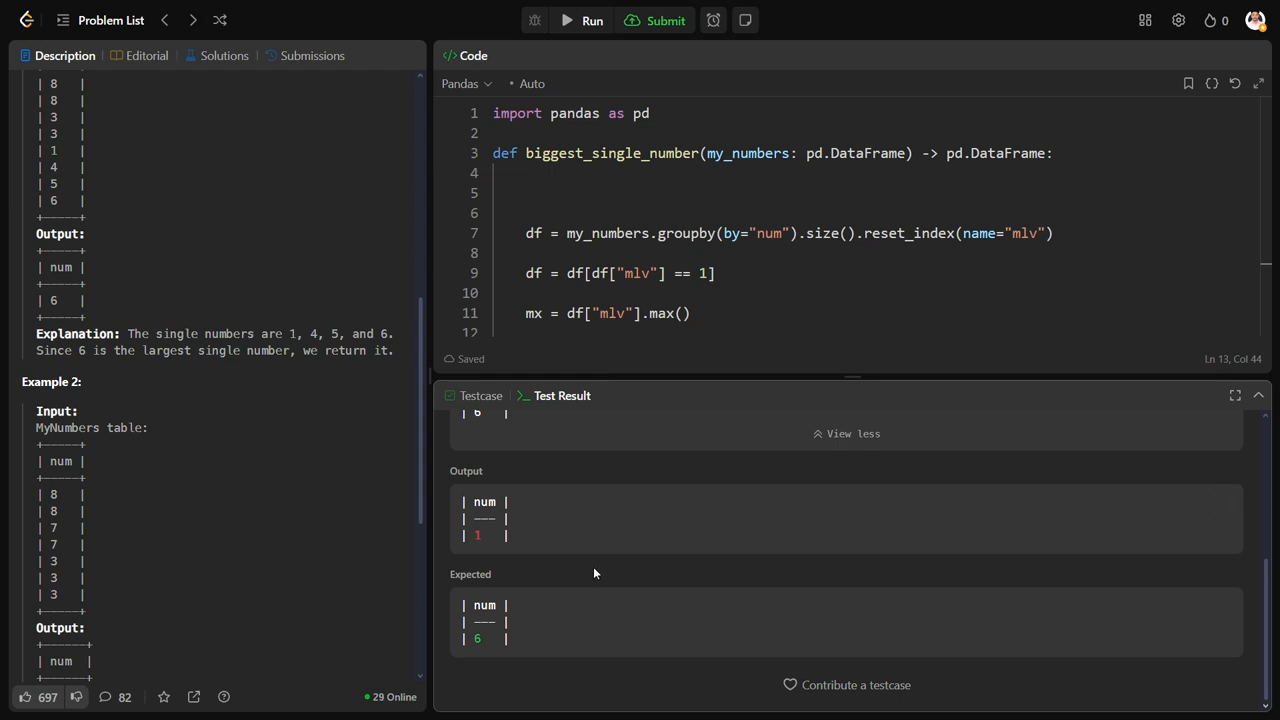
{"action": "mouse_move", "coordinate": [593, 564]}
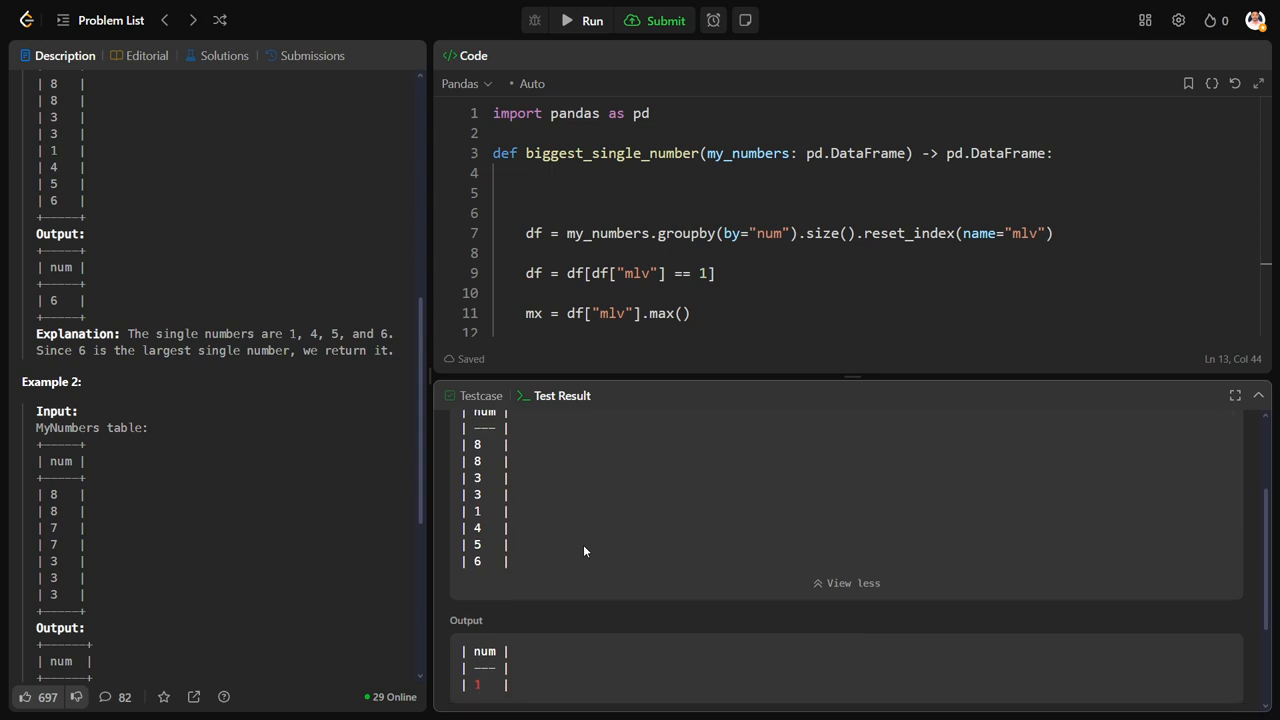
{"action": "scroll", "scroll_direction": "down", "scroll_amount": 3}
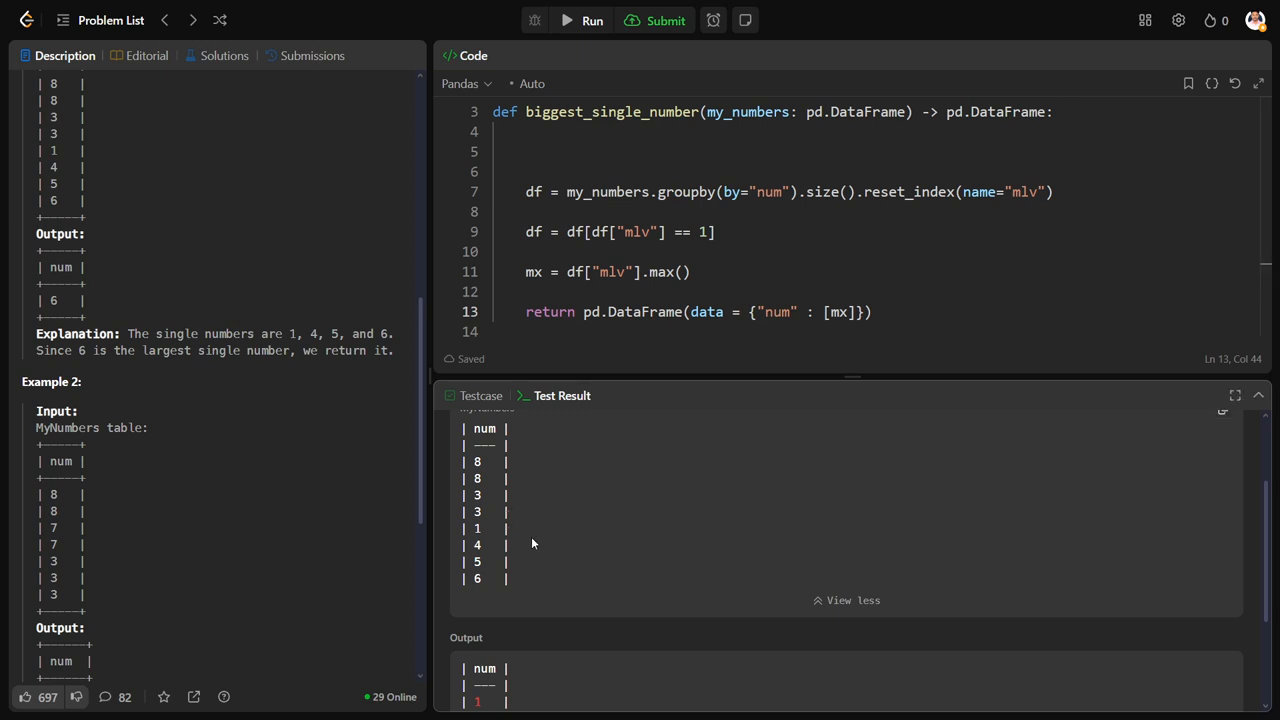
{"action": "mouse_move", "coordinate": [637, 494]}
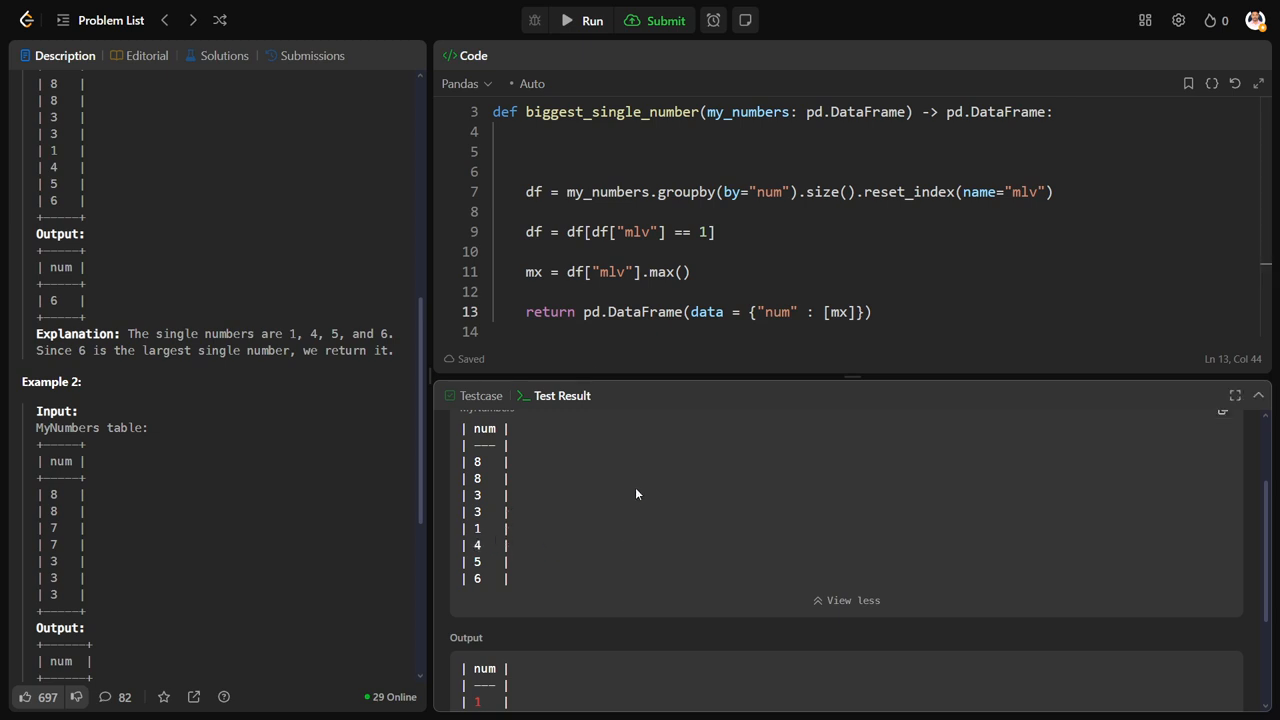
Step: Replace mlv with num in the max line, run until Accepted, and submit
{"action": "double_click", "coordinate": [611, 271]}
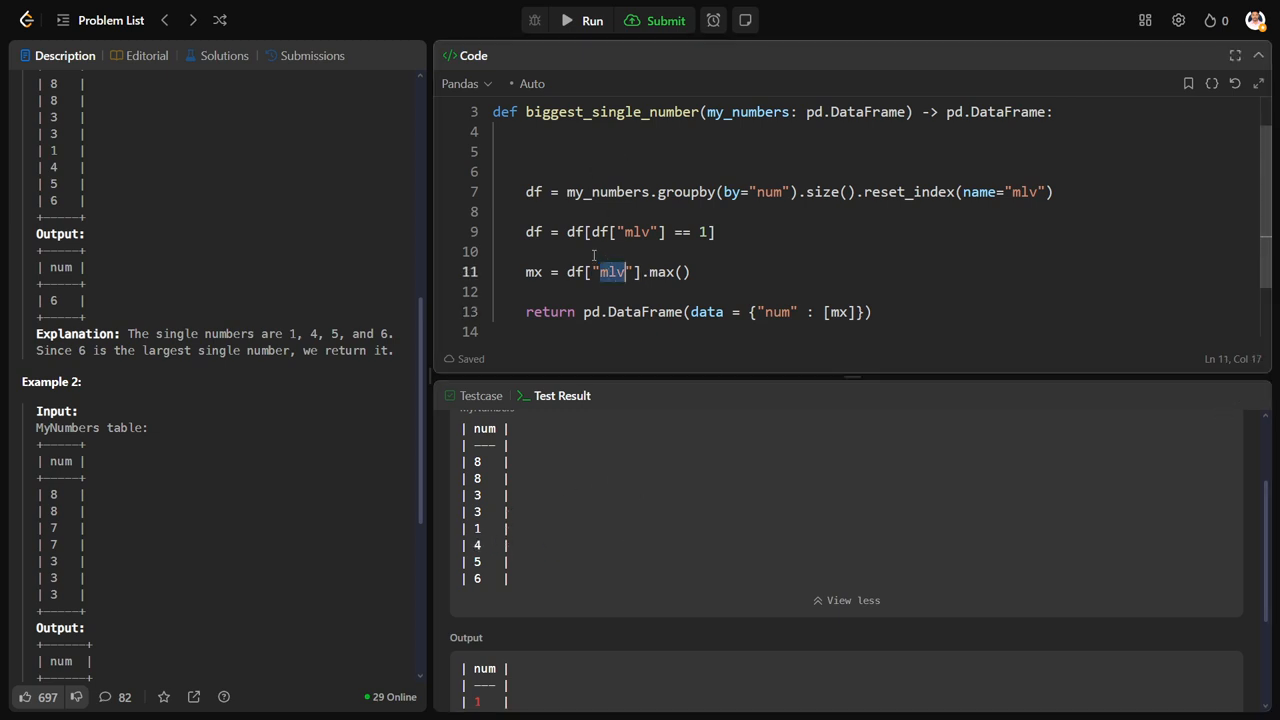
{"action": "type", "text": "num"}
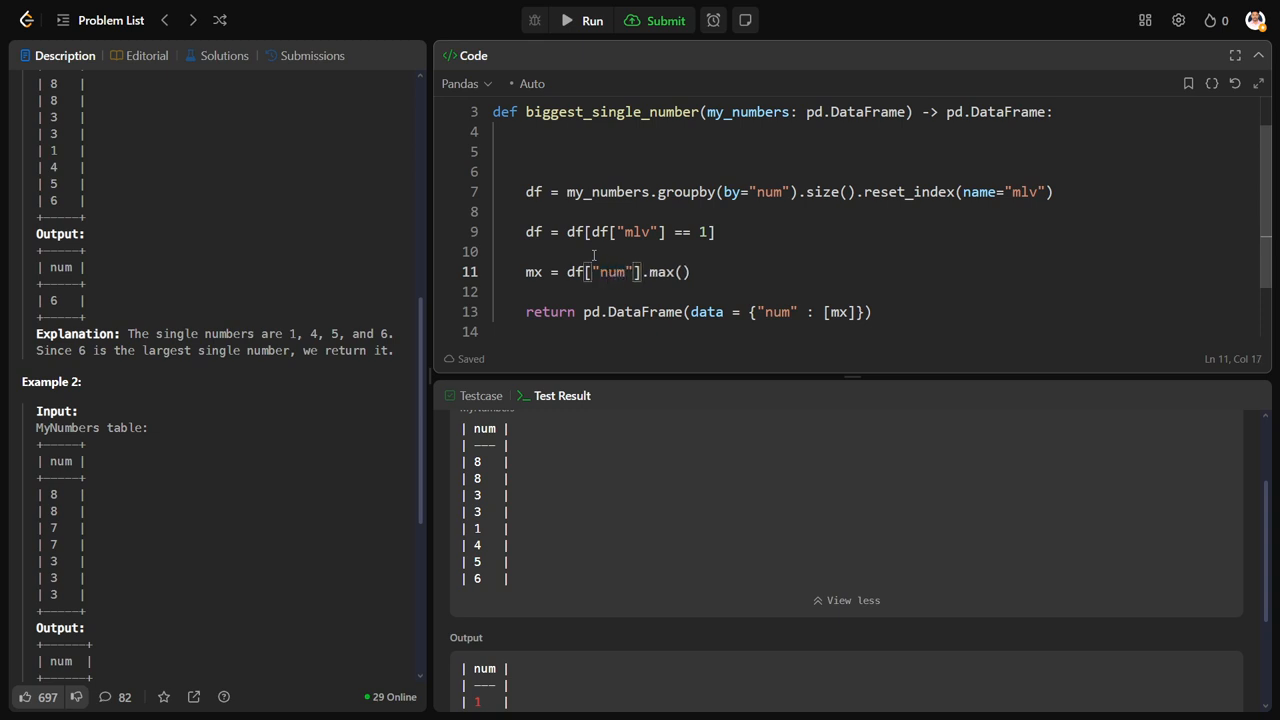
{"action": "mouse_move", "coordinate": [1118, 227]}
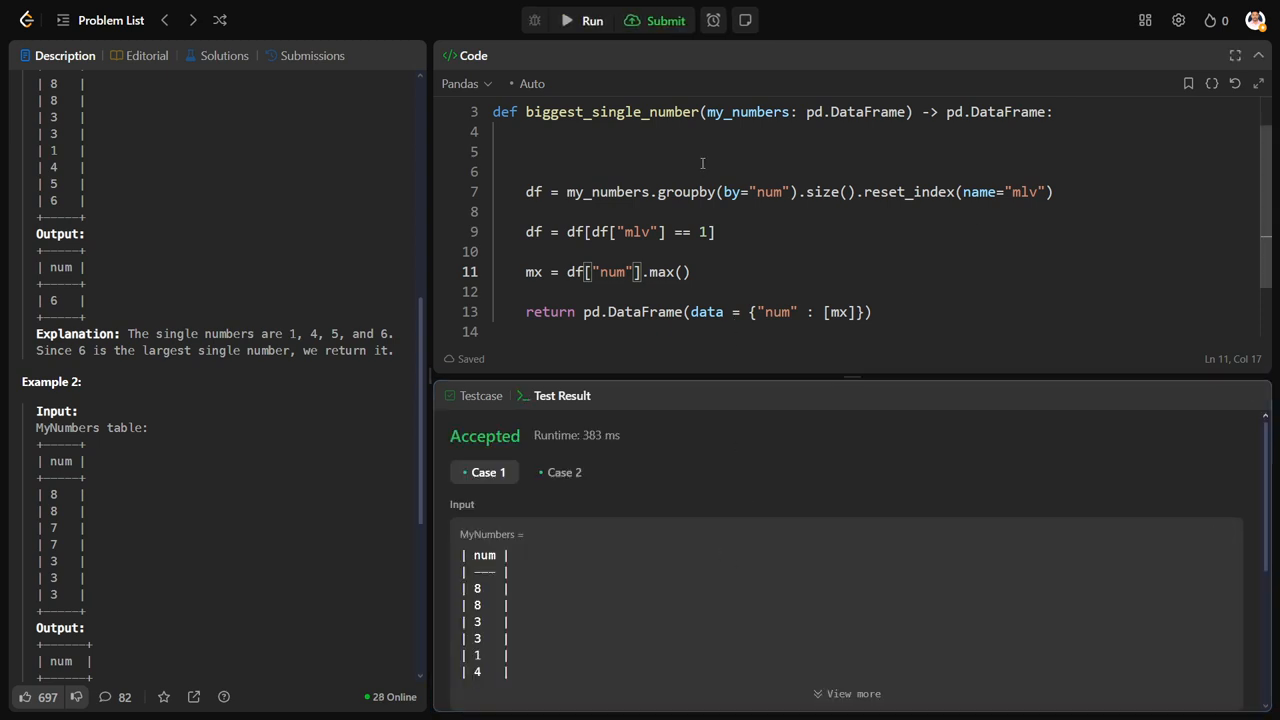
{"action": "left_click", "coordinate": [663, 20]}
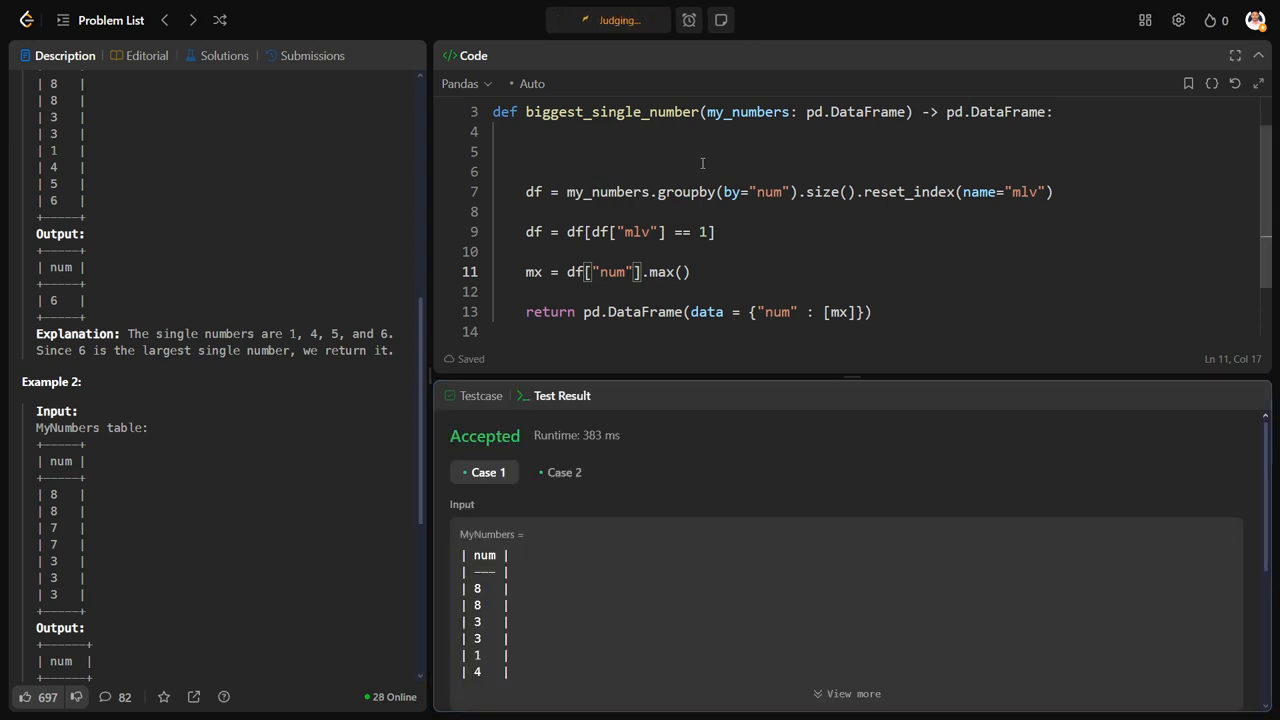
{"action": "left_click", "coordinate": [314, 55]}
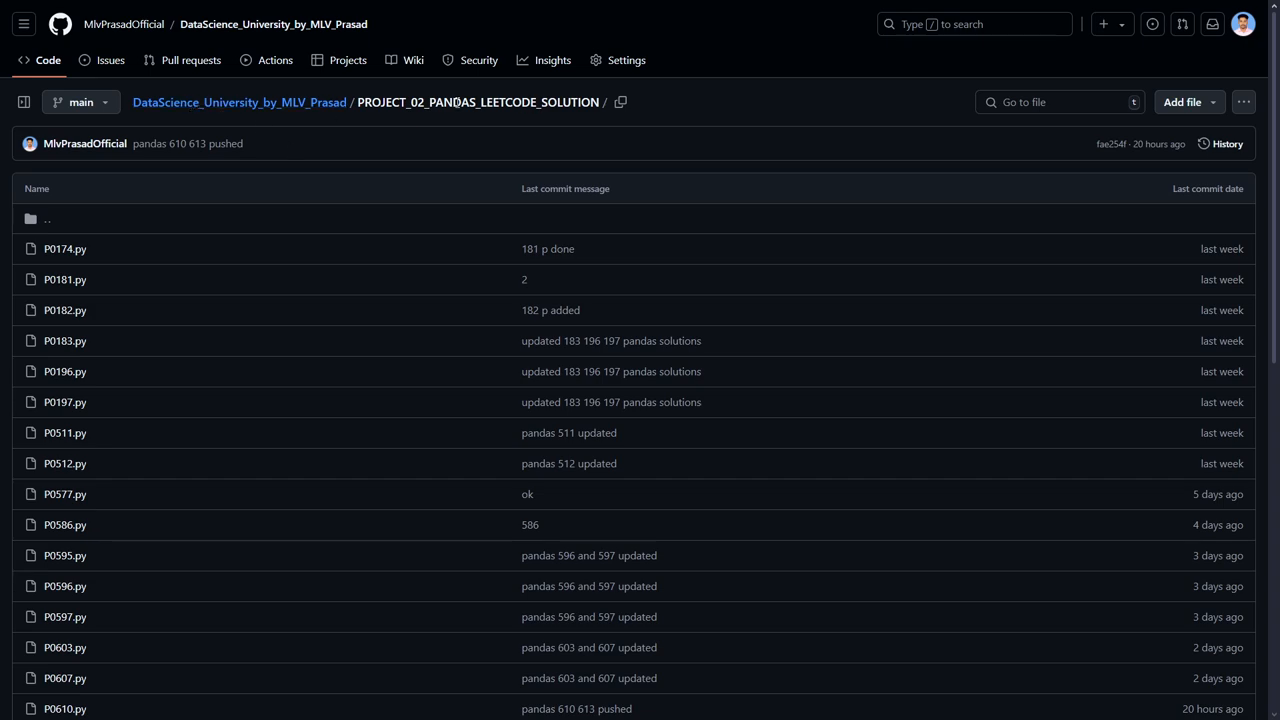
Step: Scroll through the PROJECT_02_PANDAS_LEETCODE_SOLUTION folder's file list on GitHub
{"action": "scroll", "scroll_direction": "down", "scroll_amount": 3}
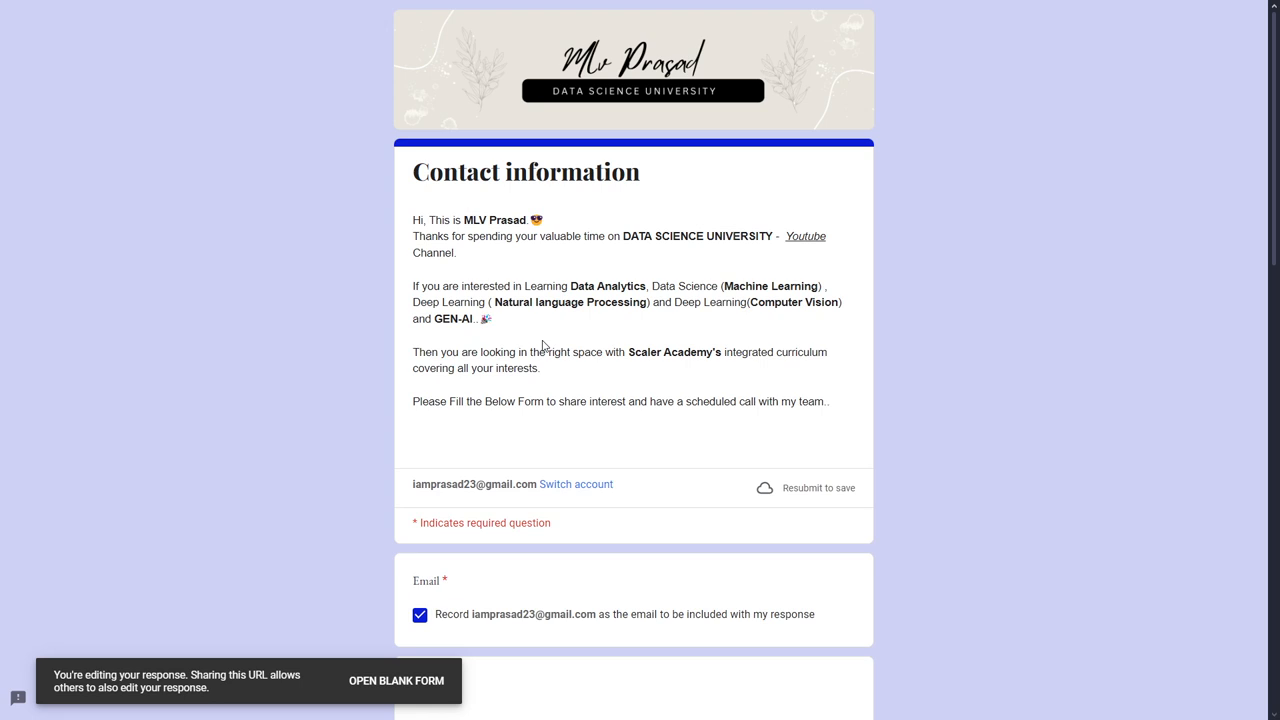
Step: Move from the contact form to the YouTube channel's Playlists tab
{"action": "left_click", "coordinate": [804, 236]}
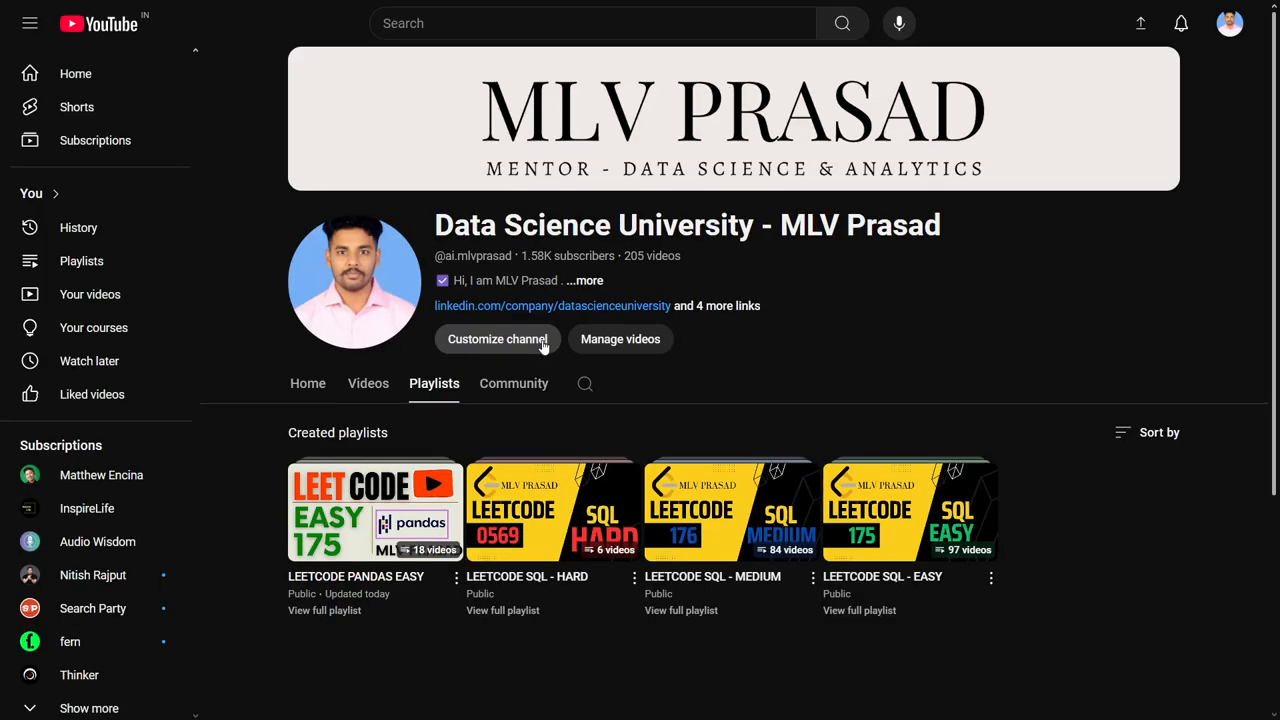